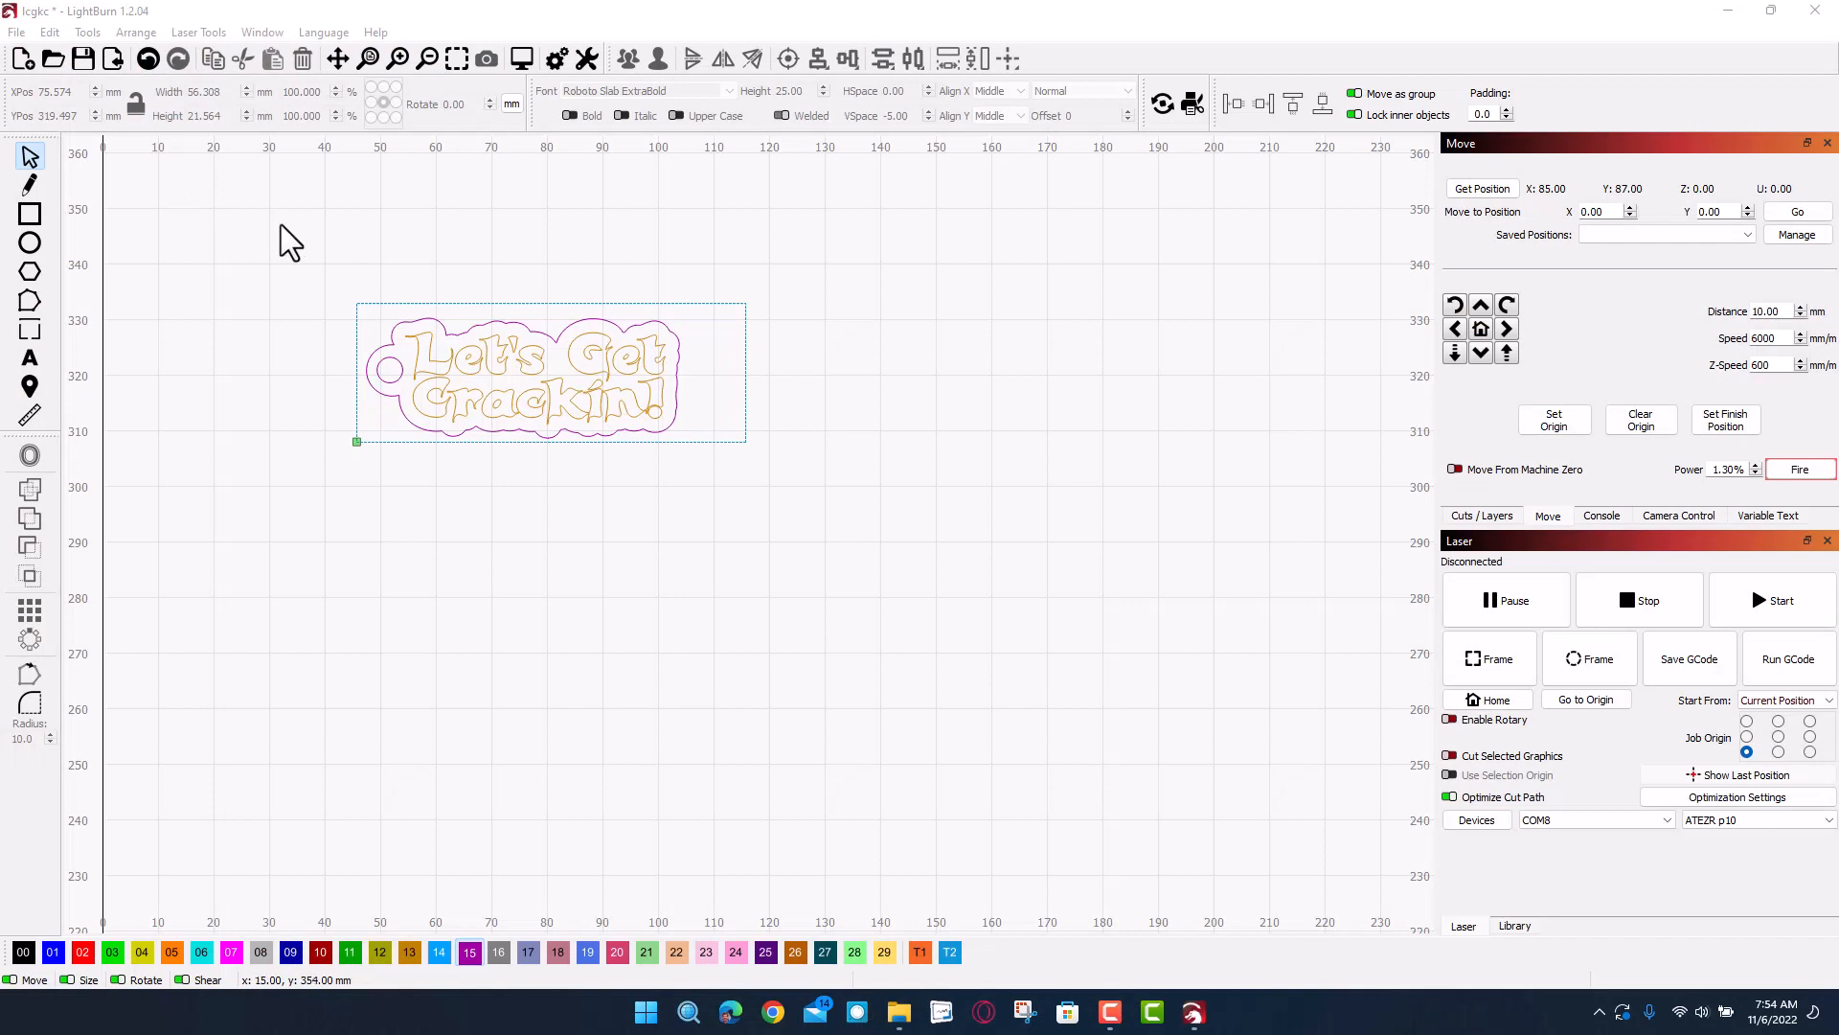
mouse_move(449, 362)
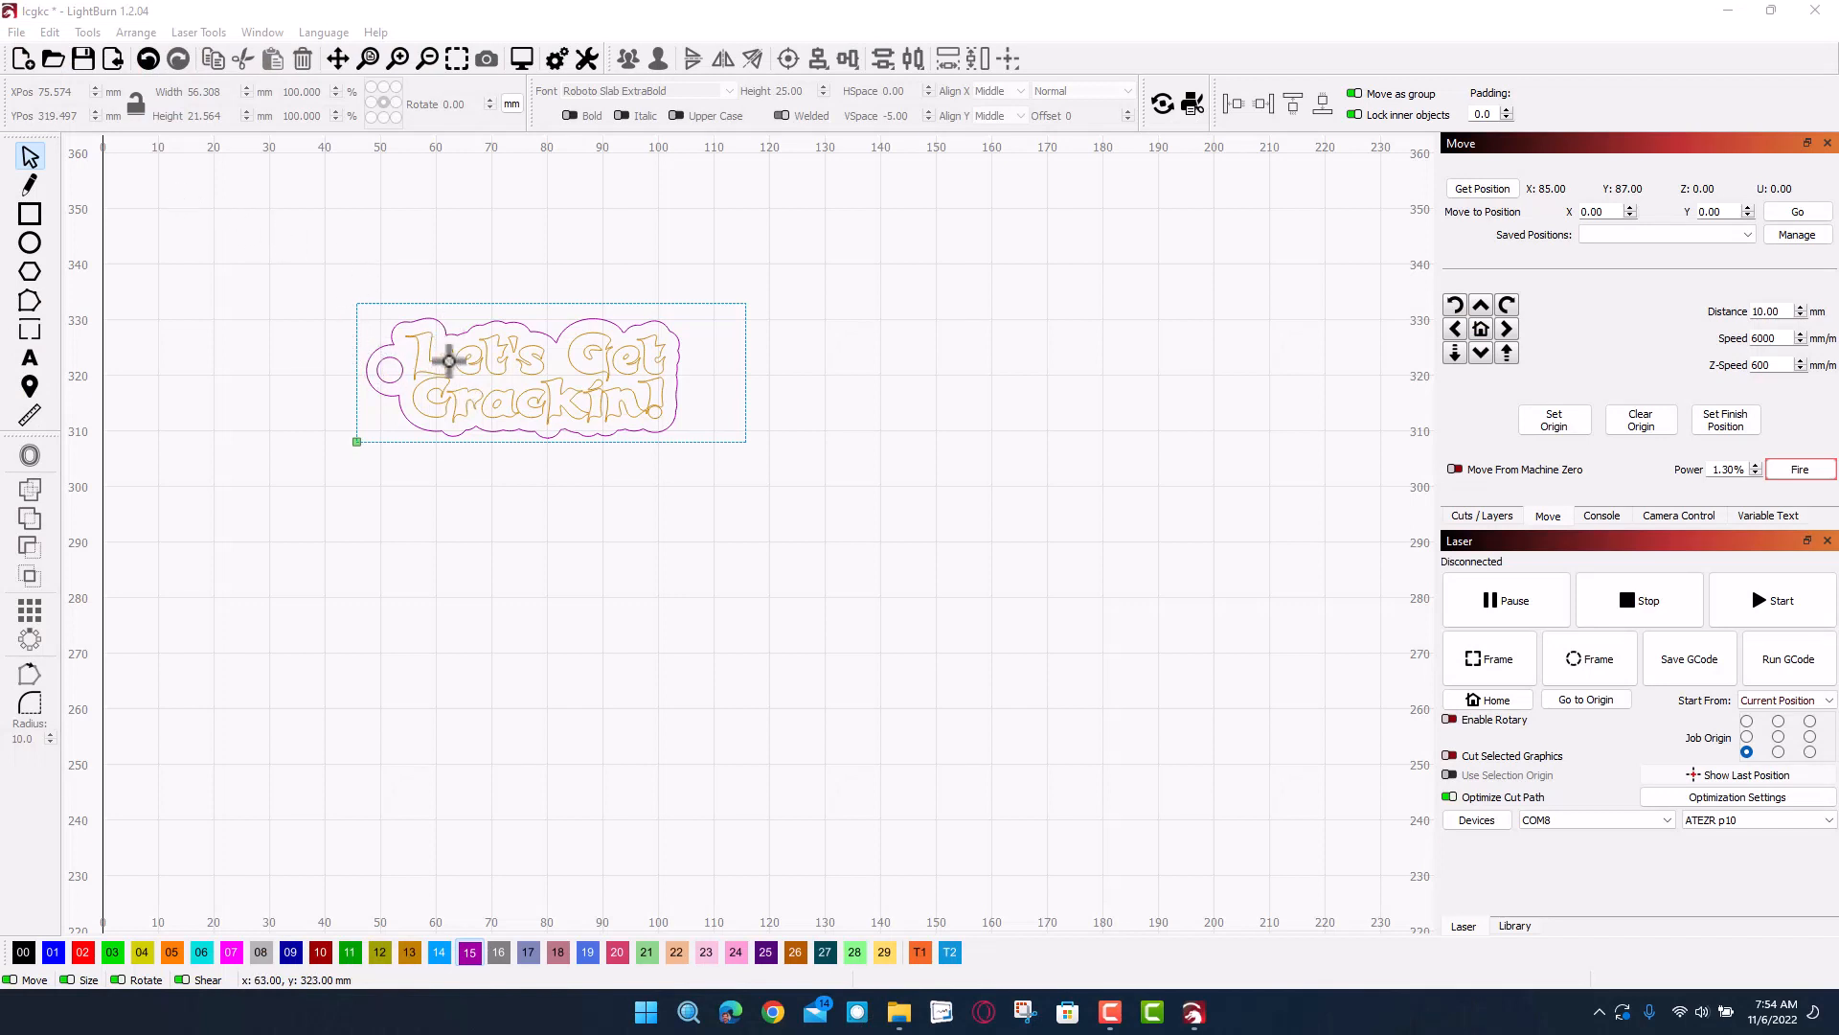
mouse_move(405, 325)
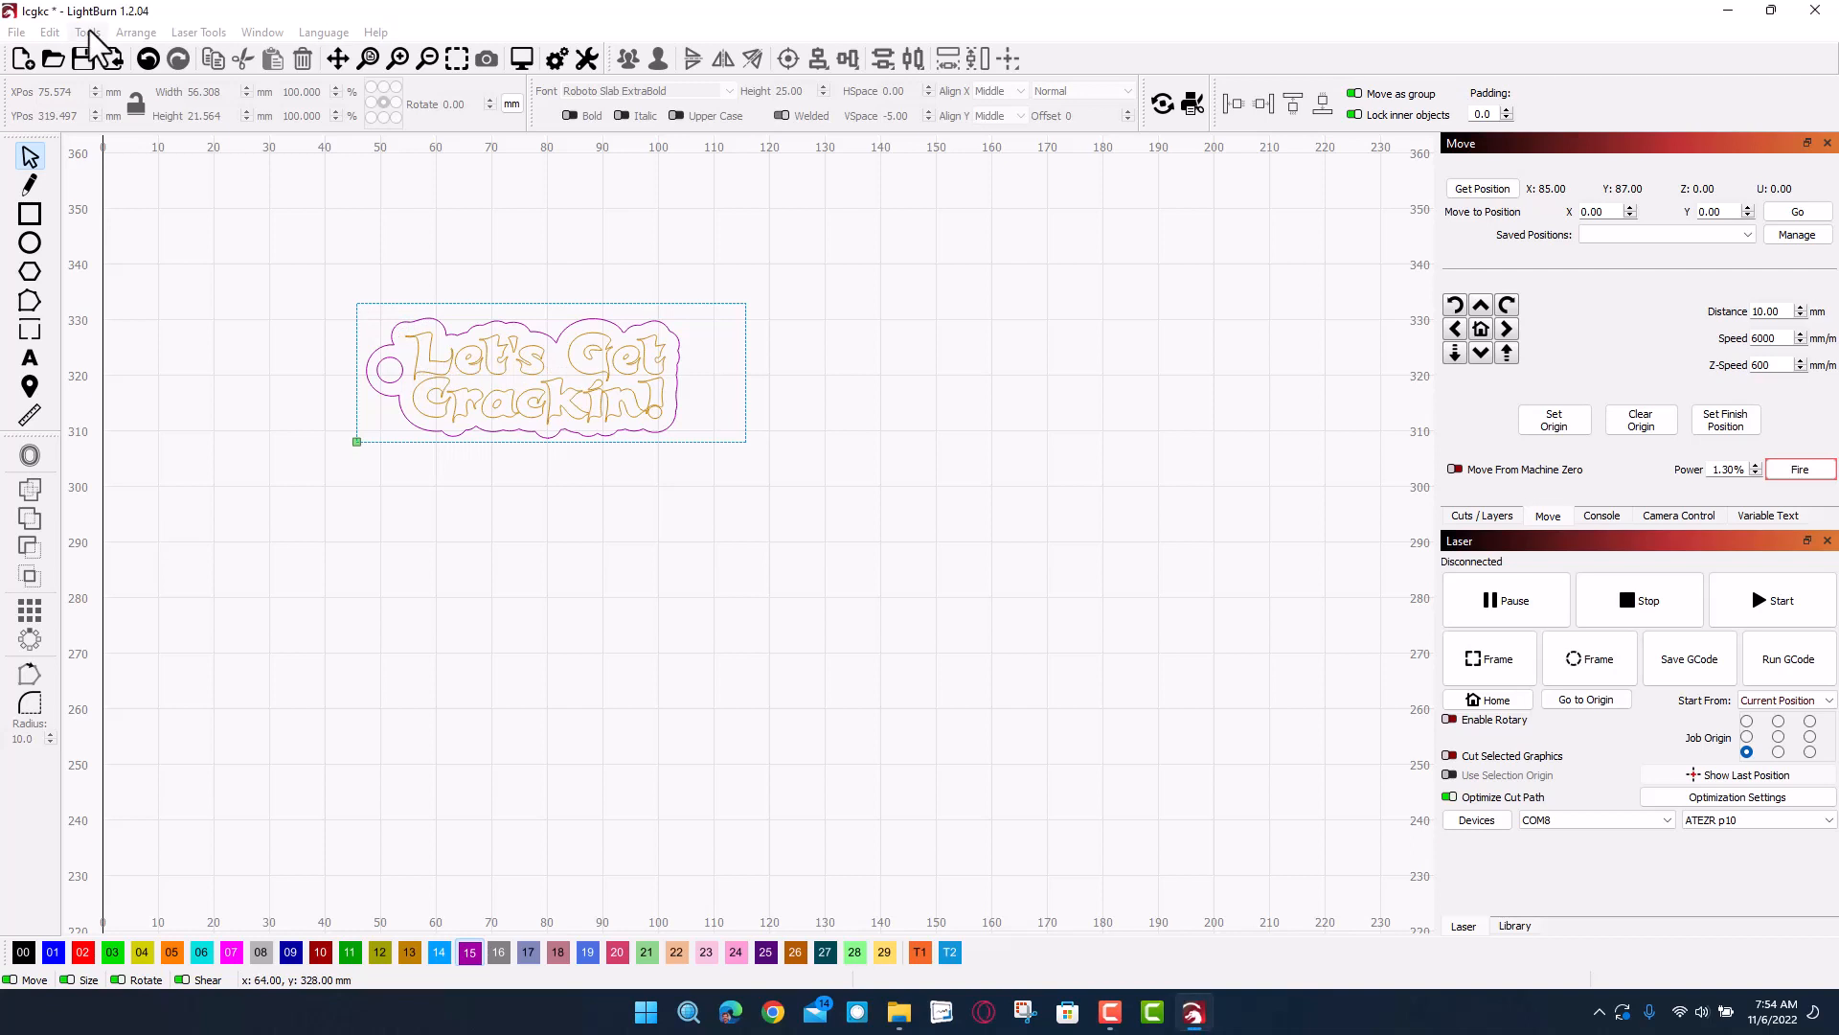
Step: Show the Cuts/Layers list with the fill engrave layer and two-pass 600 mm/min, 90% cut layer
click(85, 31)
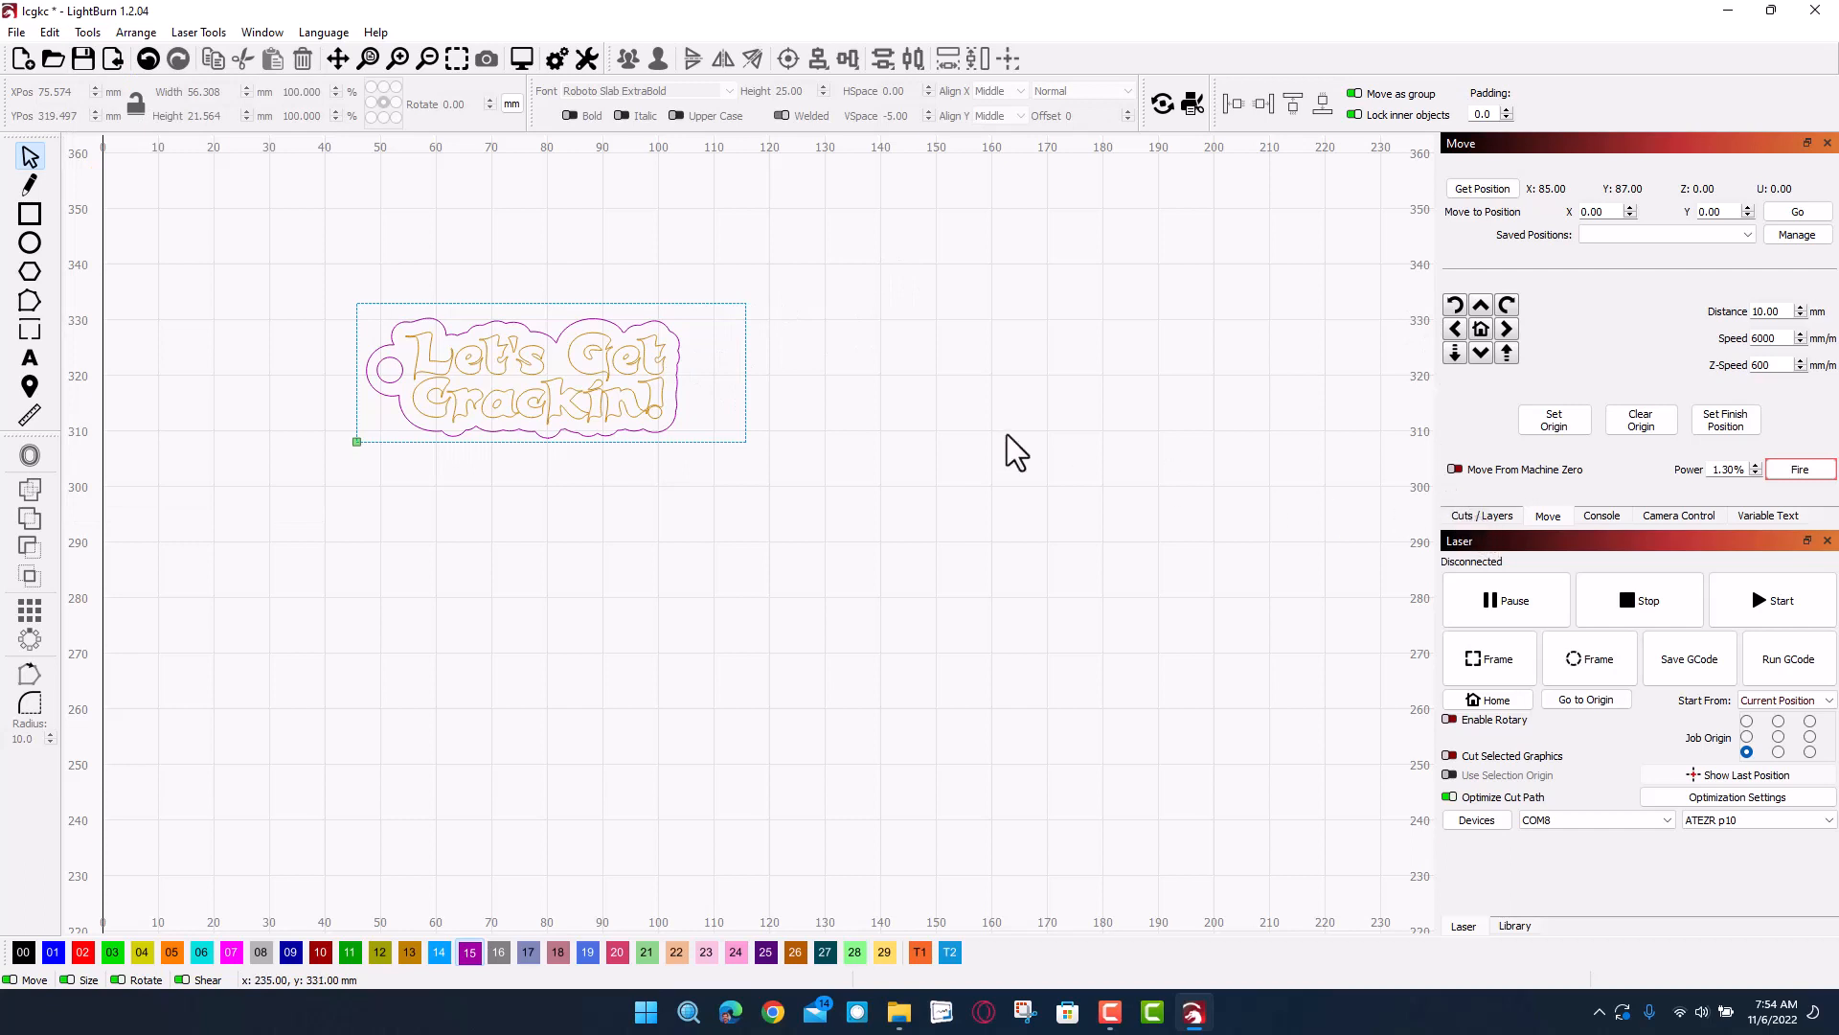
click(1480, 516)
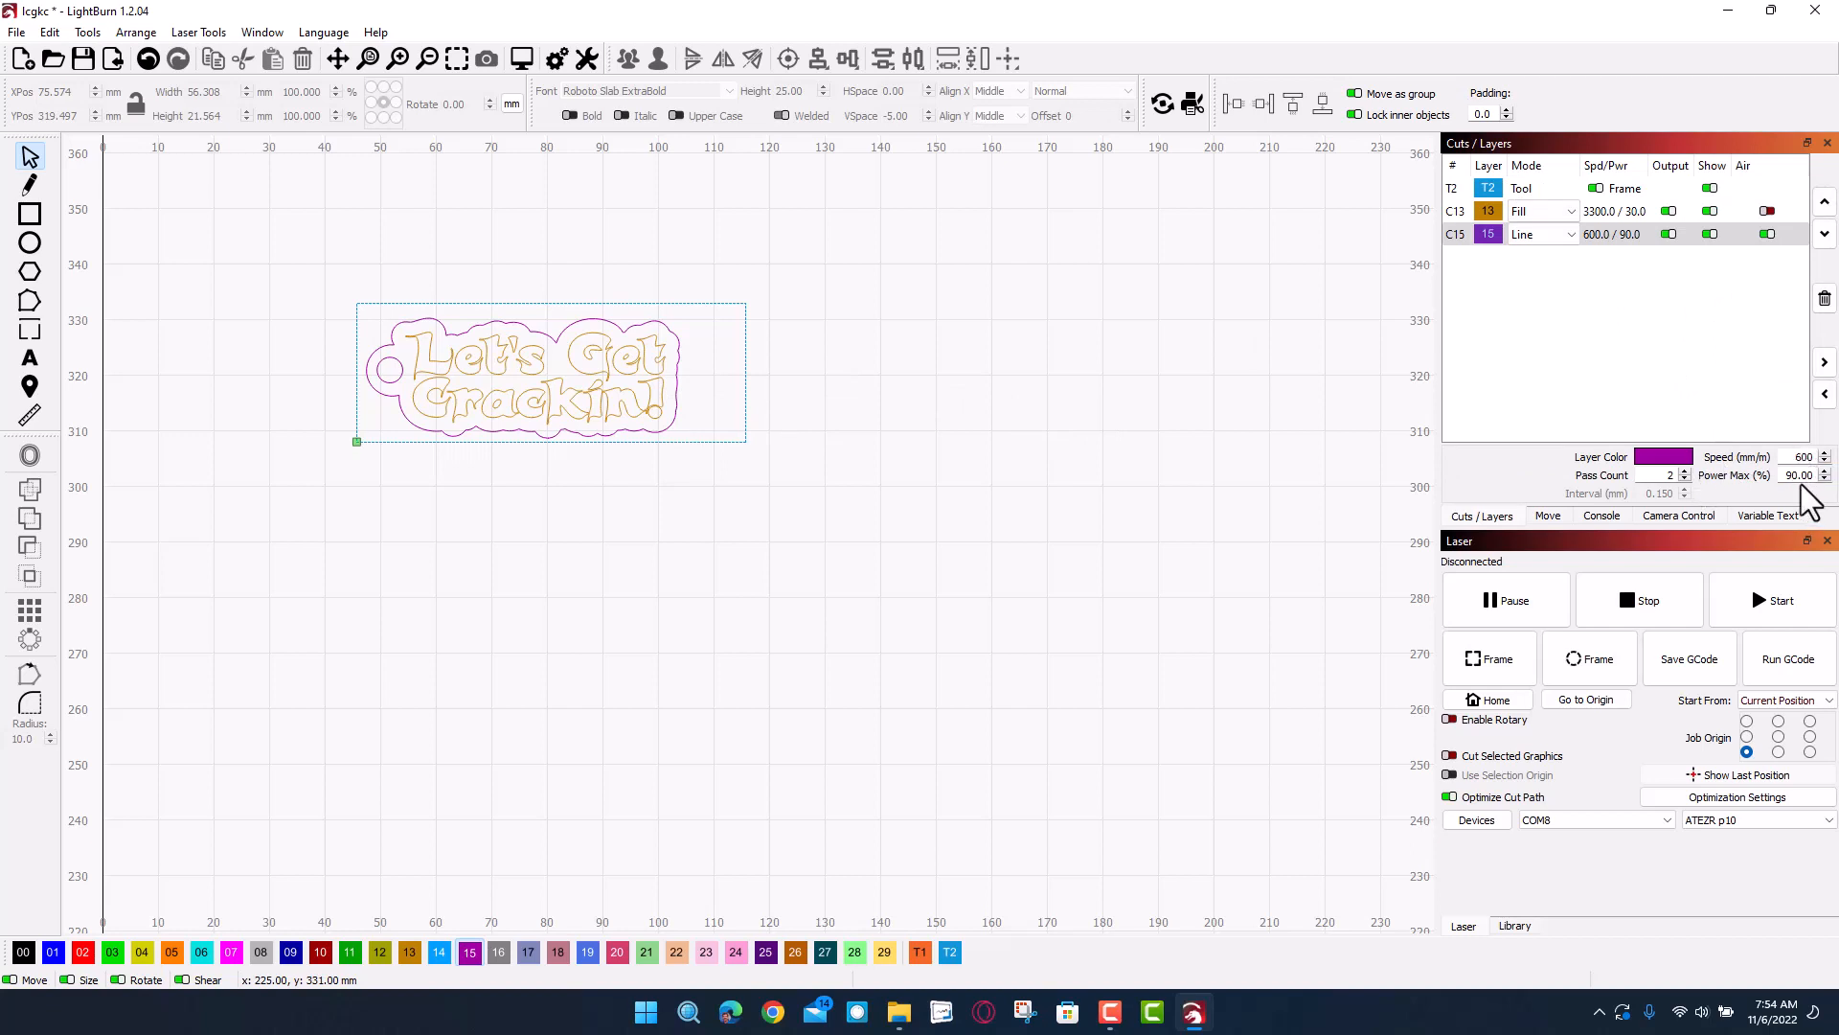
mouse_move(1608, 418)
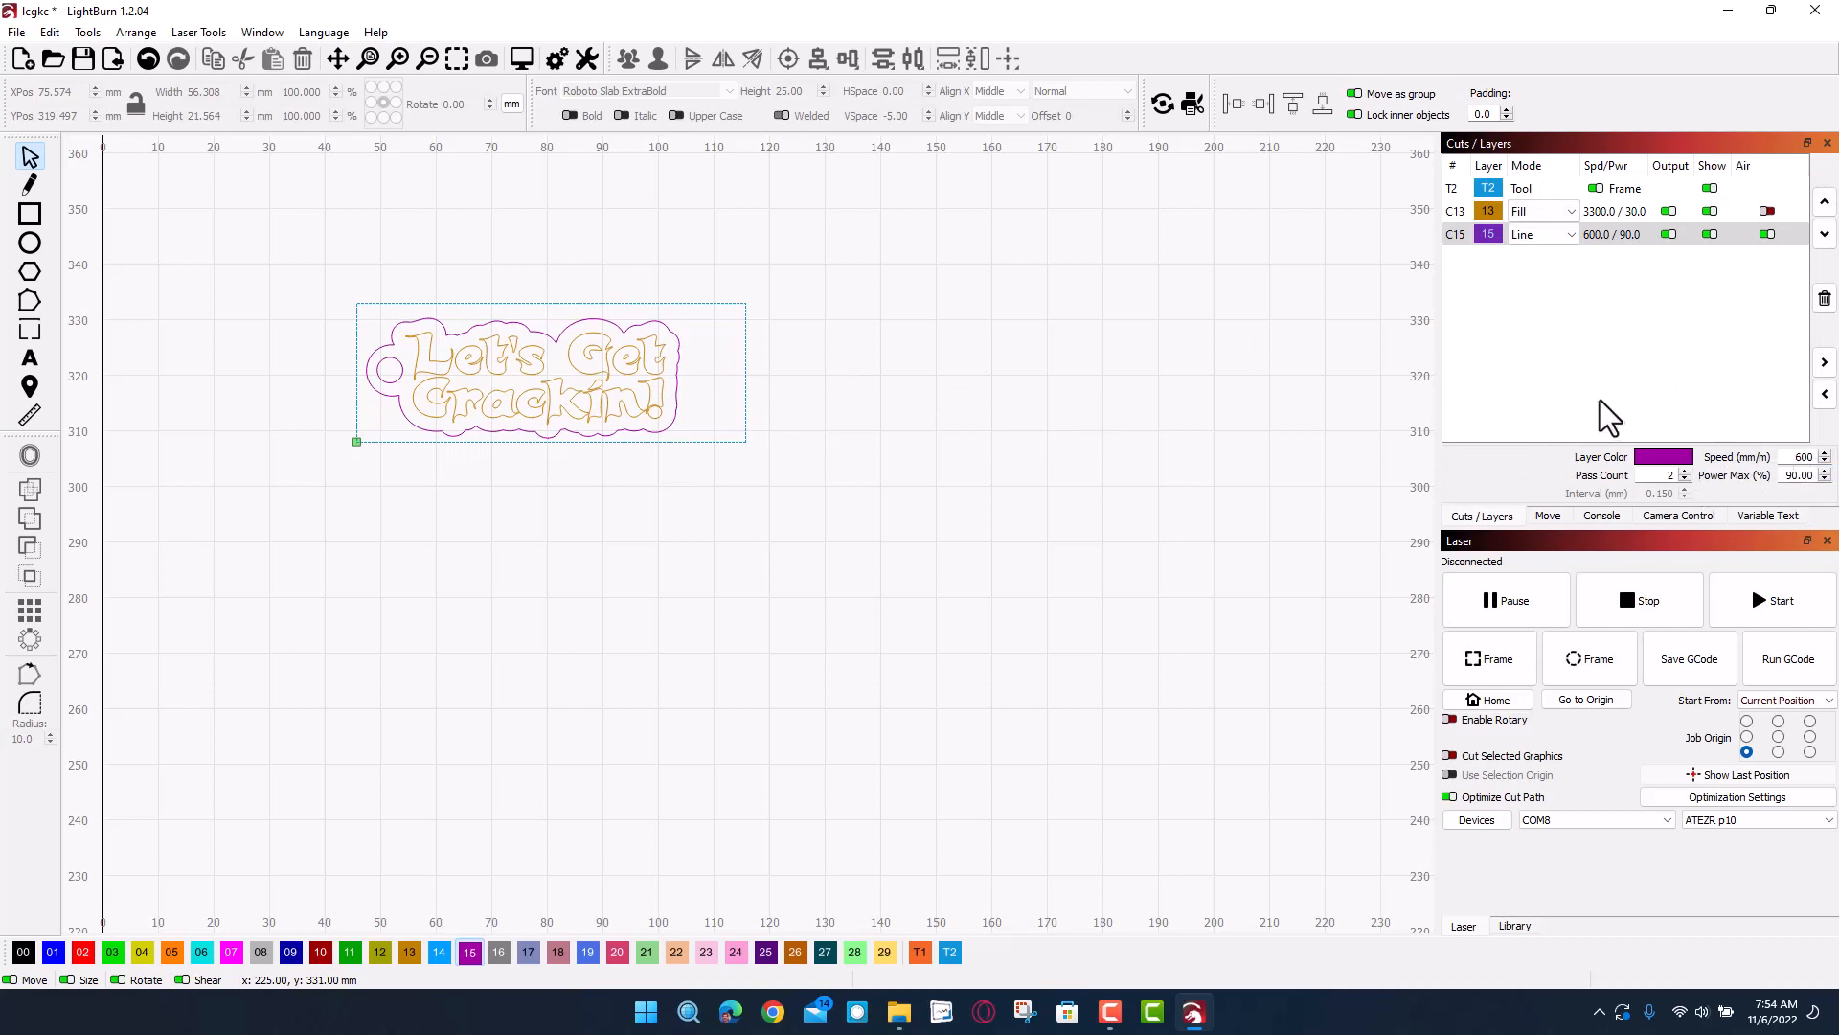
mouse_move(1273, 379)
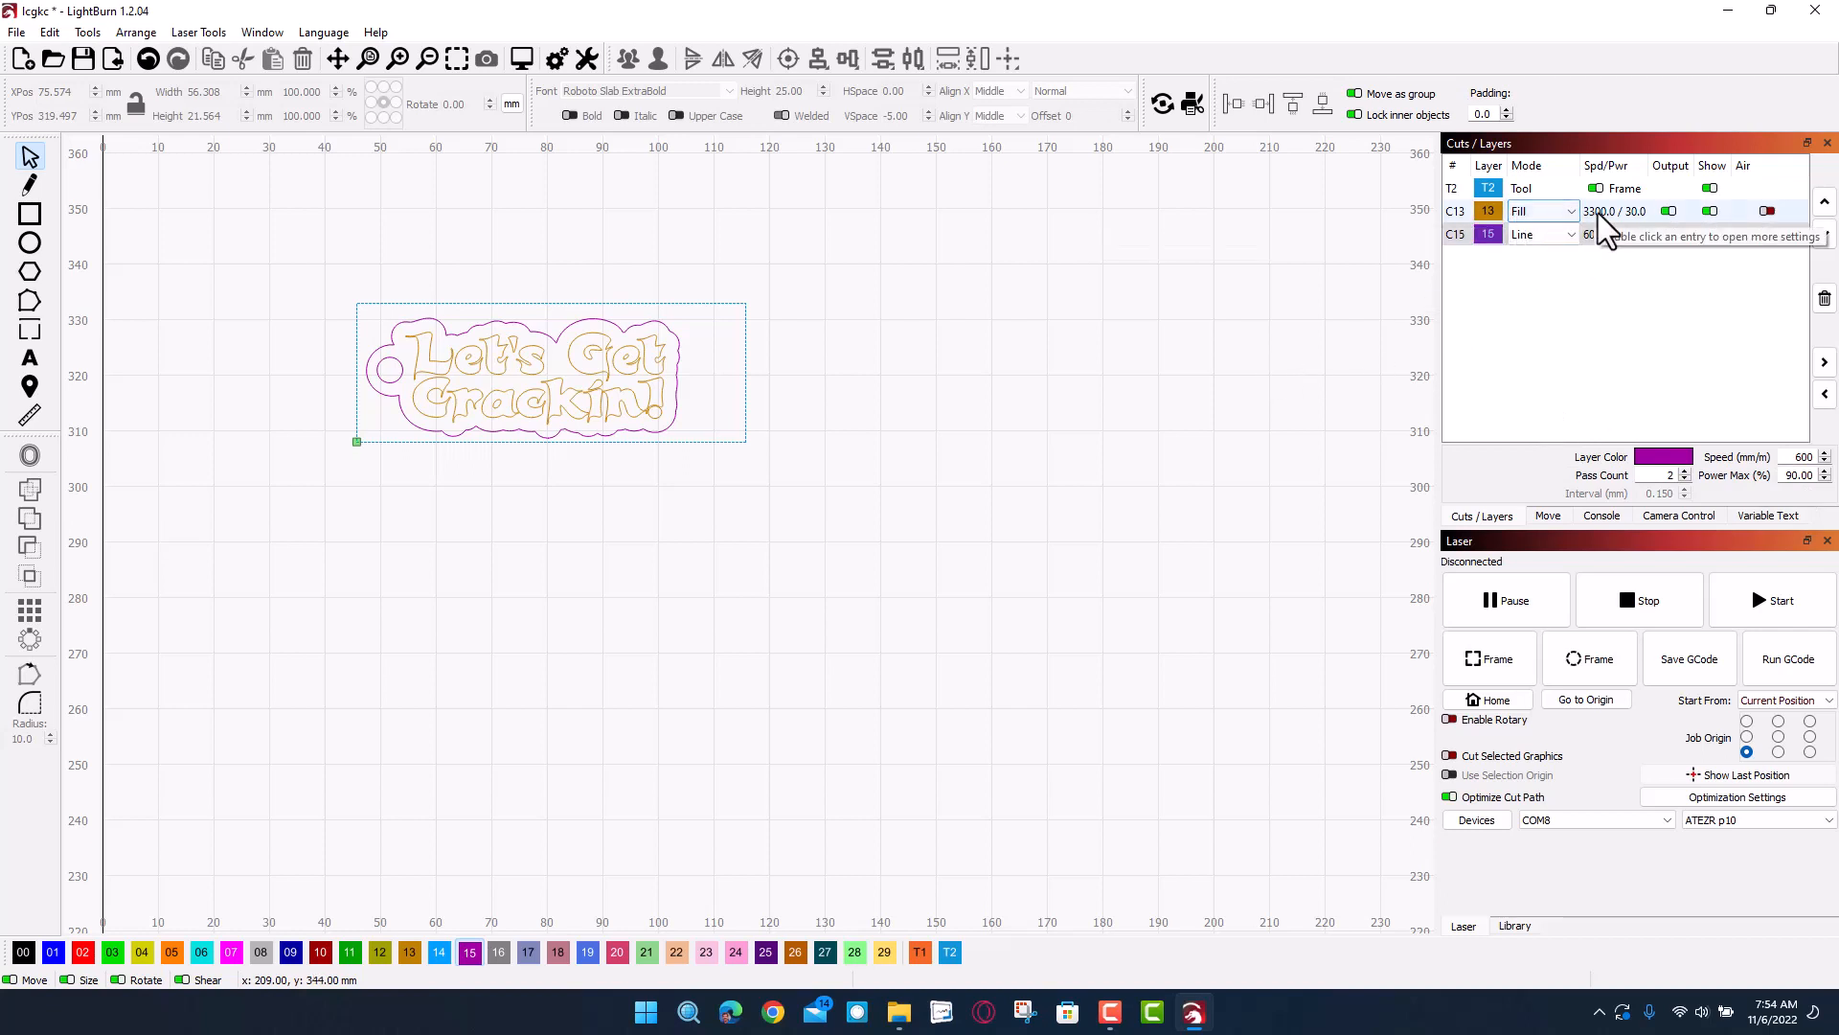
mouse_move(1290, 376)
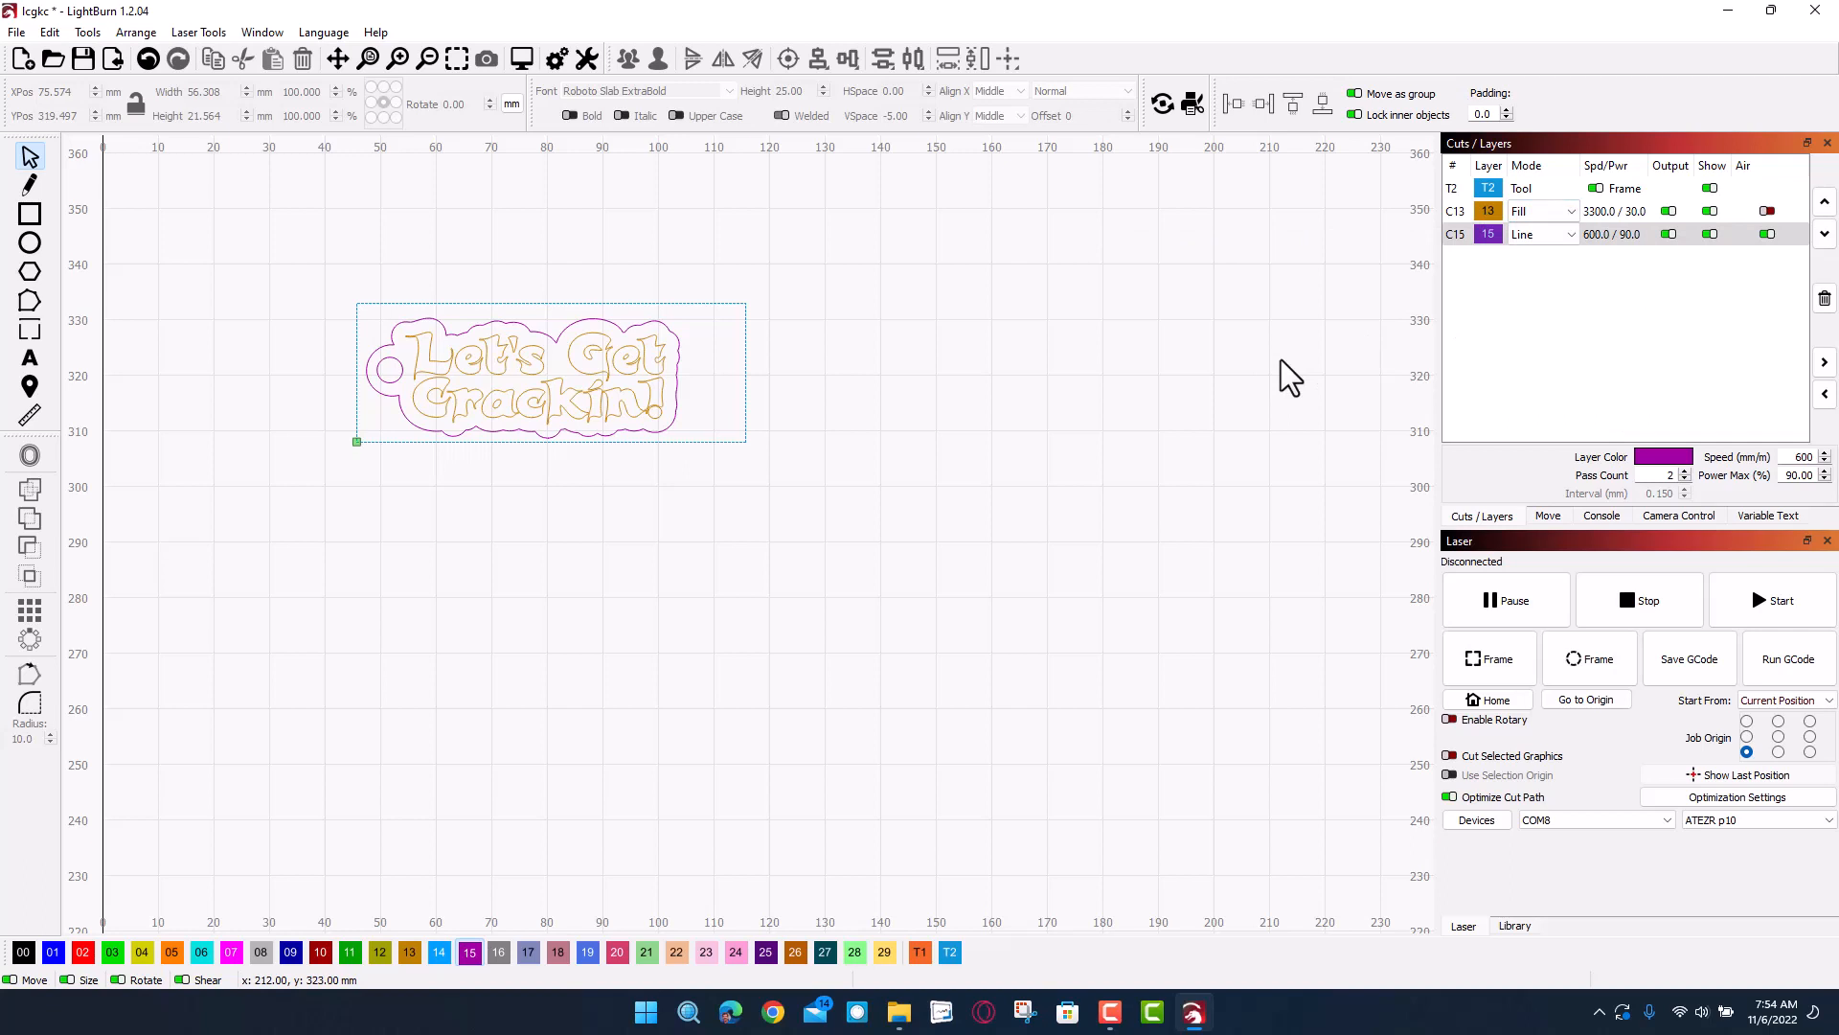
mouse_move(1255, 390)
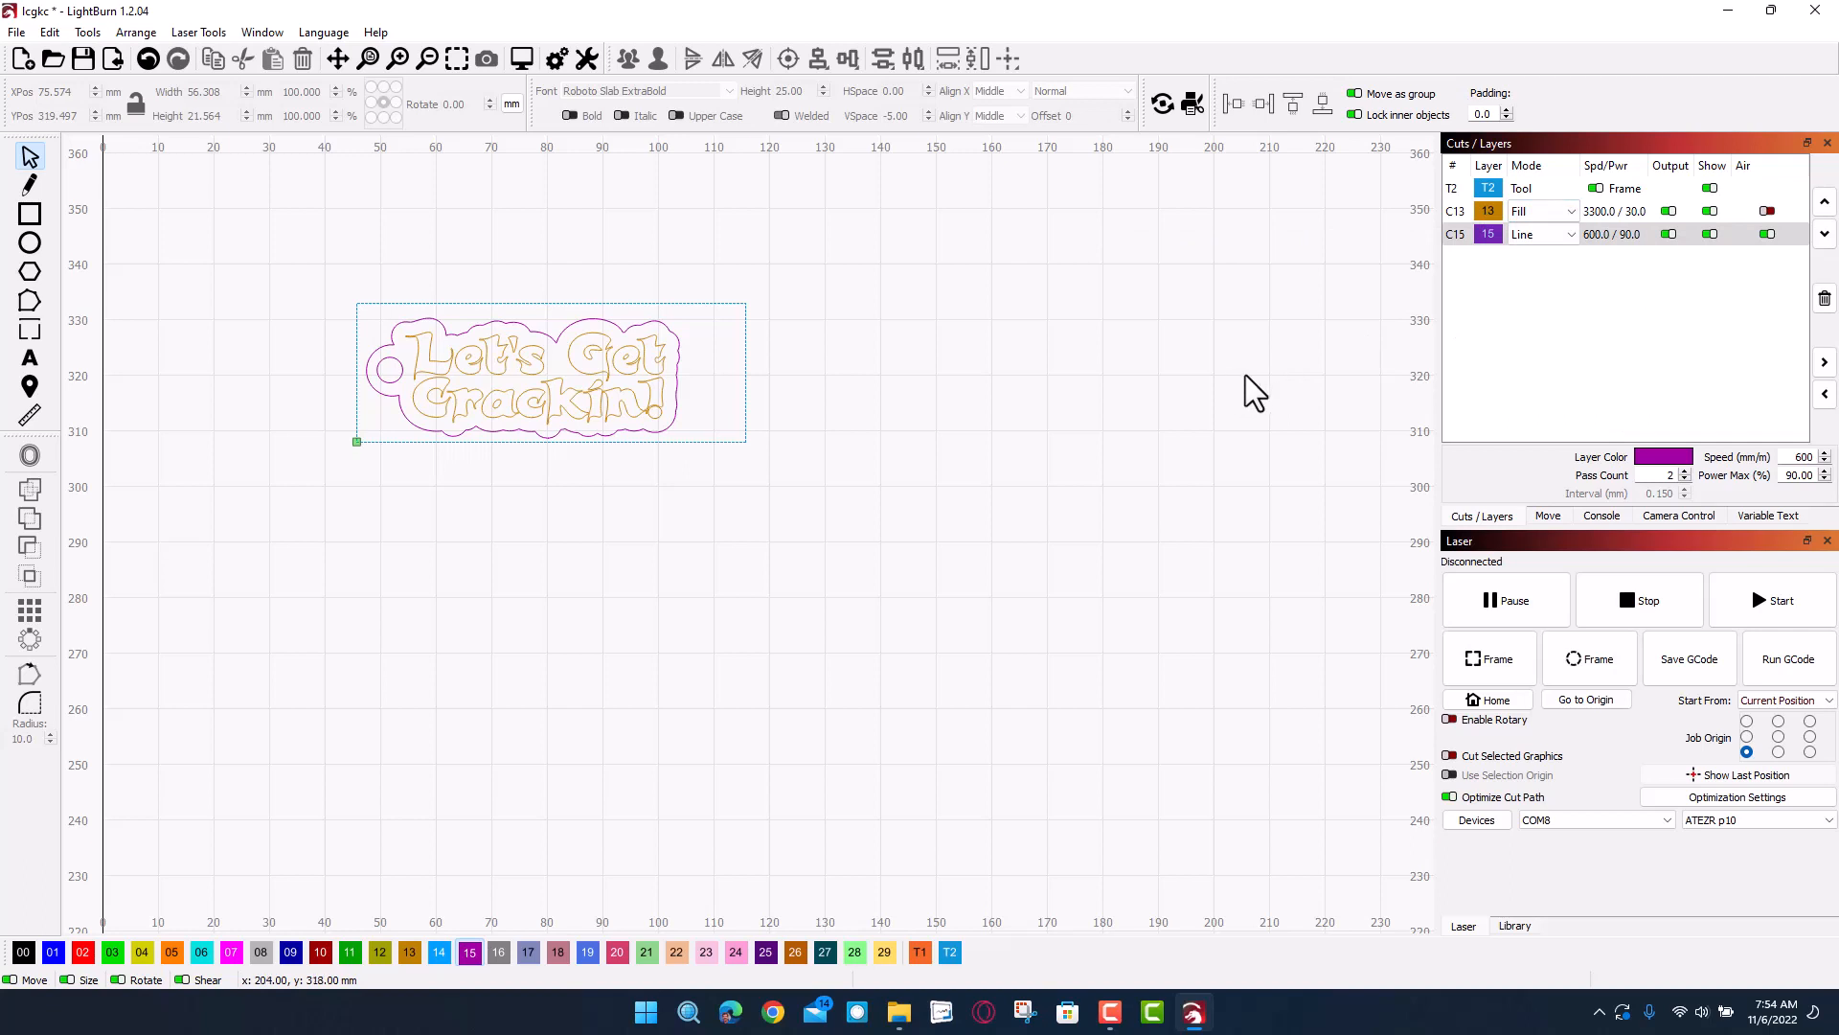
mouse_move(1407, 563)
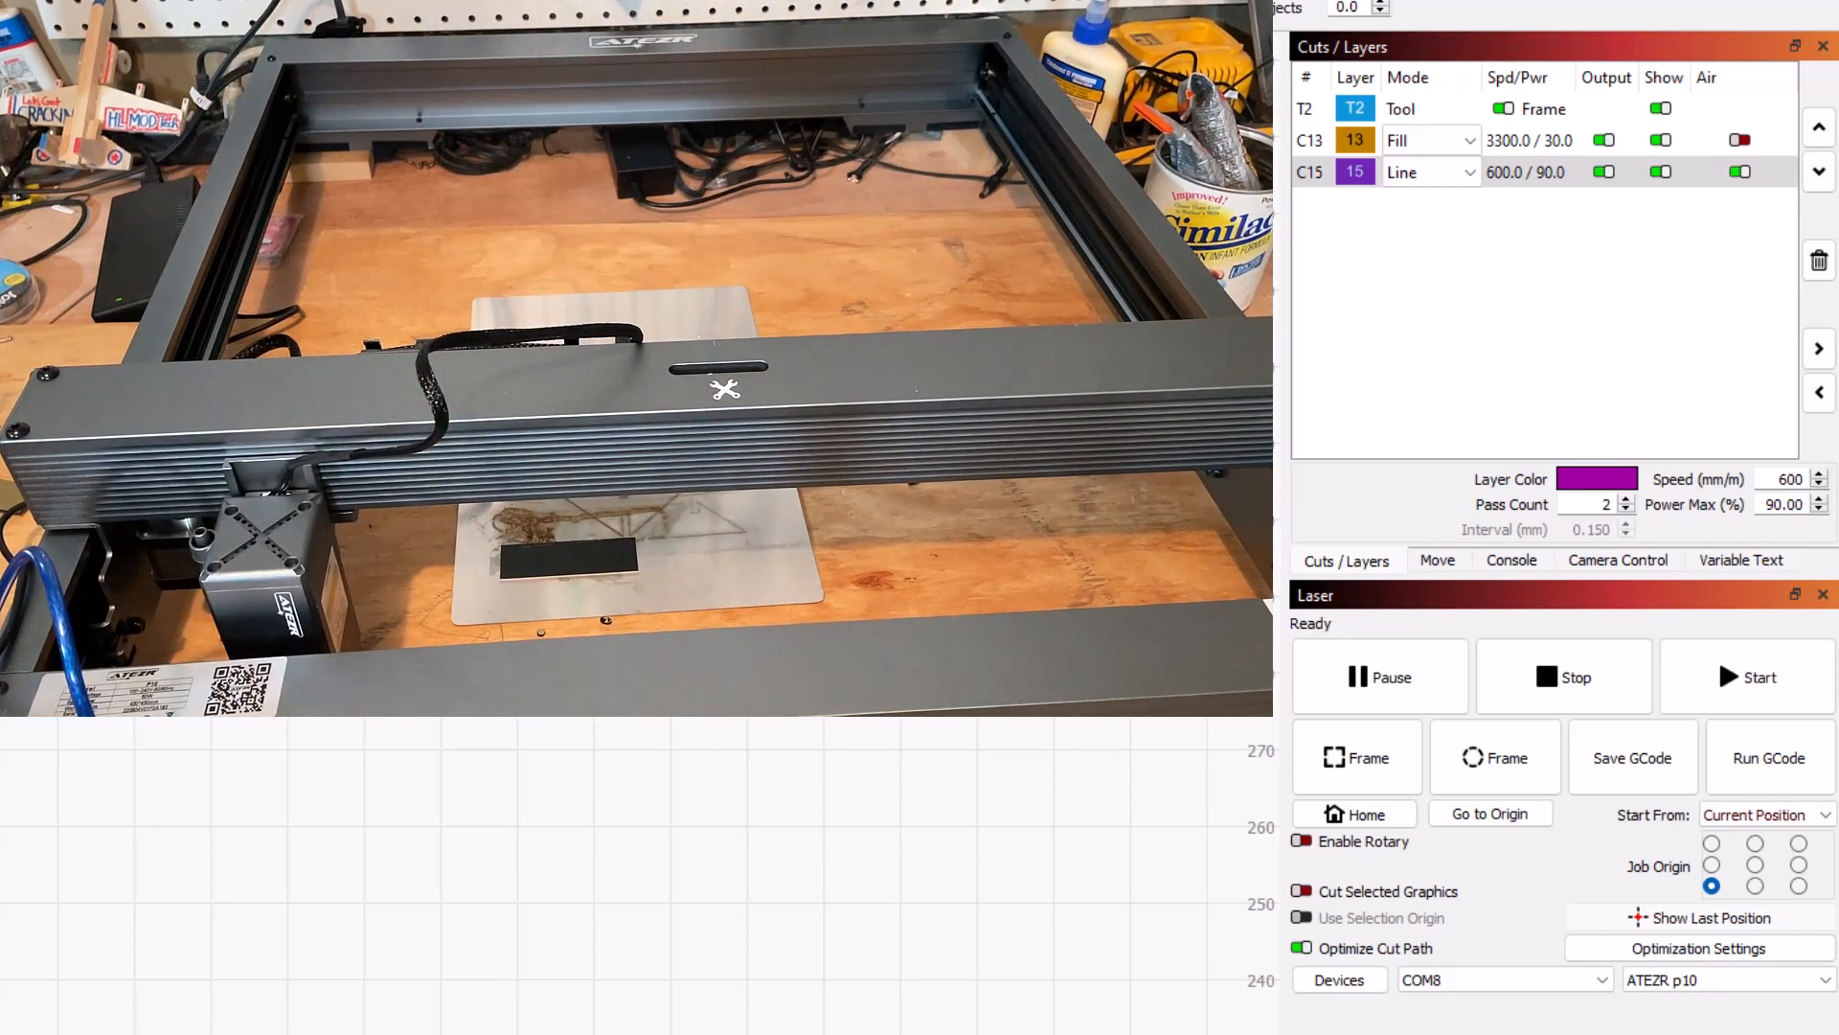
mouse_move(1449, 575)
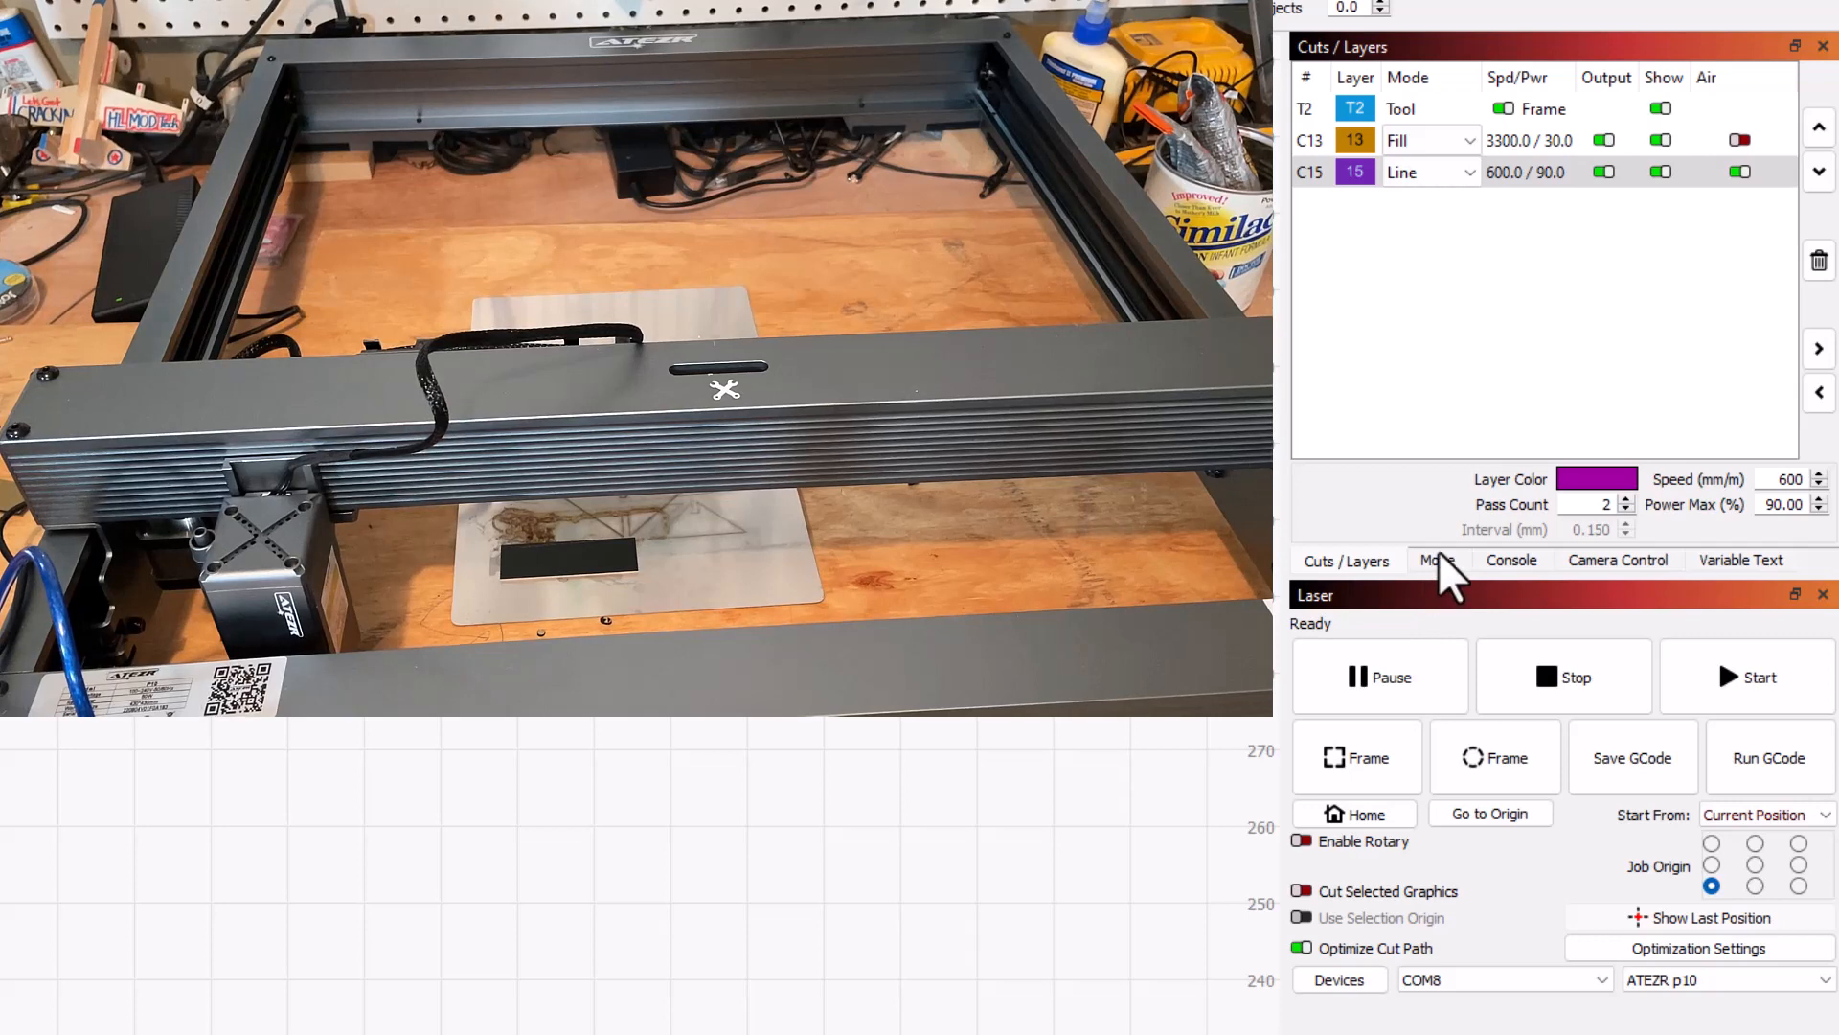
Step: Jog the laser head back, left and then right toward the keychain blank
click(1433, 560)
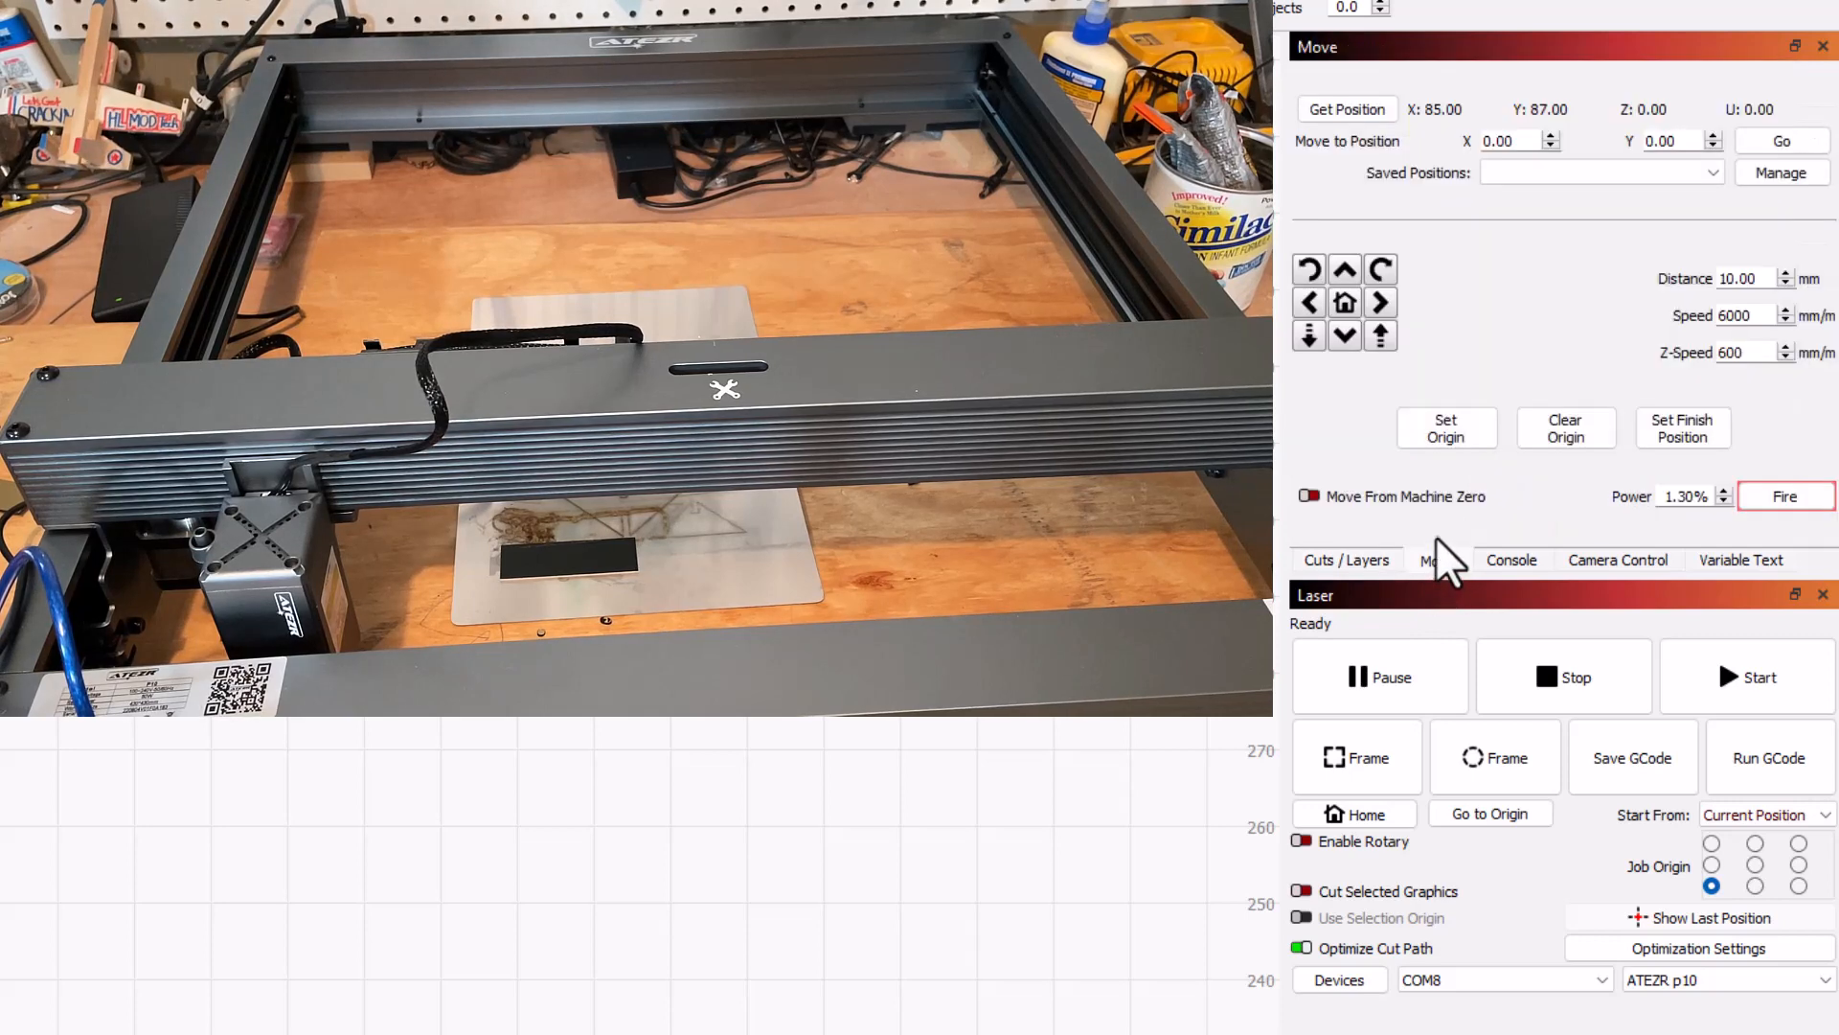
click(1343, 268)
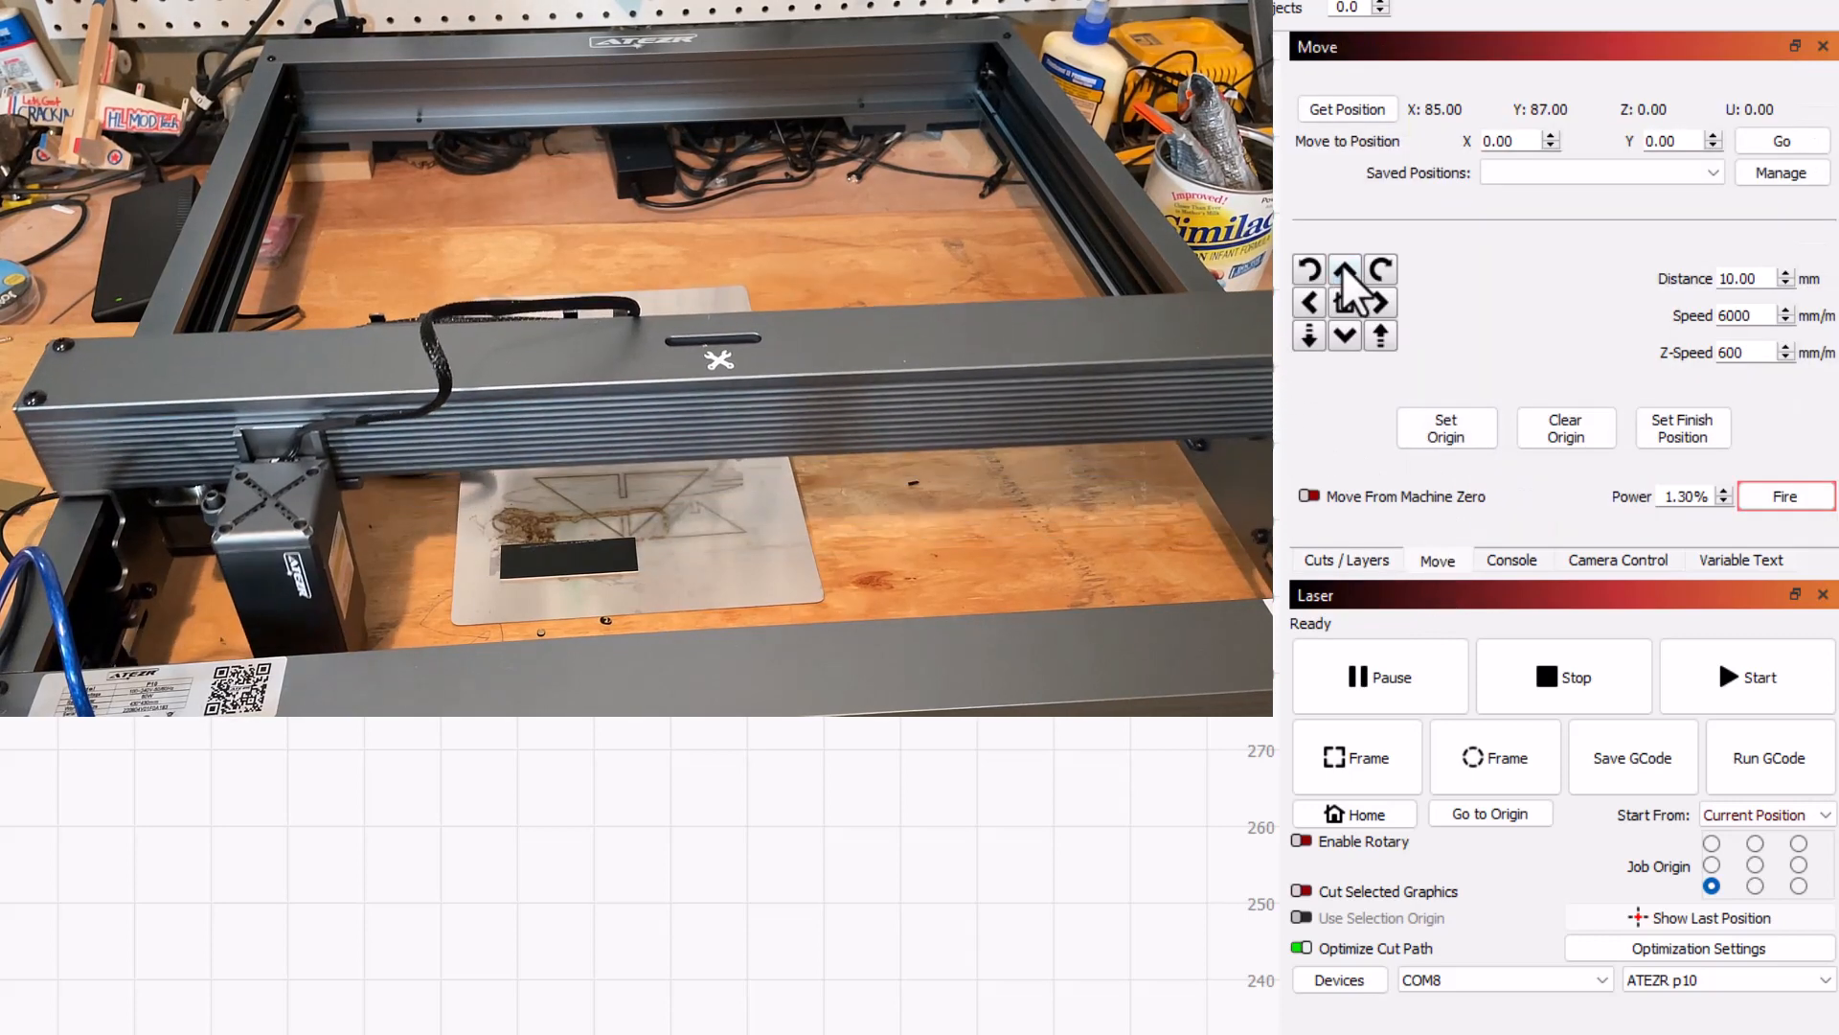
click(1344, 268)
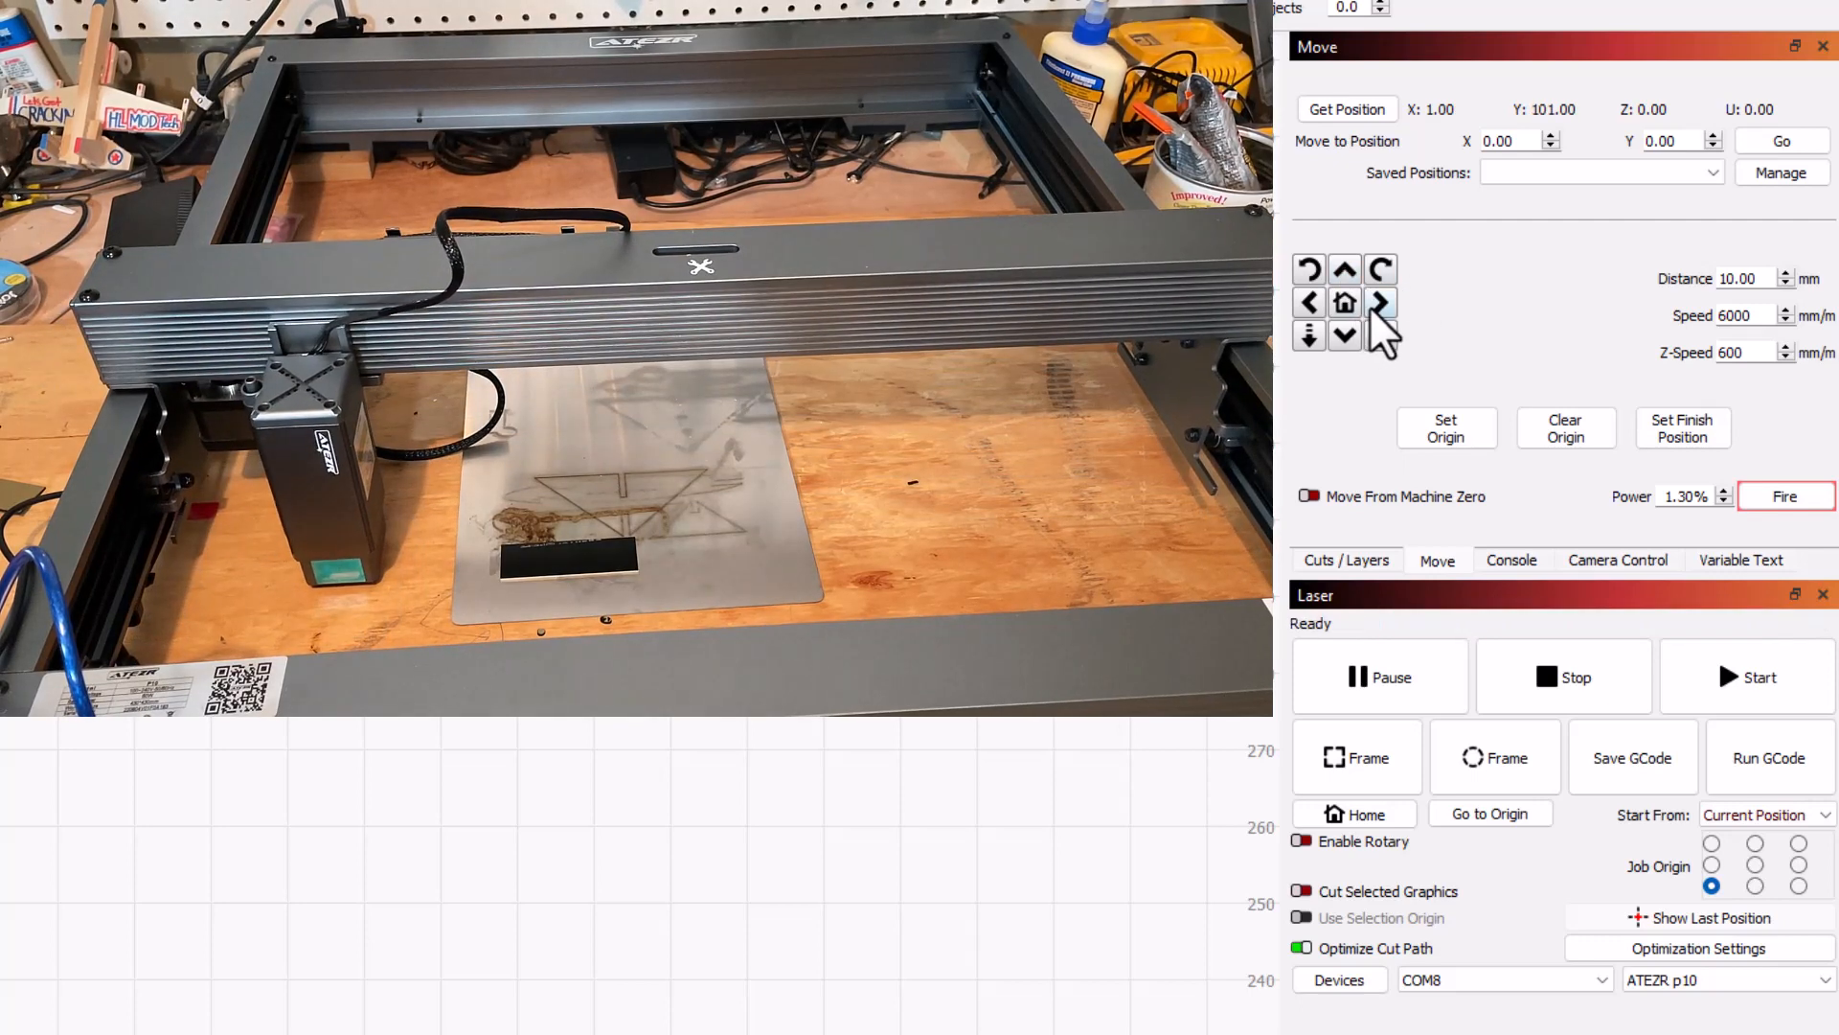
click(1380, 301)
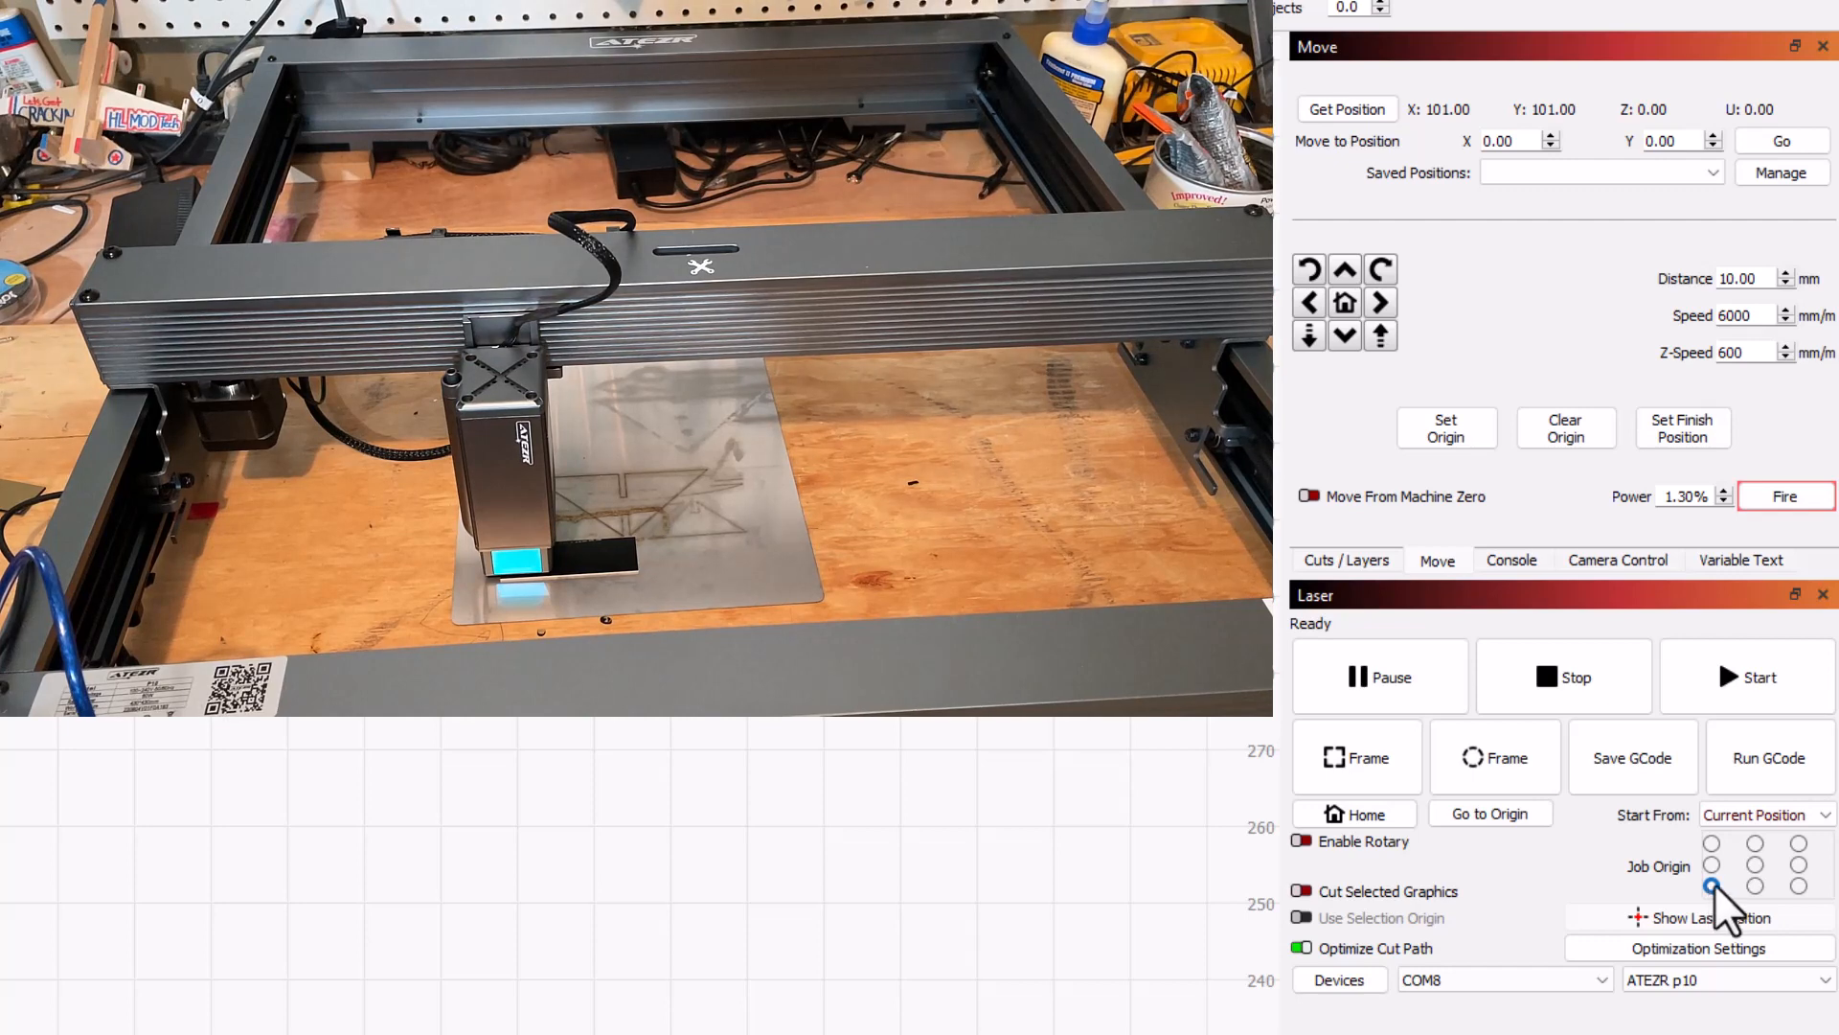
Step: Set the job origin to centre and nudge the head right to X 131, Y 101
click(1755, 864)
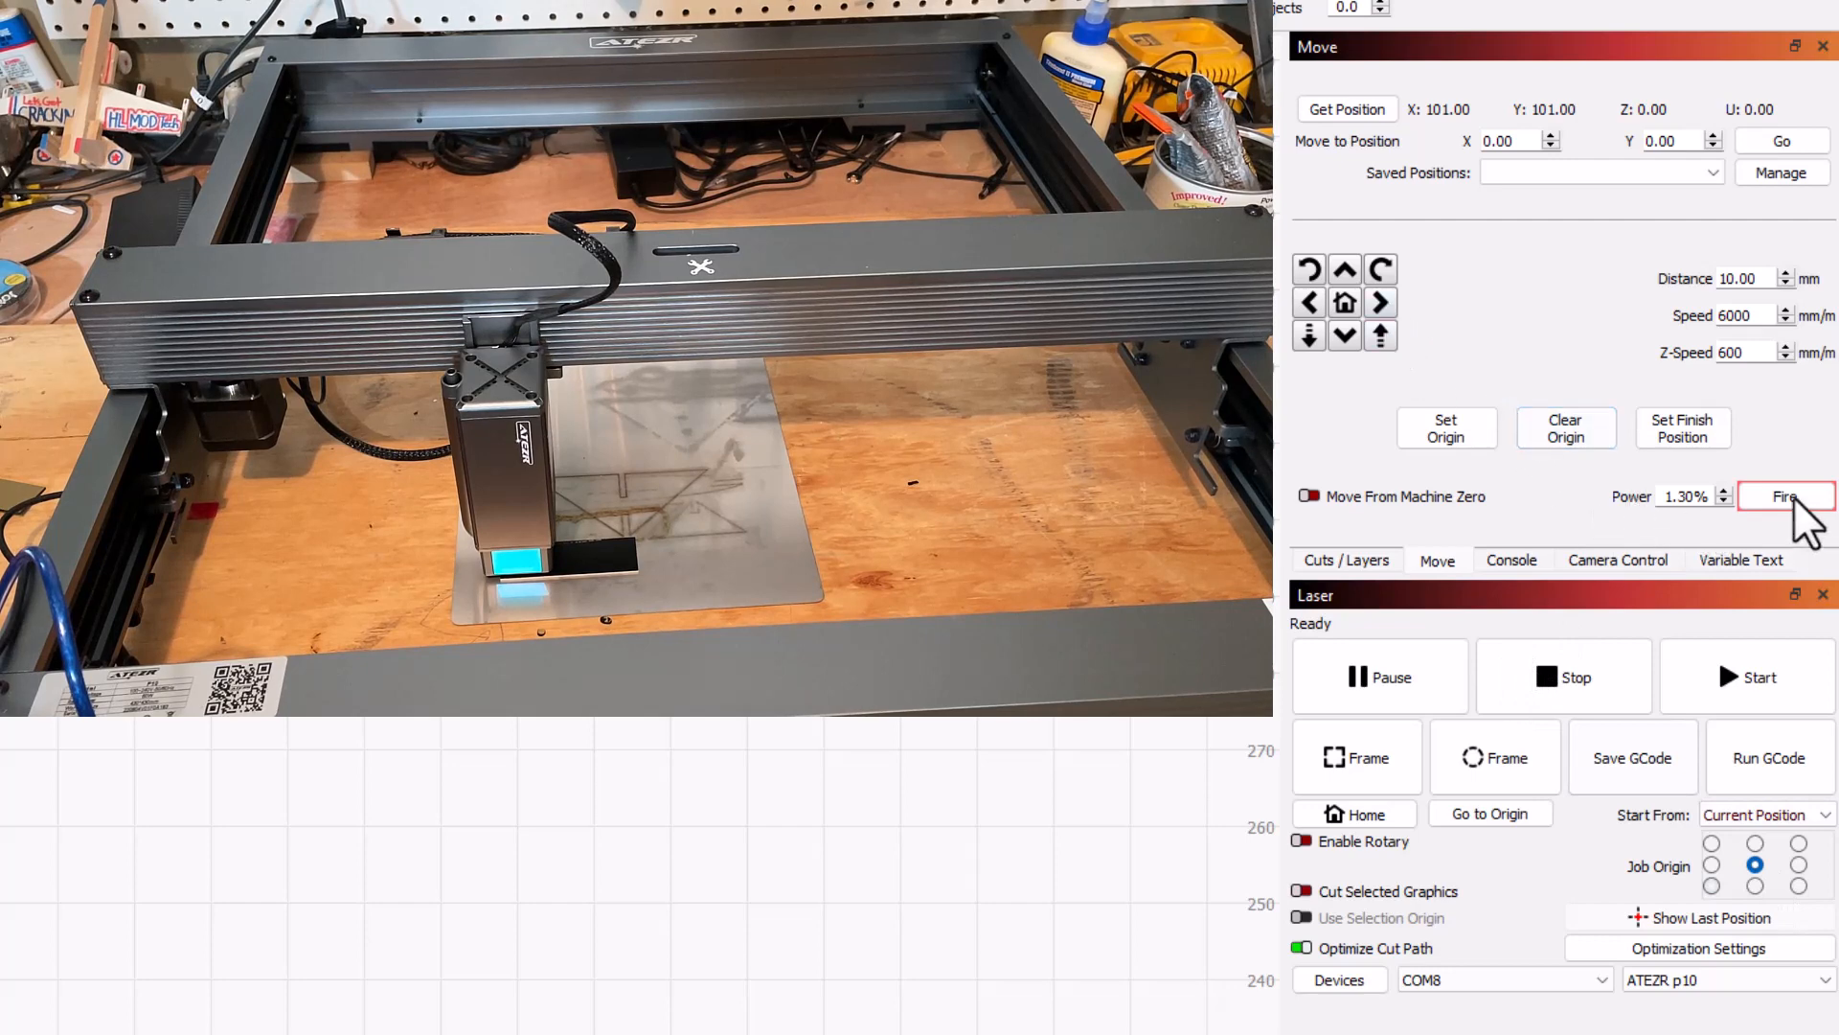
mouse_move(1407, 340)
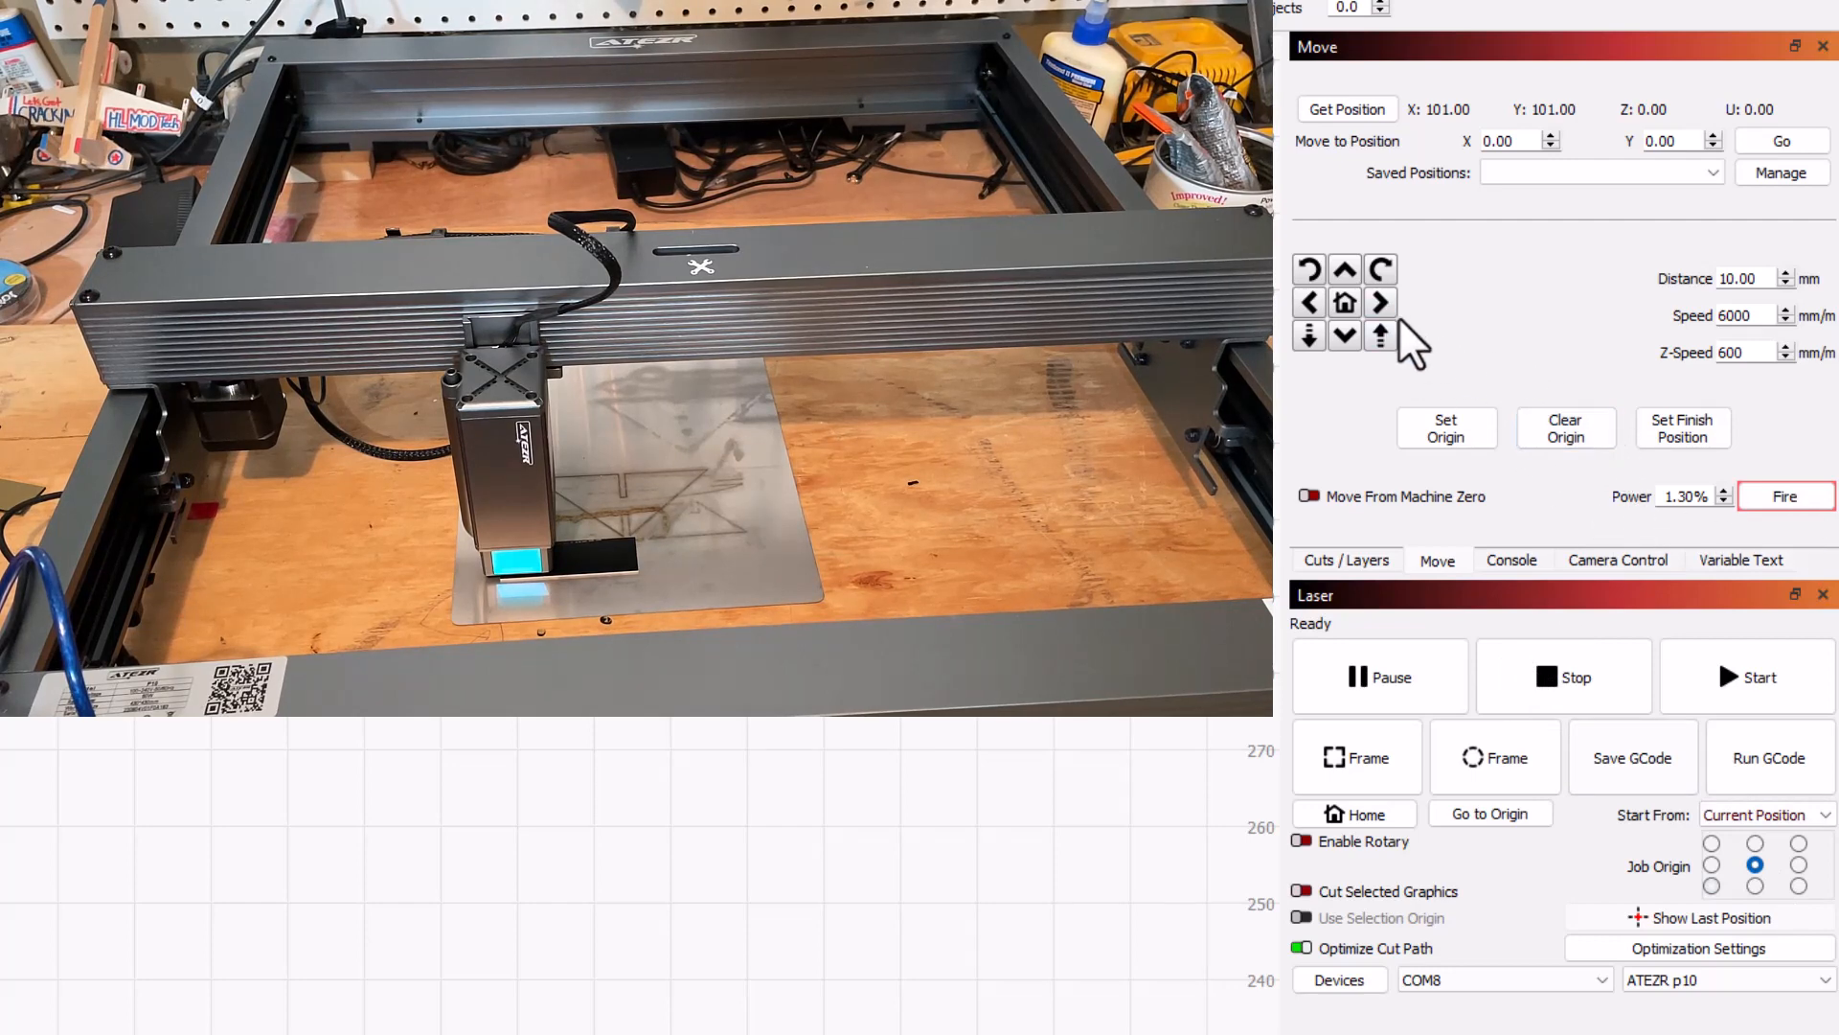
click(1379, 302)
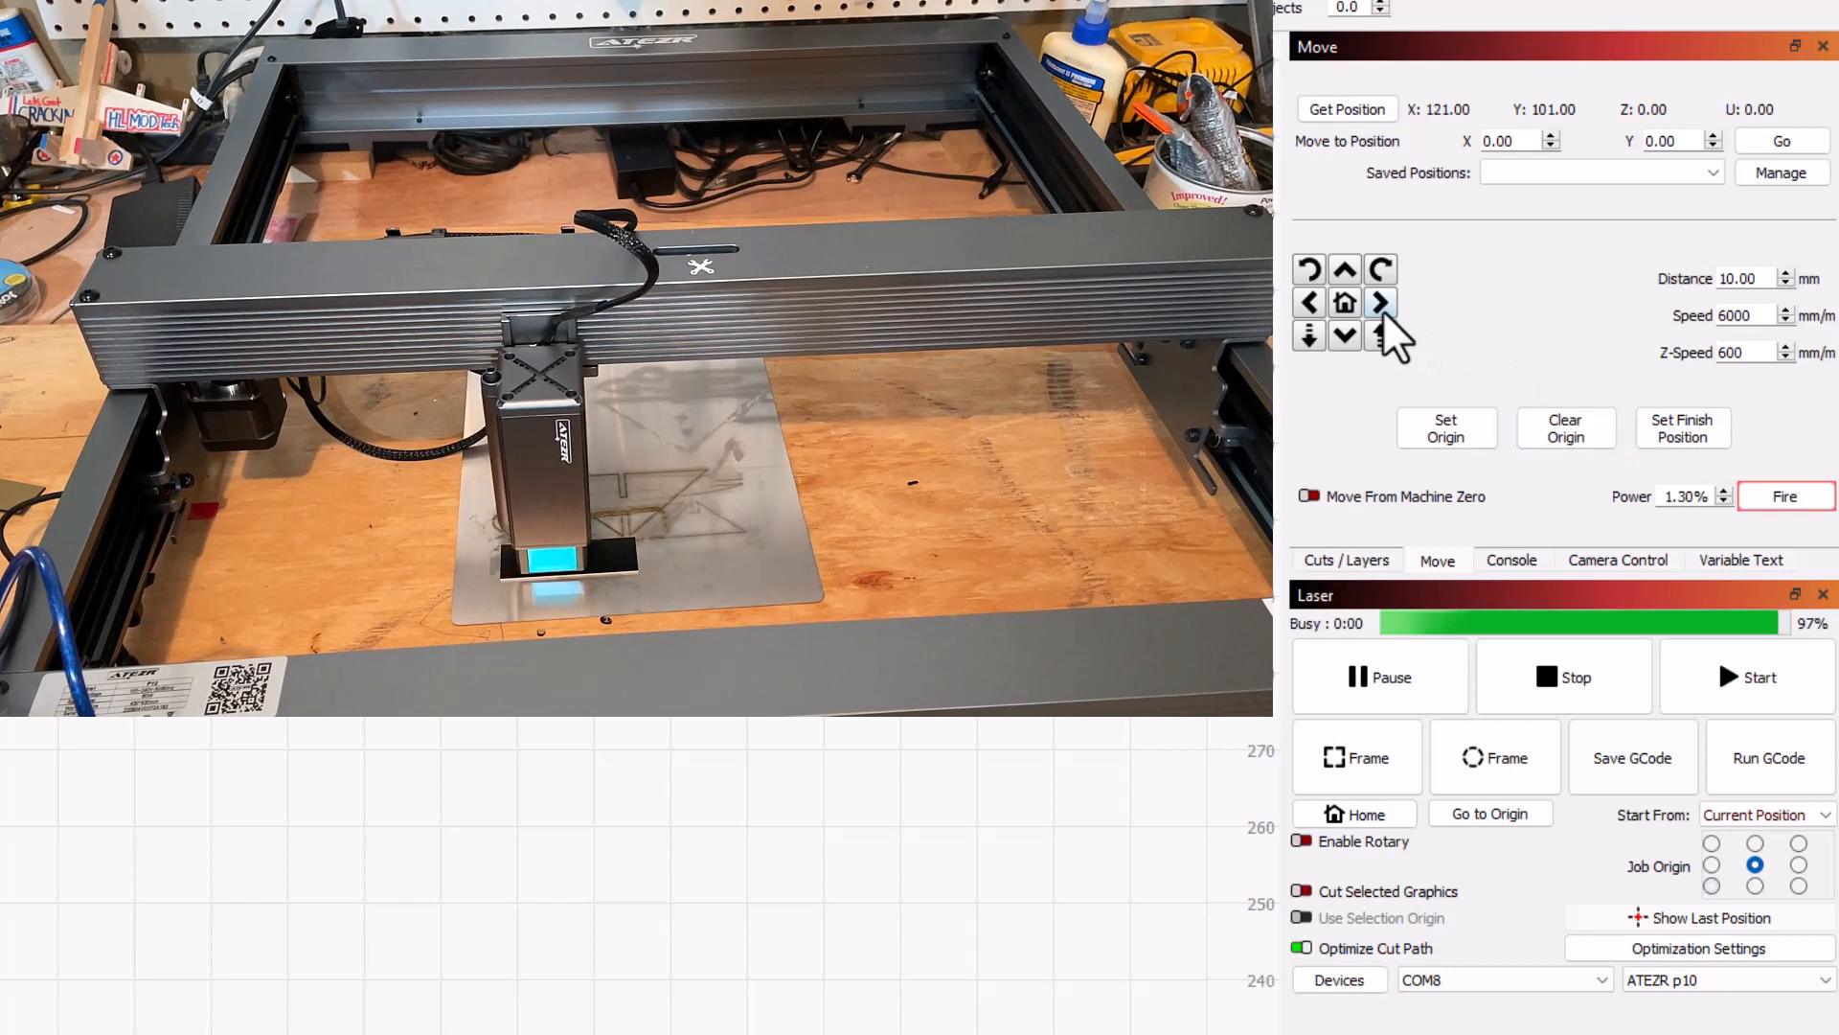
click(1380, 302)
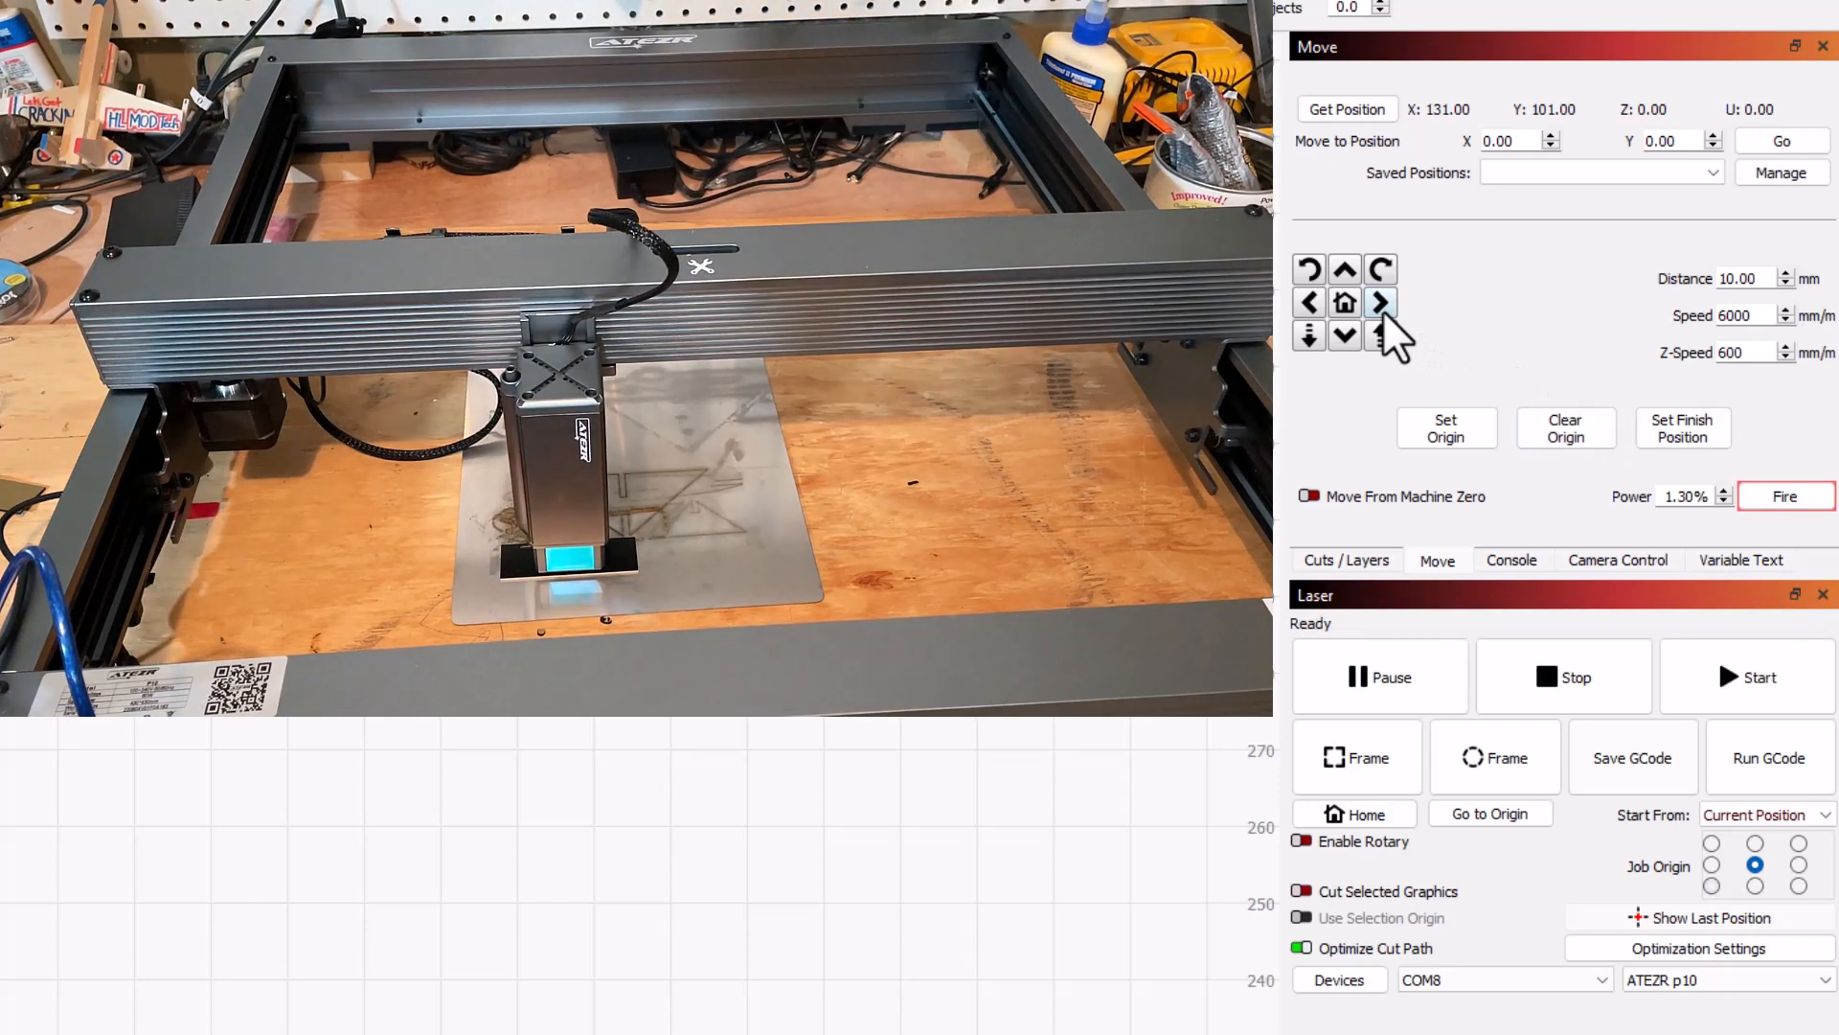
mouse_move(1407, 199)
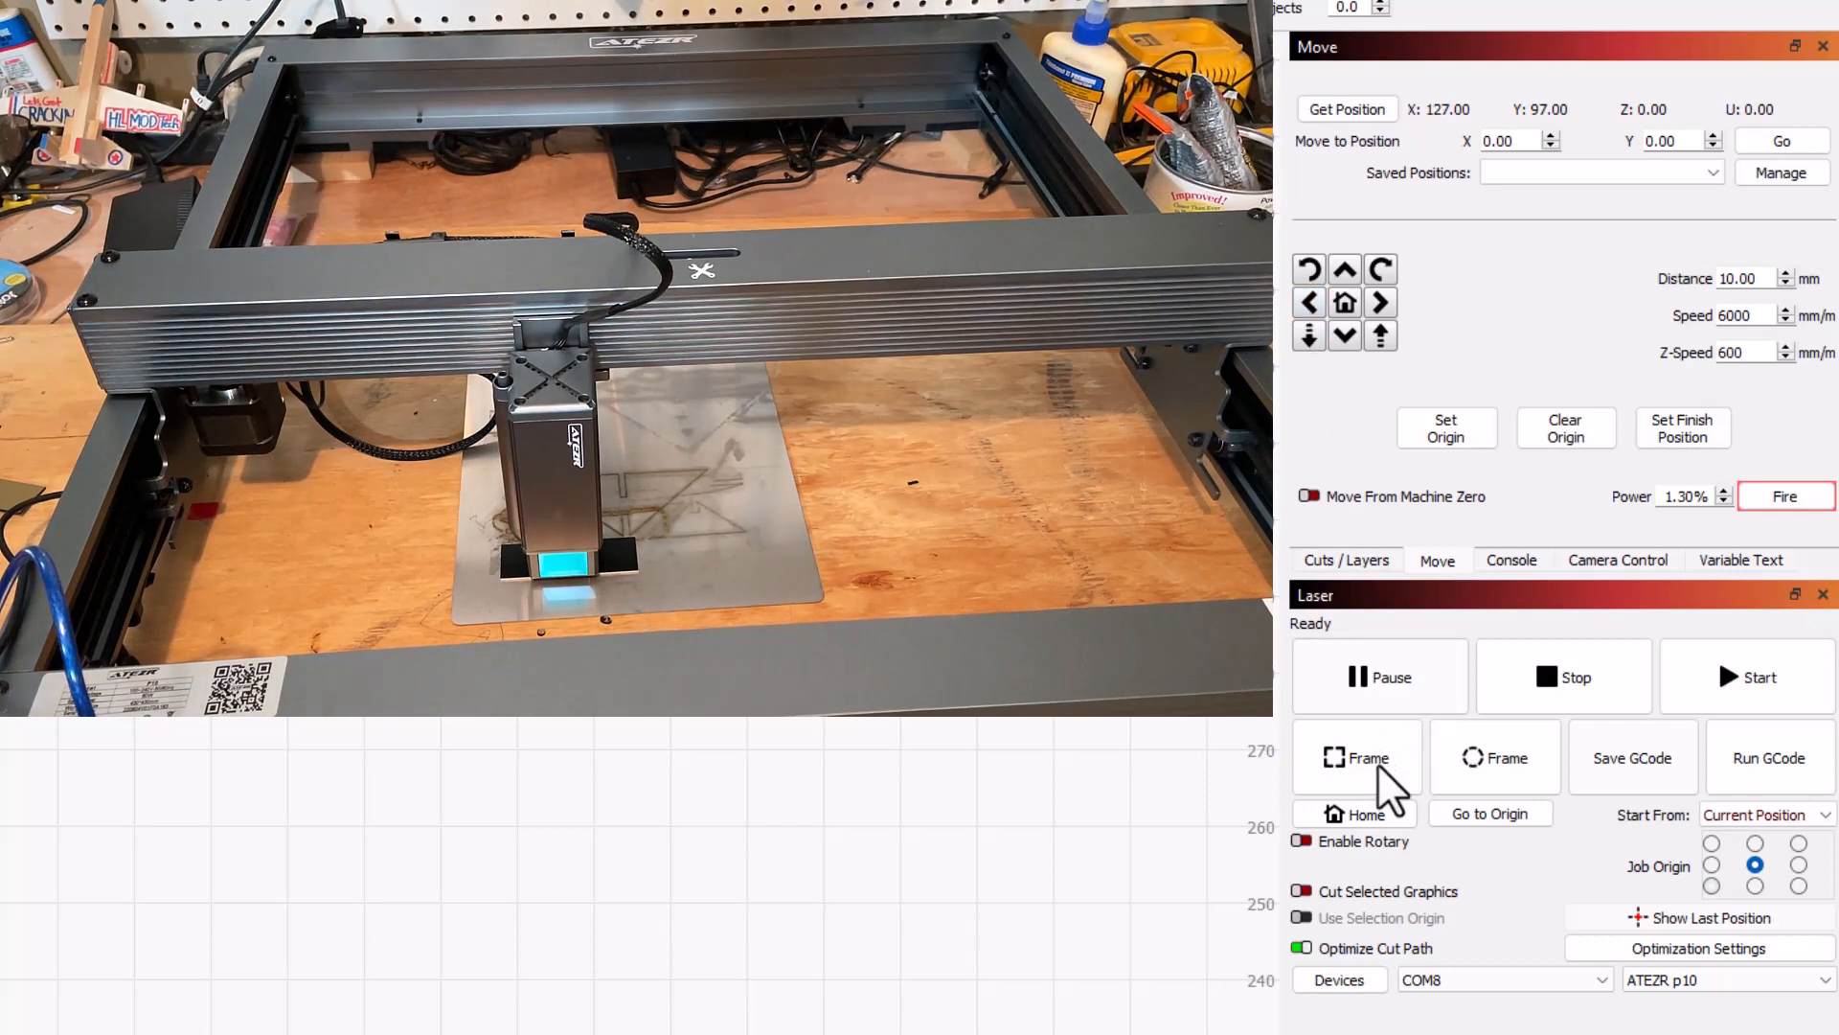
Step: Frame the design on the blank, nudge the head slightly right, and re-frame
click(1357, 758)
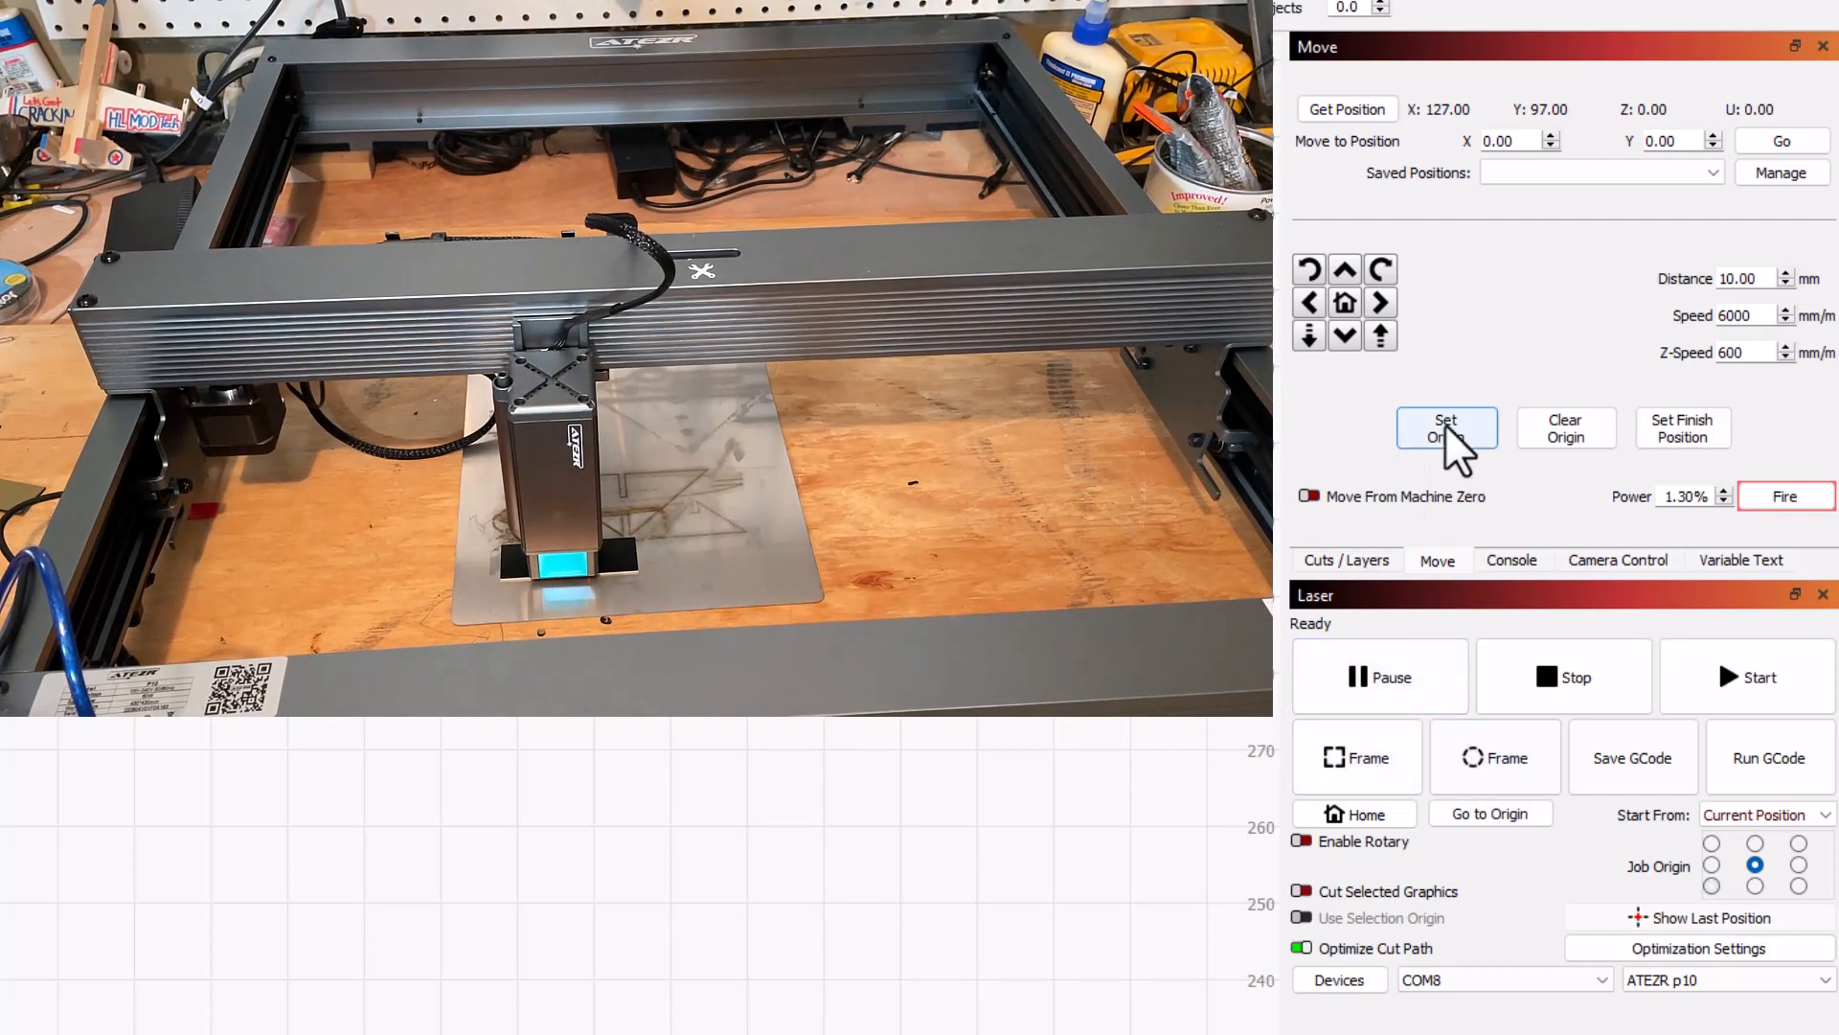
click(1381, 302)
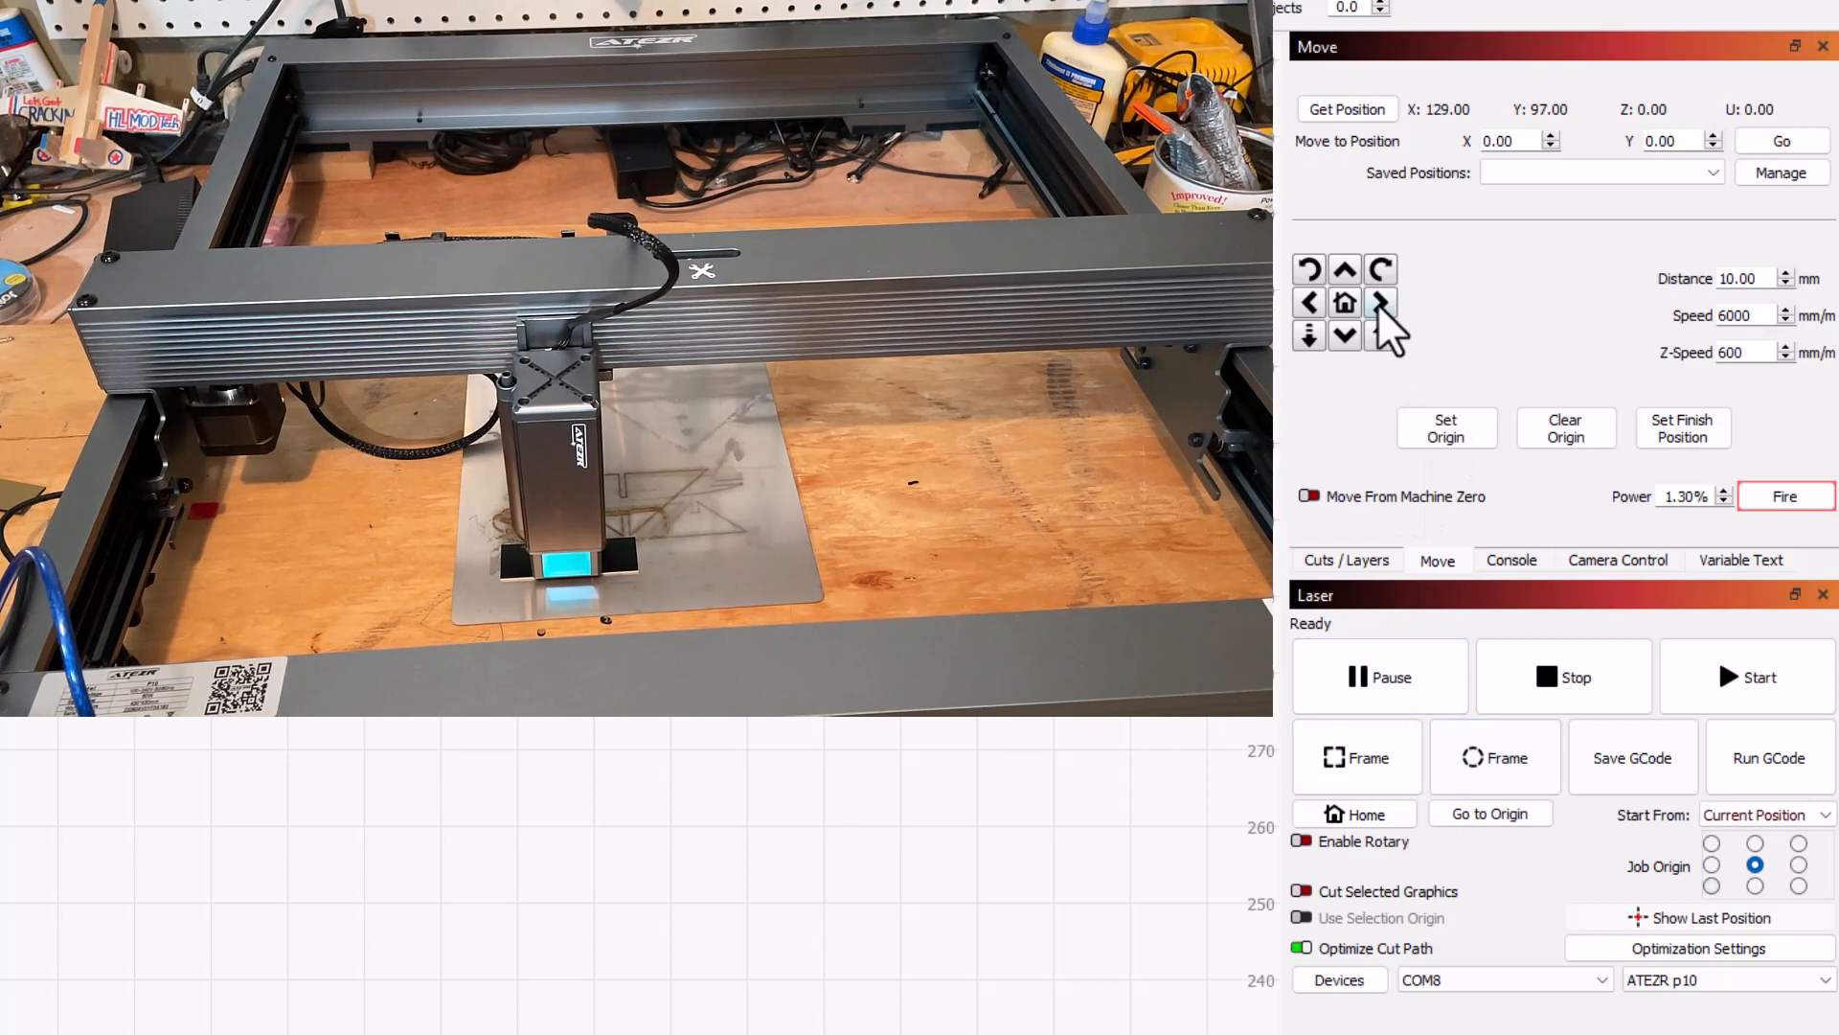
click(1381, 302)
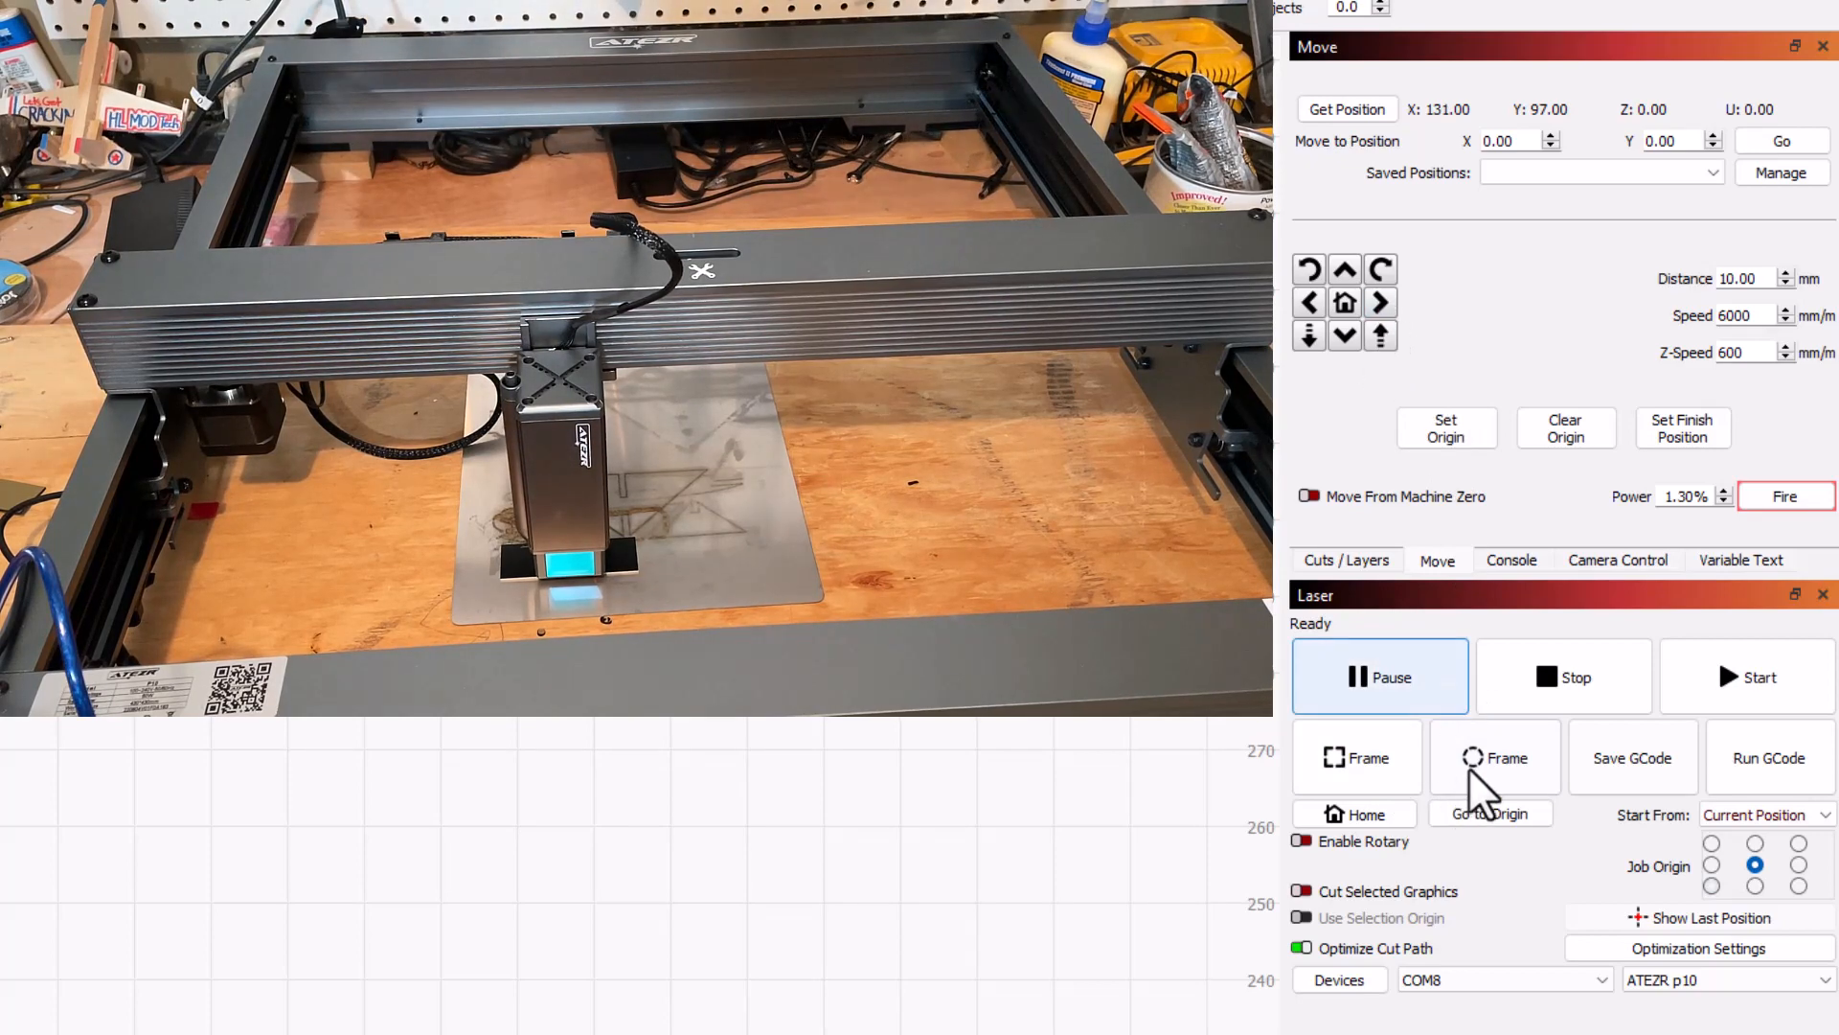
click(1356, 757)
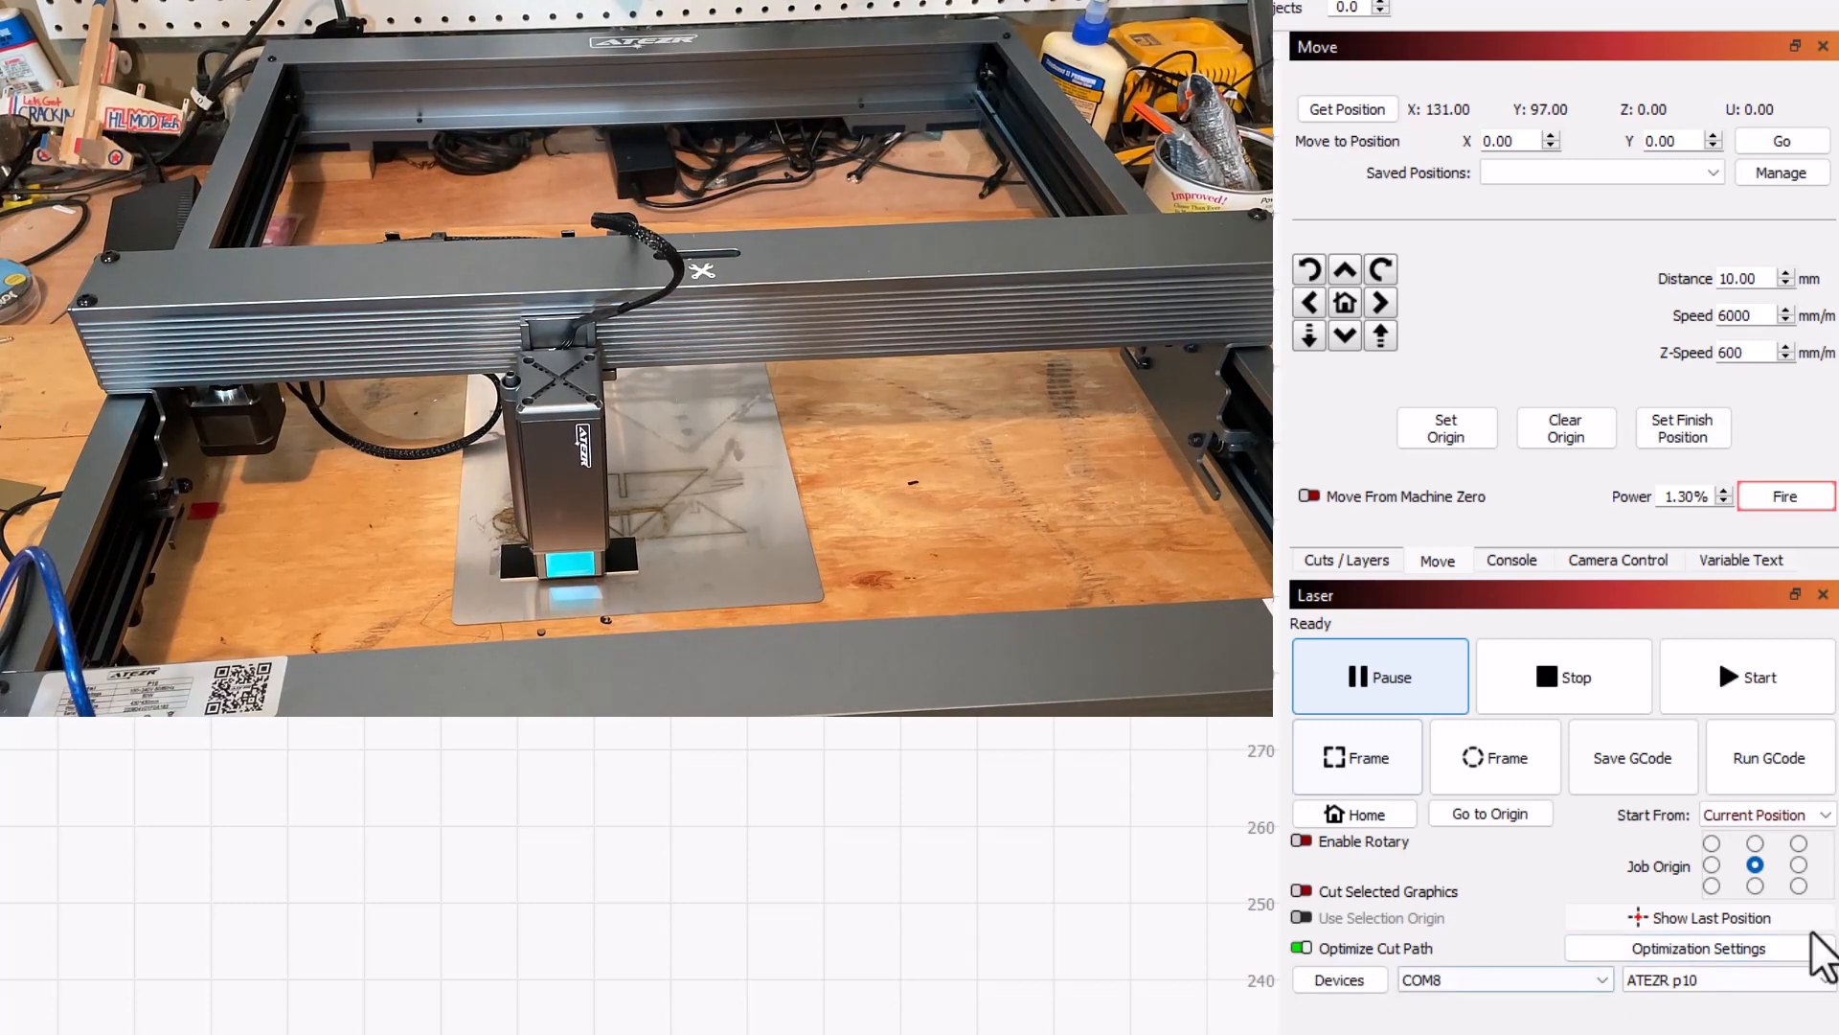
click(1754, 677)
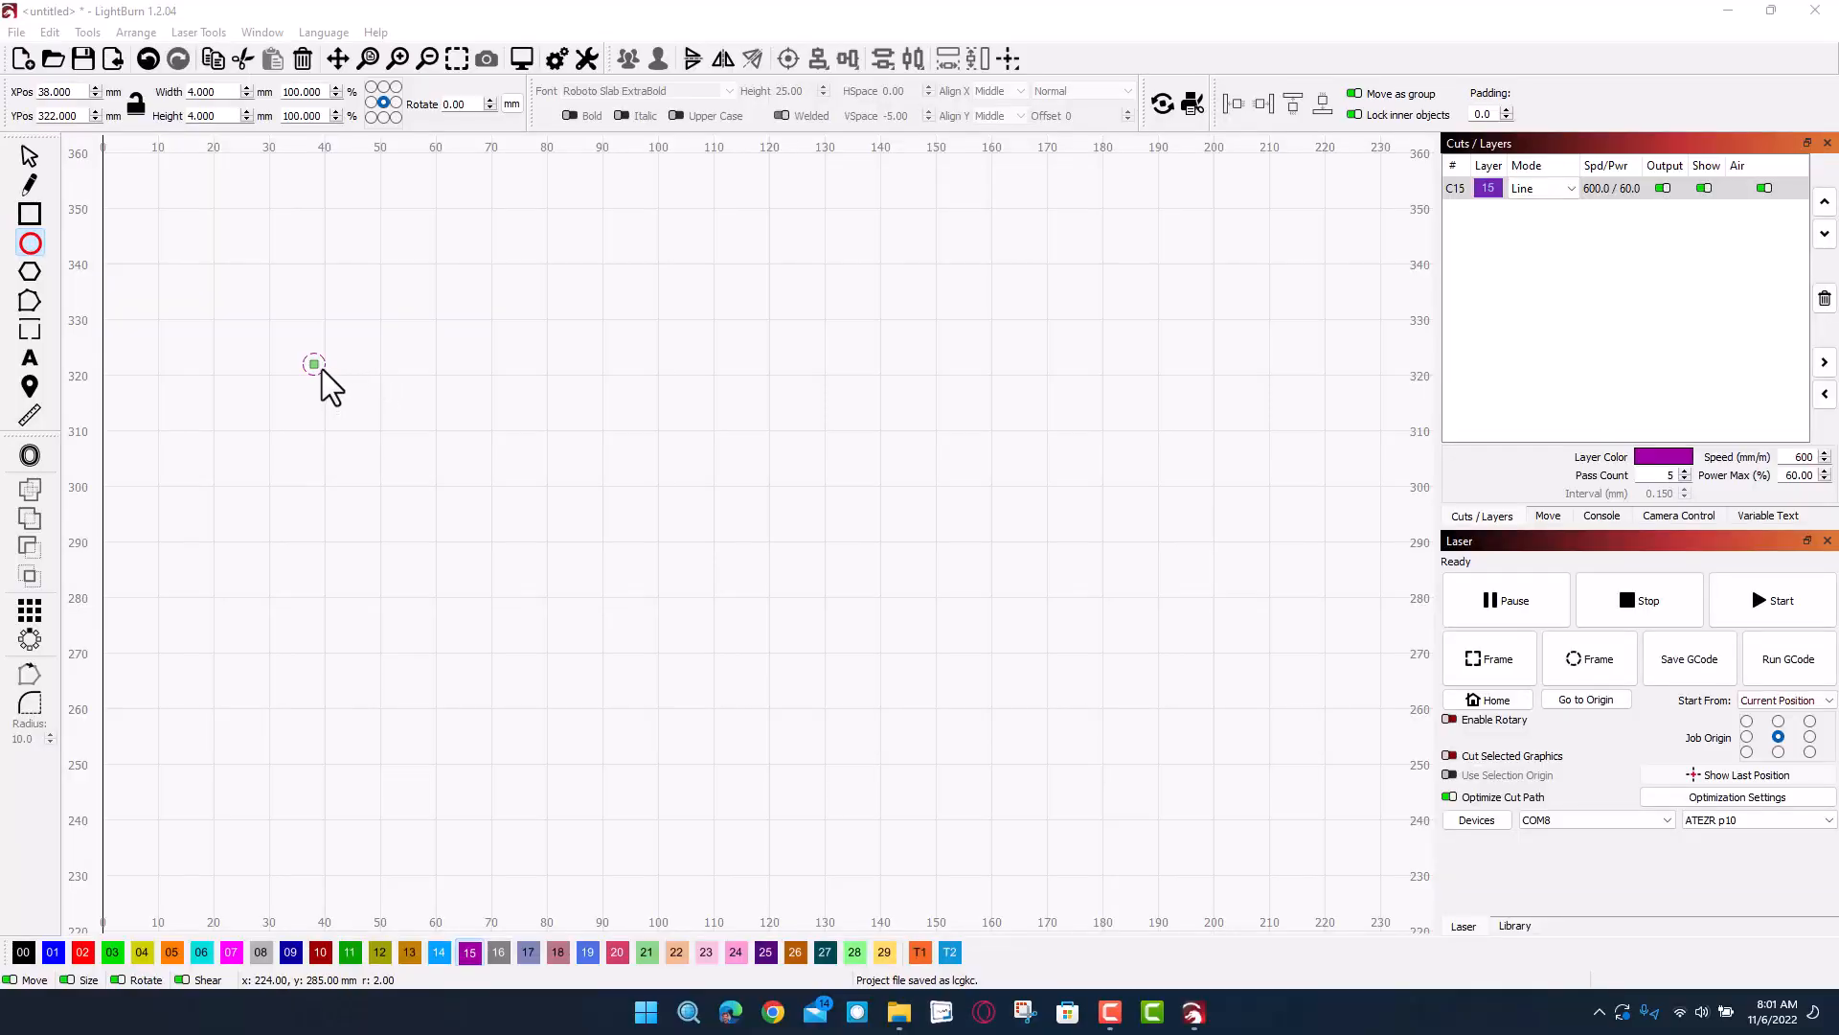
mouse_move(1682, 487)
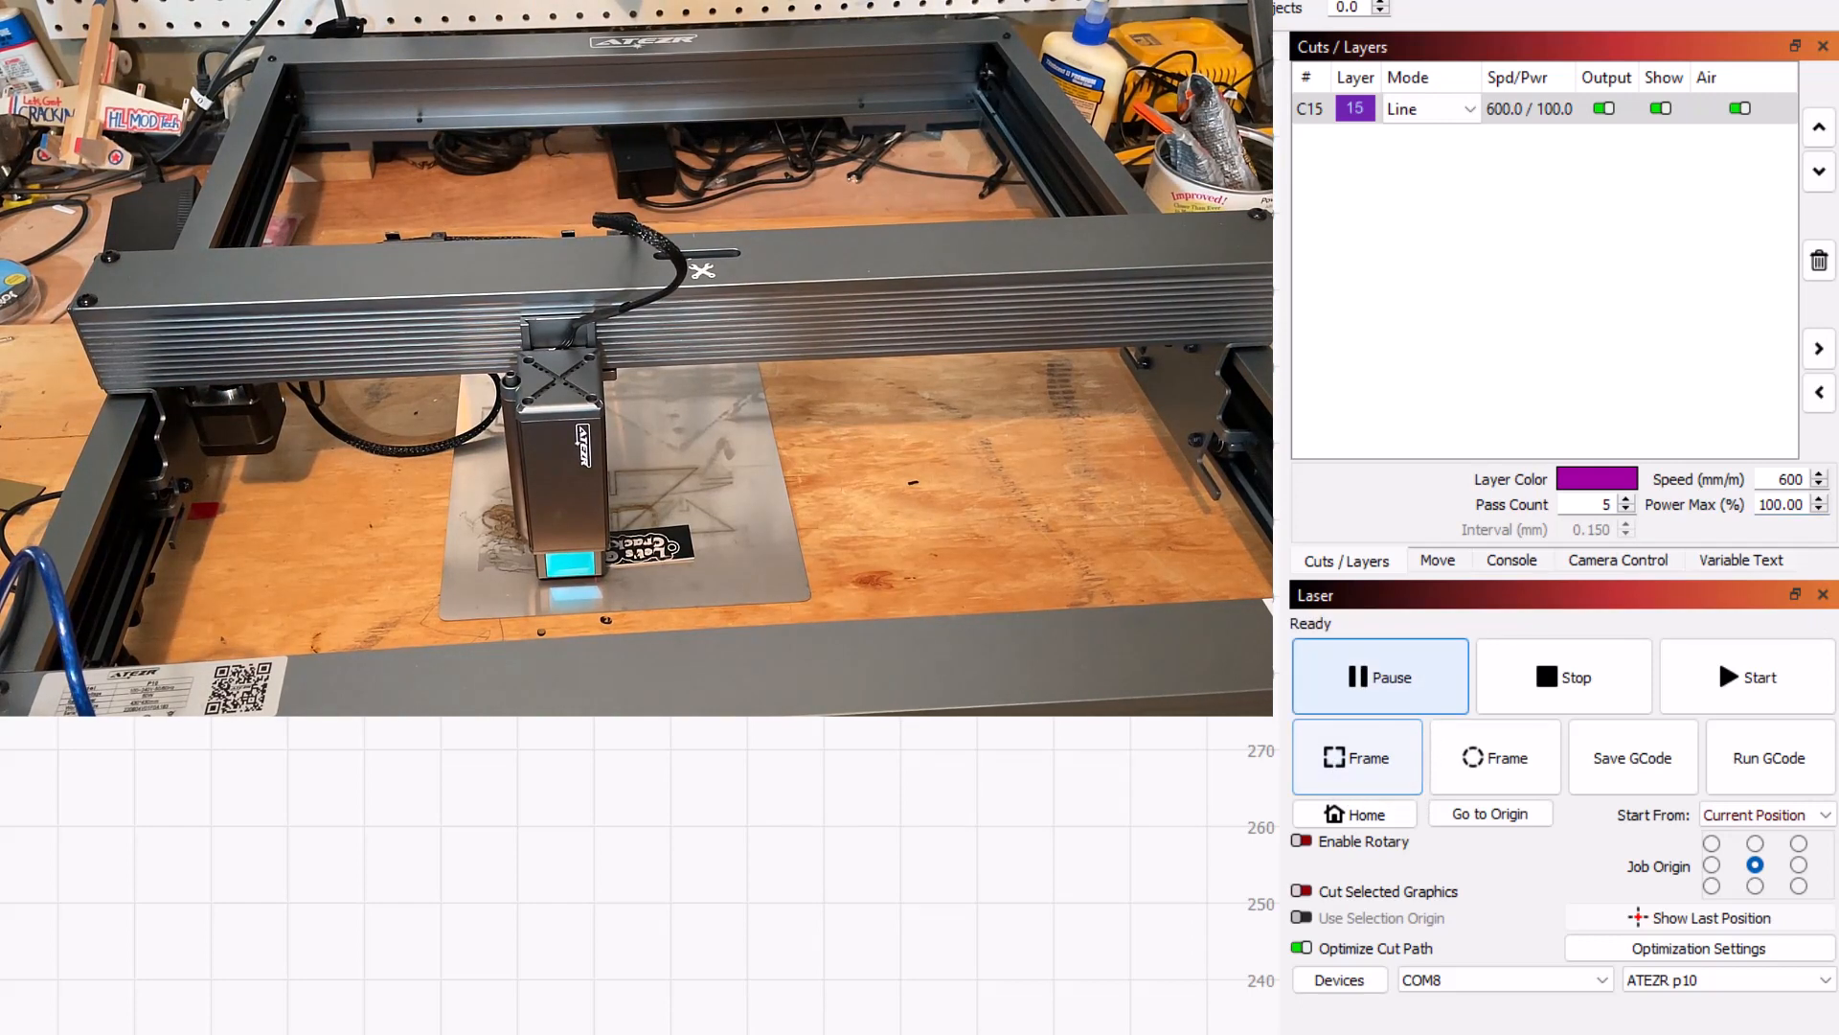
Step: Jog the head up and left over the blank, frame the design, and start the job
click(1437, 559)
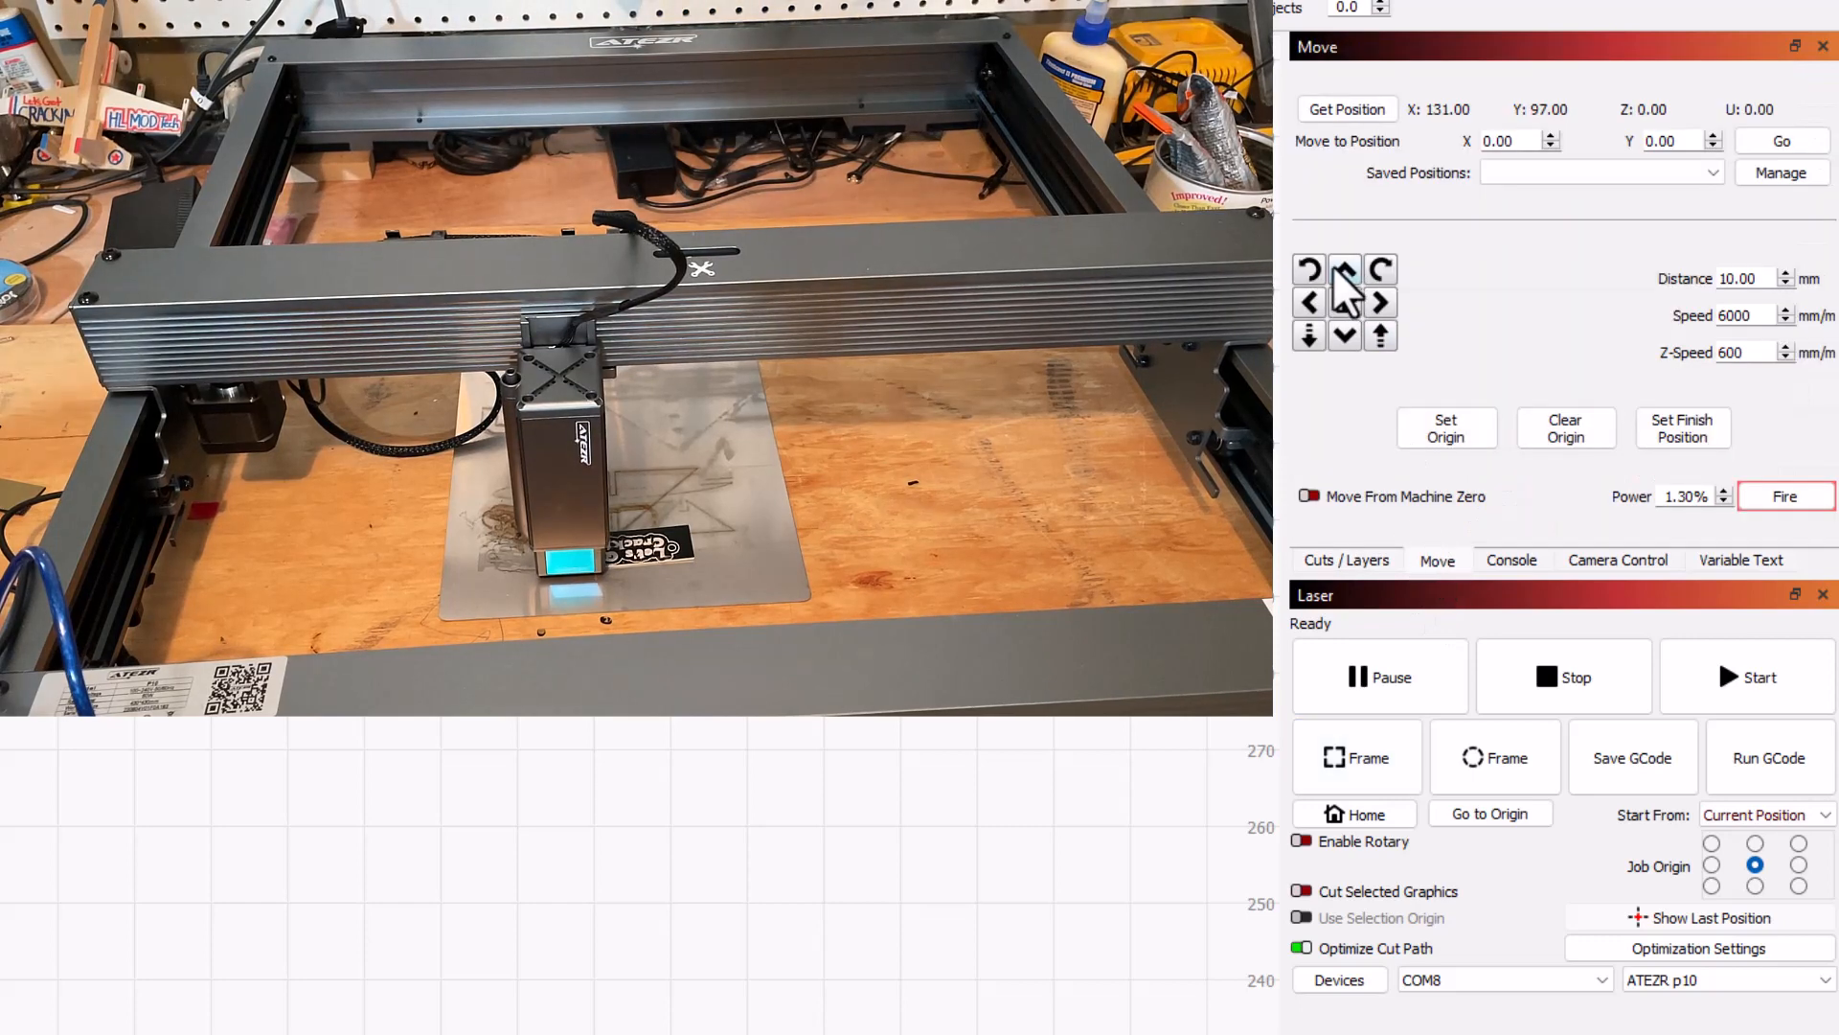
click(1344, 270)
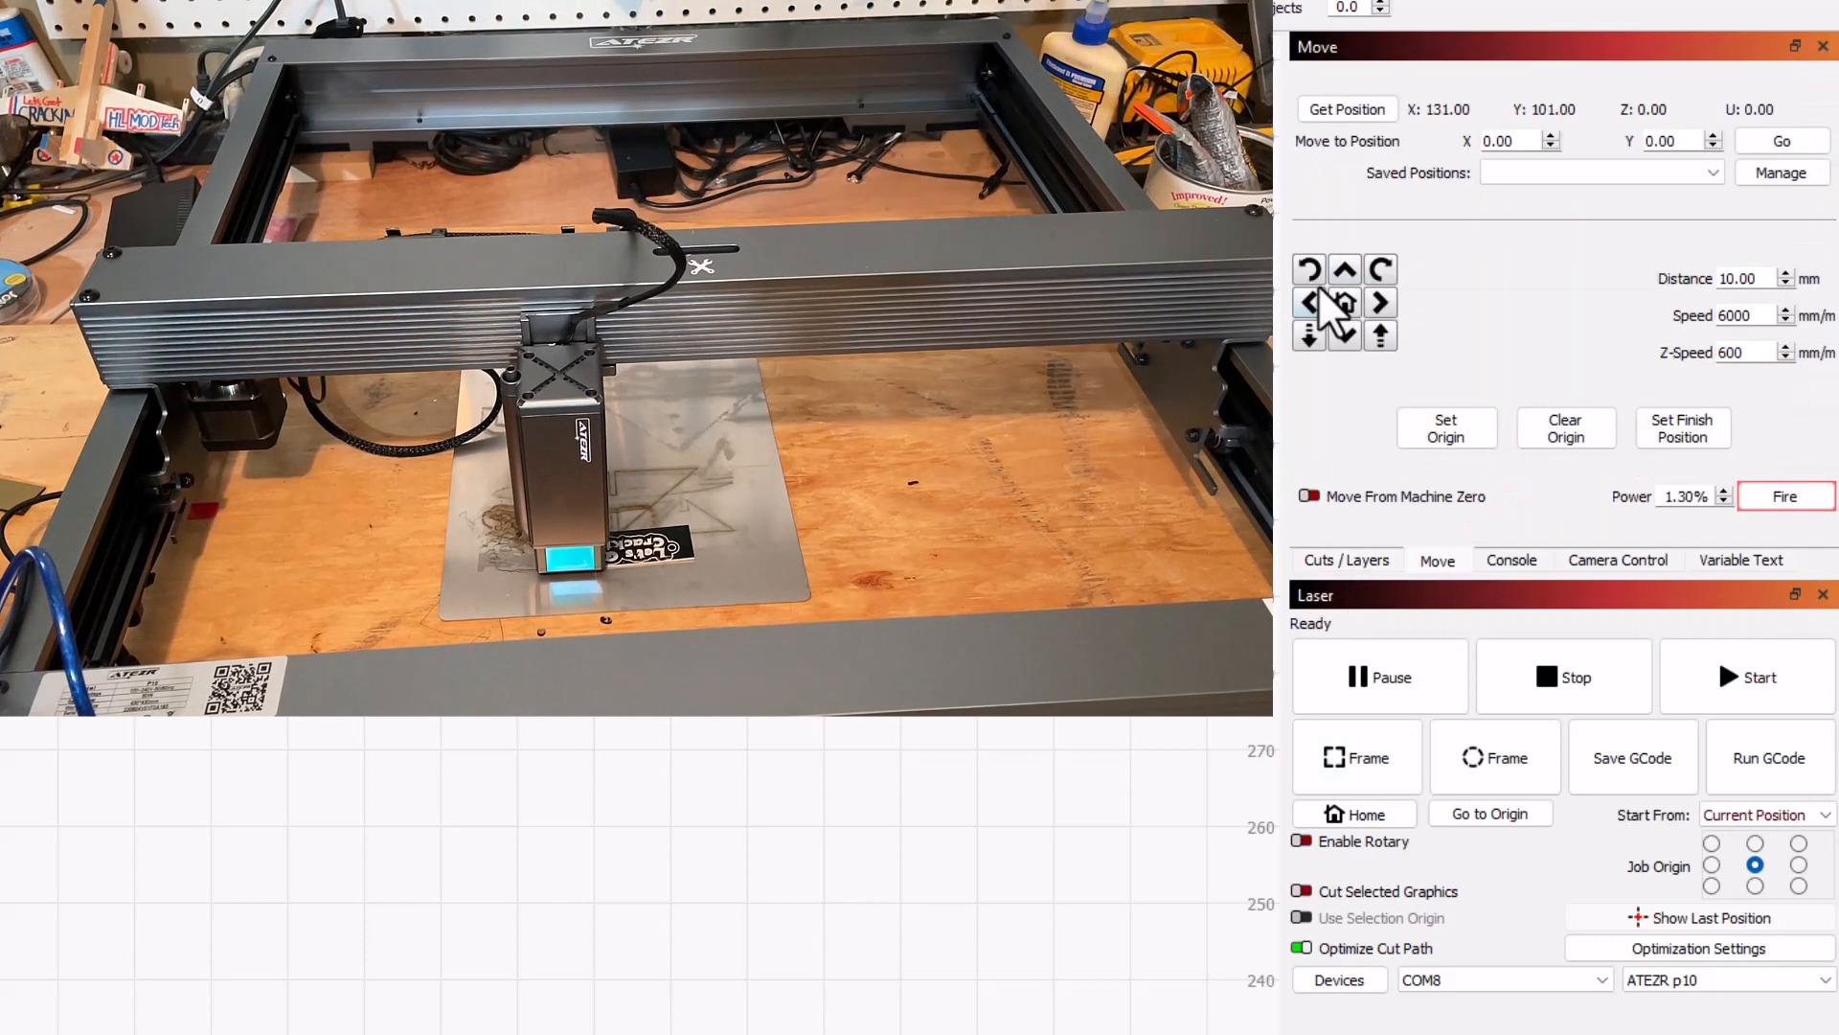
mouse_move(1290, 223)
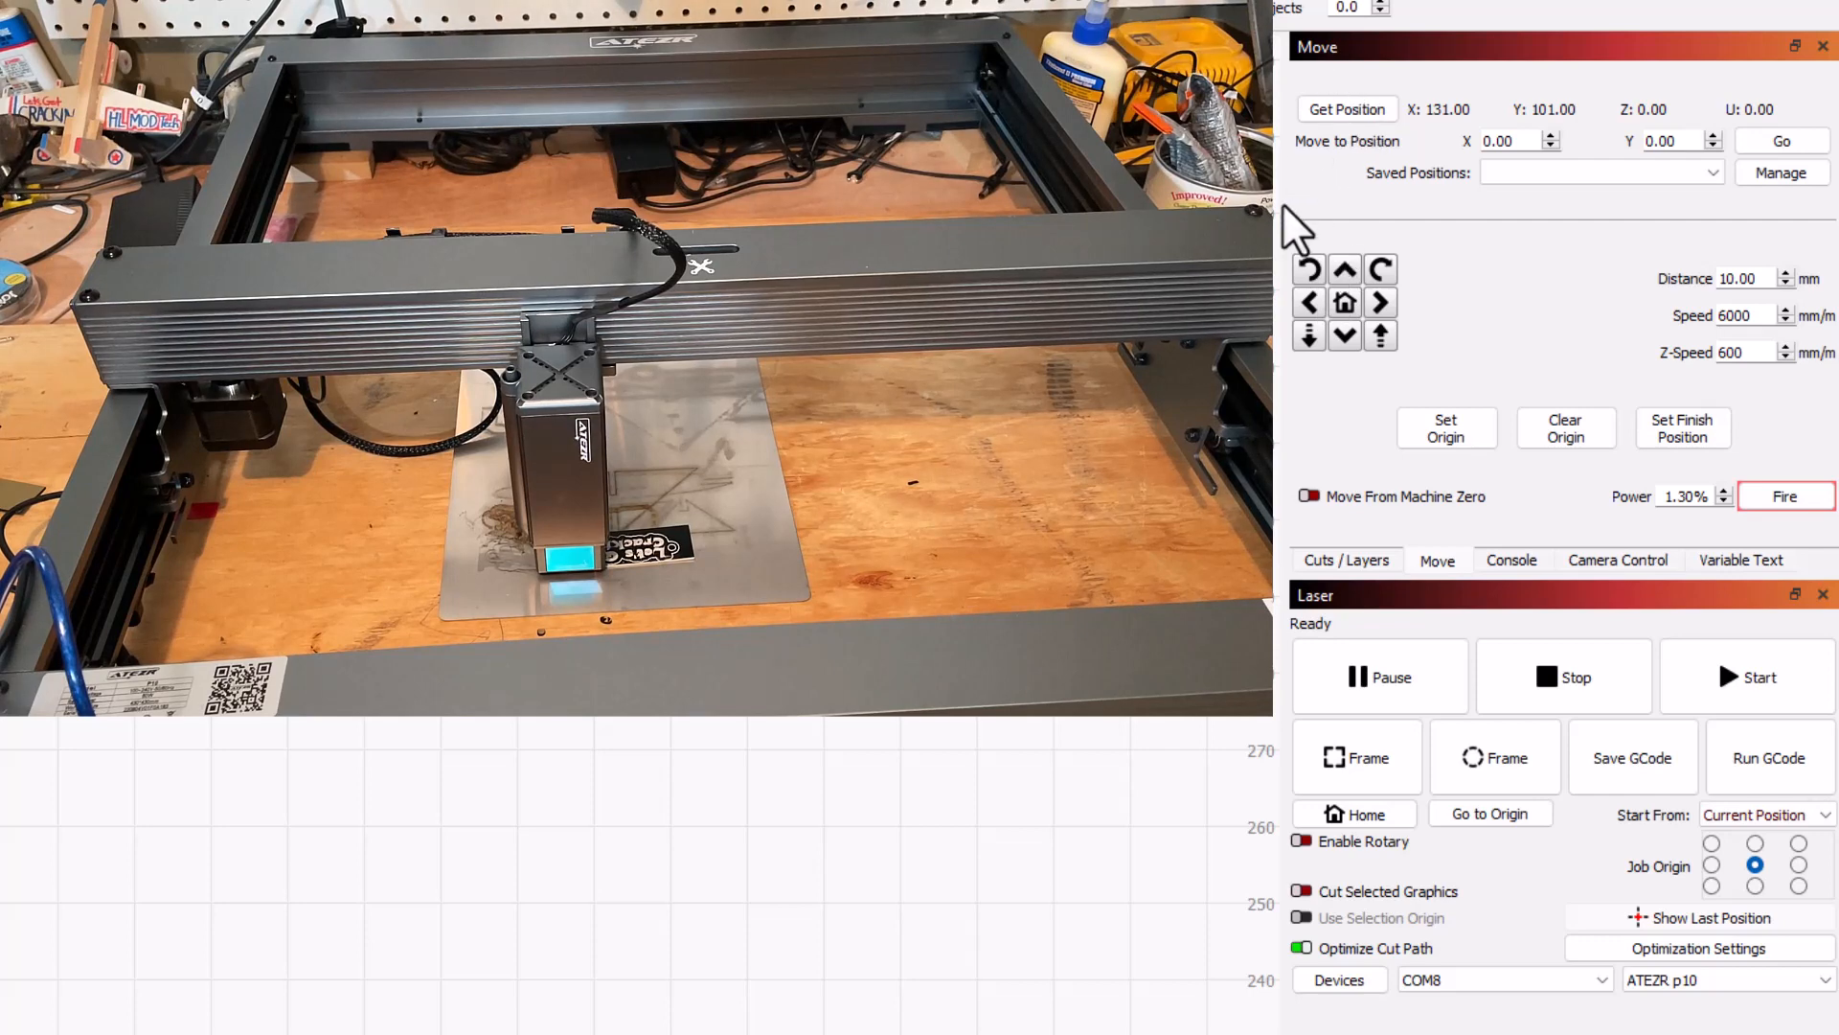
click(1309, 303)
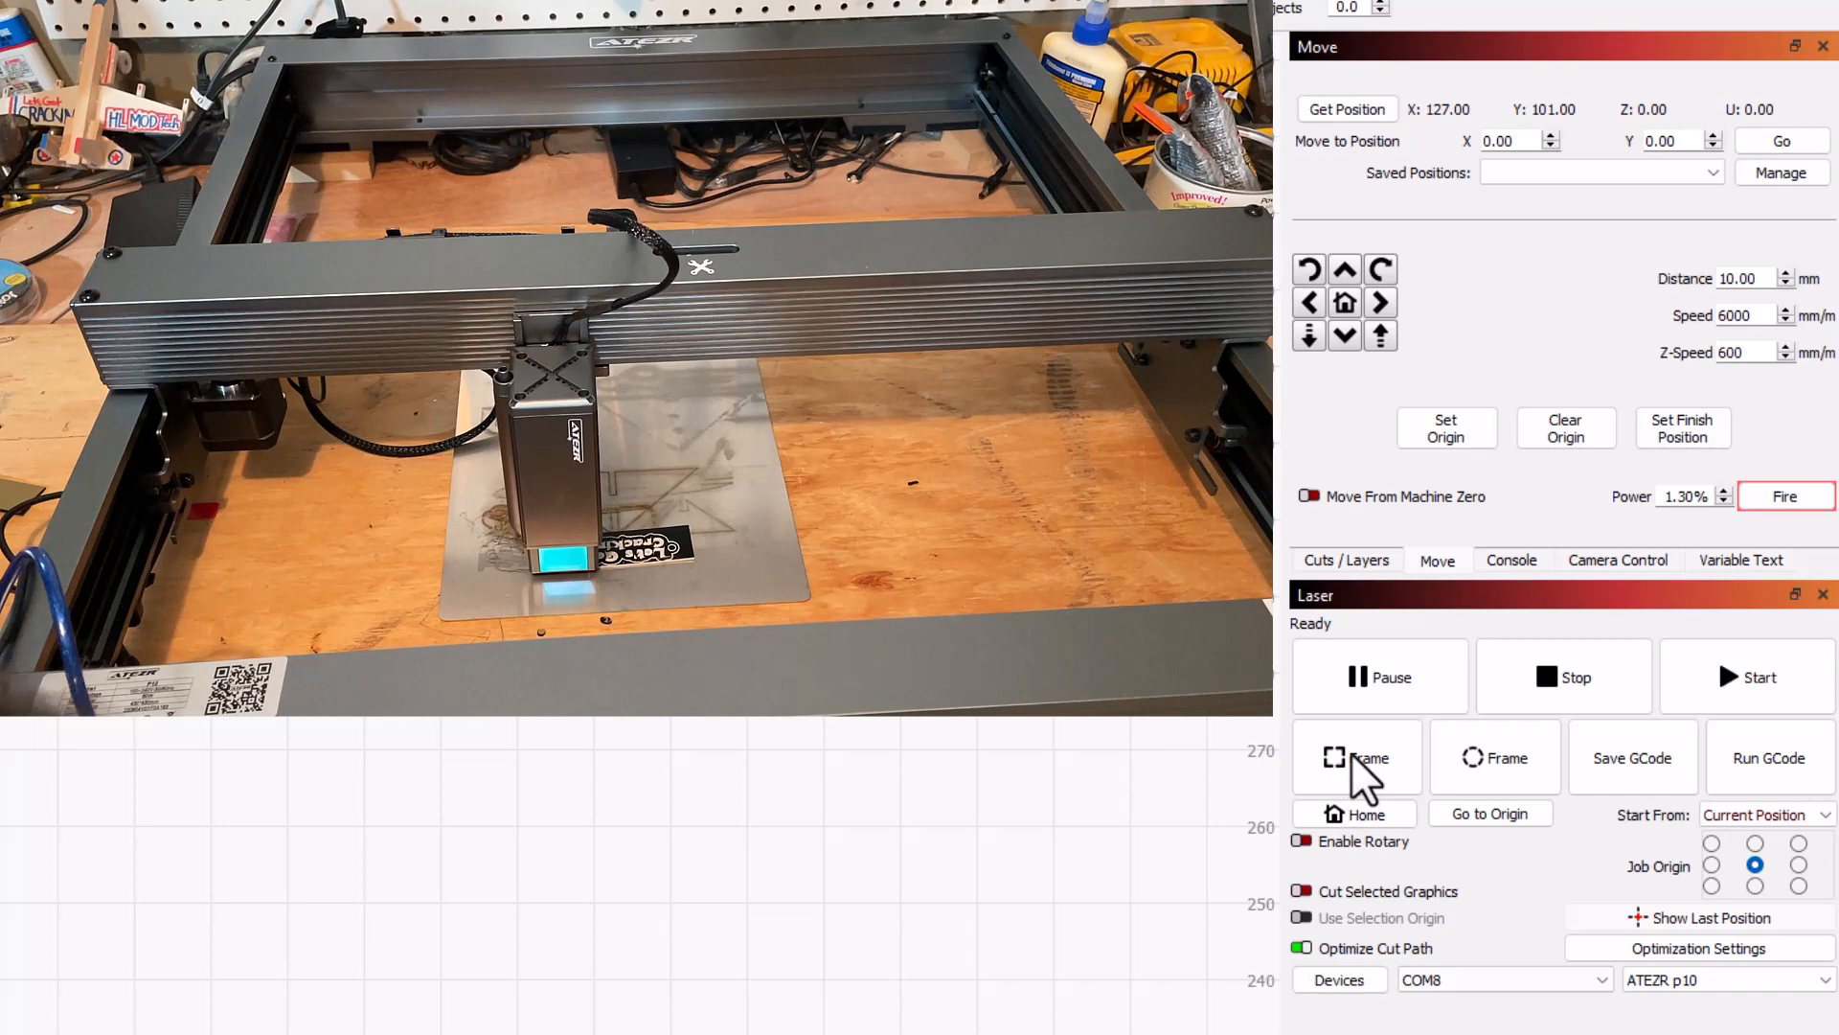
click(1356, 757)
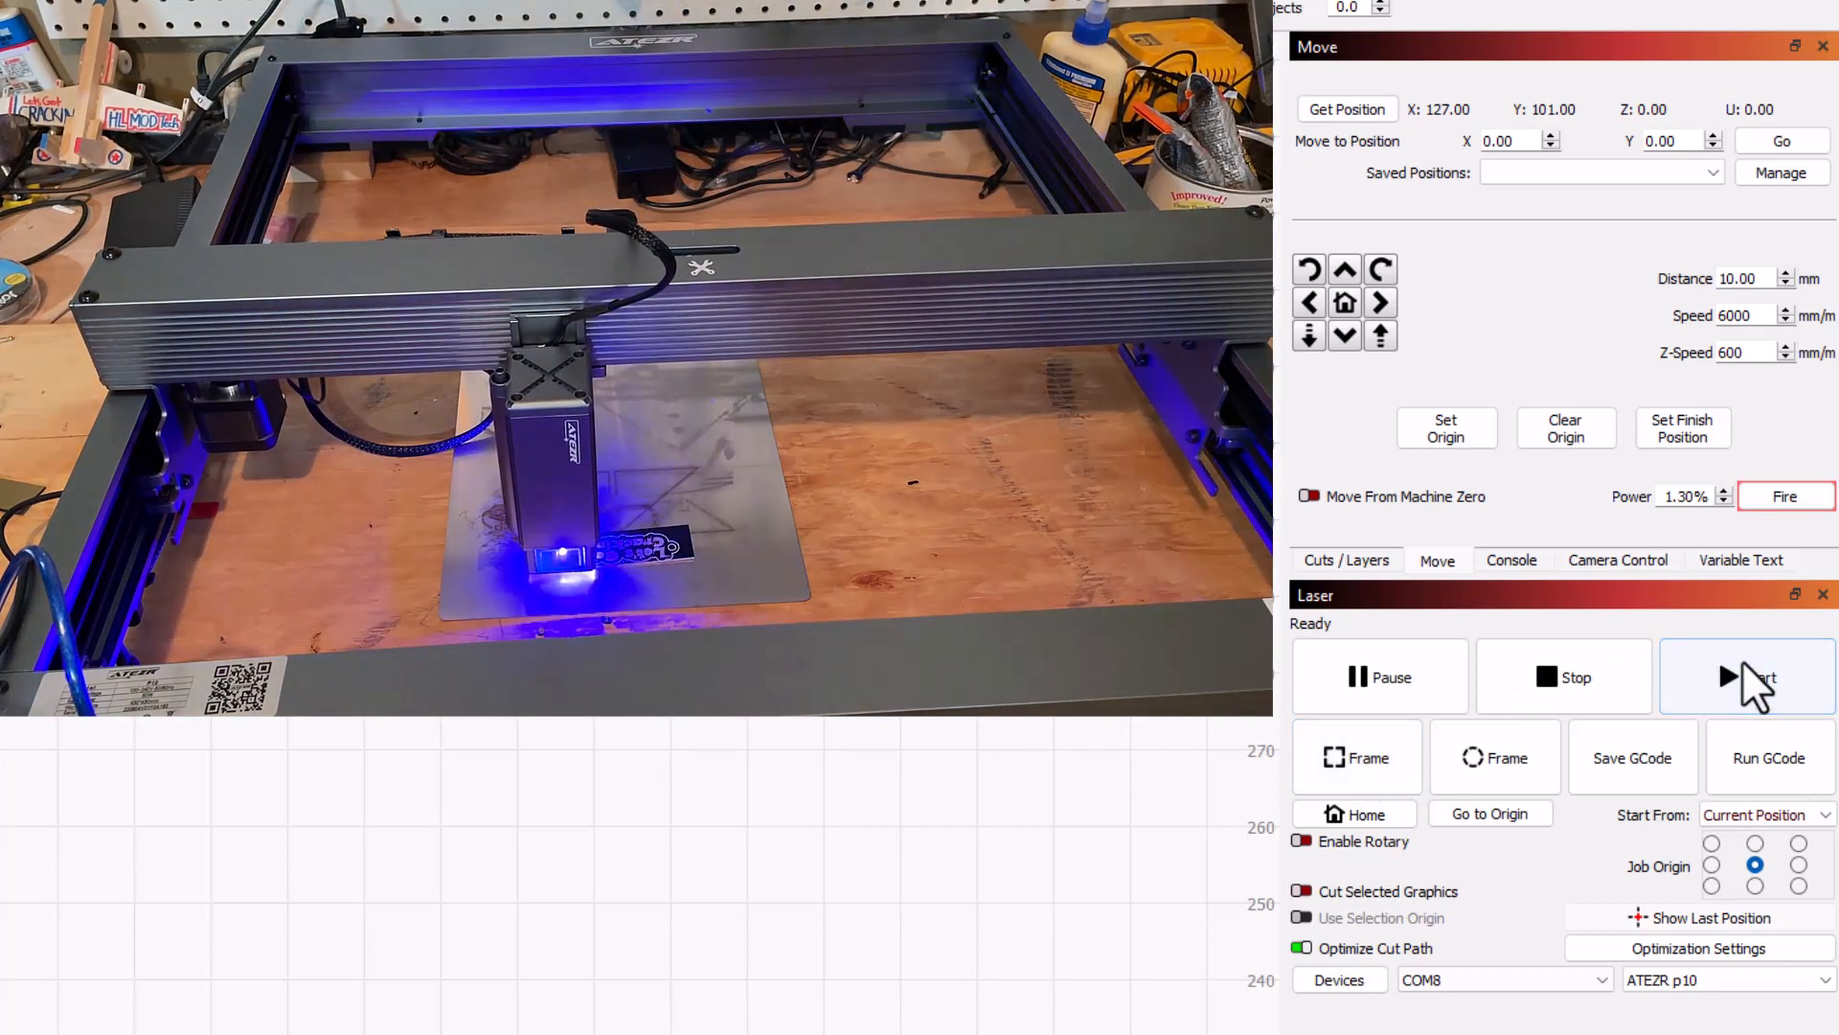
click(1746, 677)
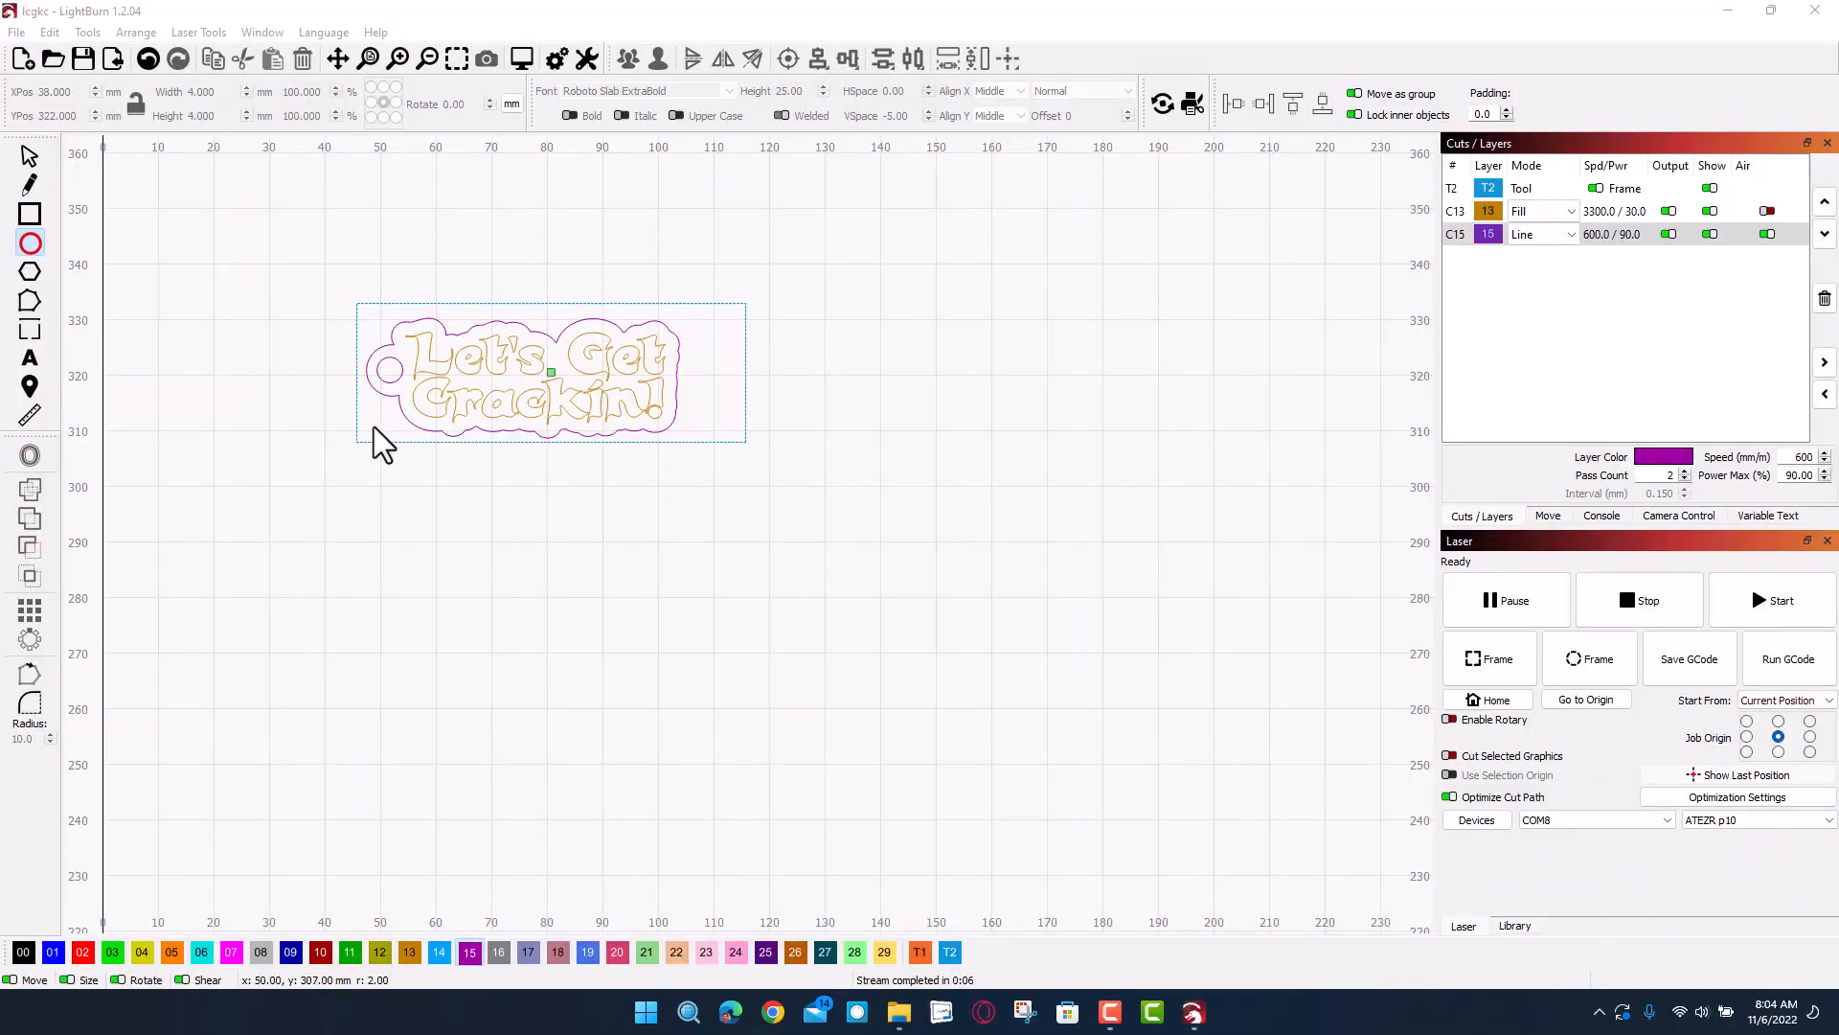
mouse_move(745, 323)
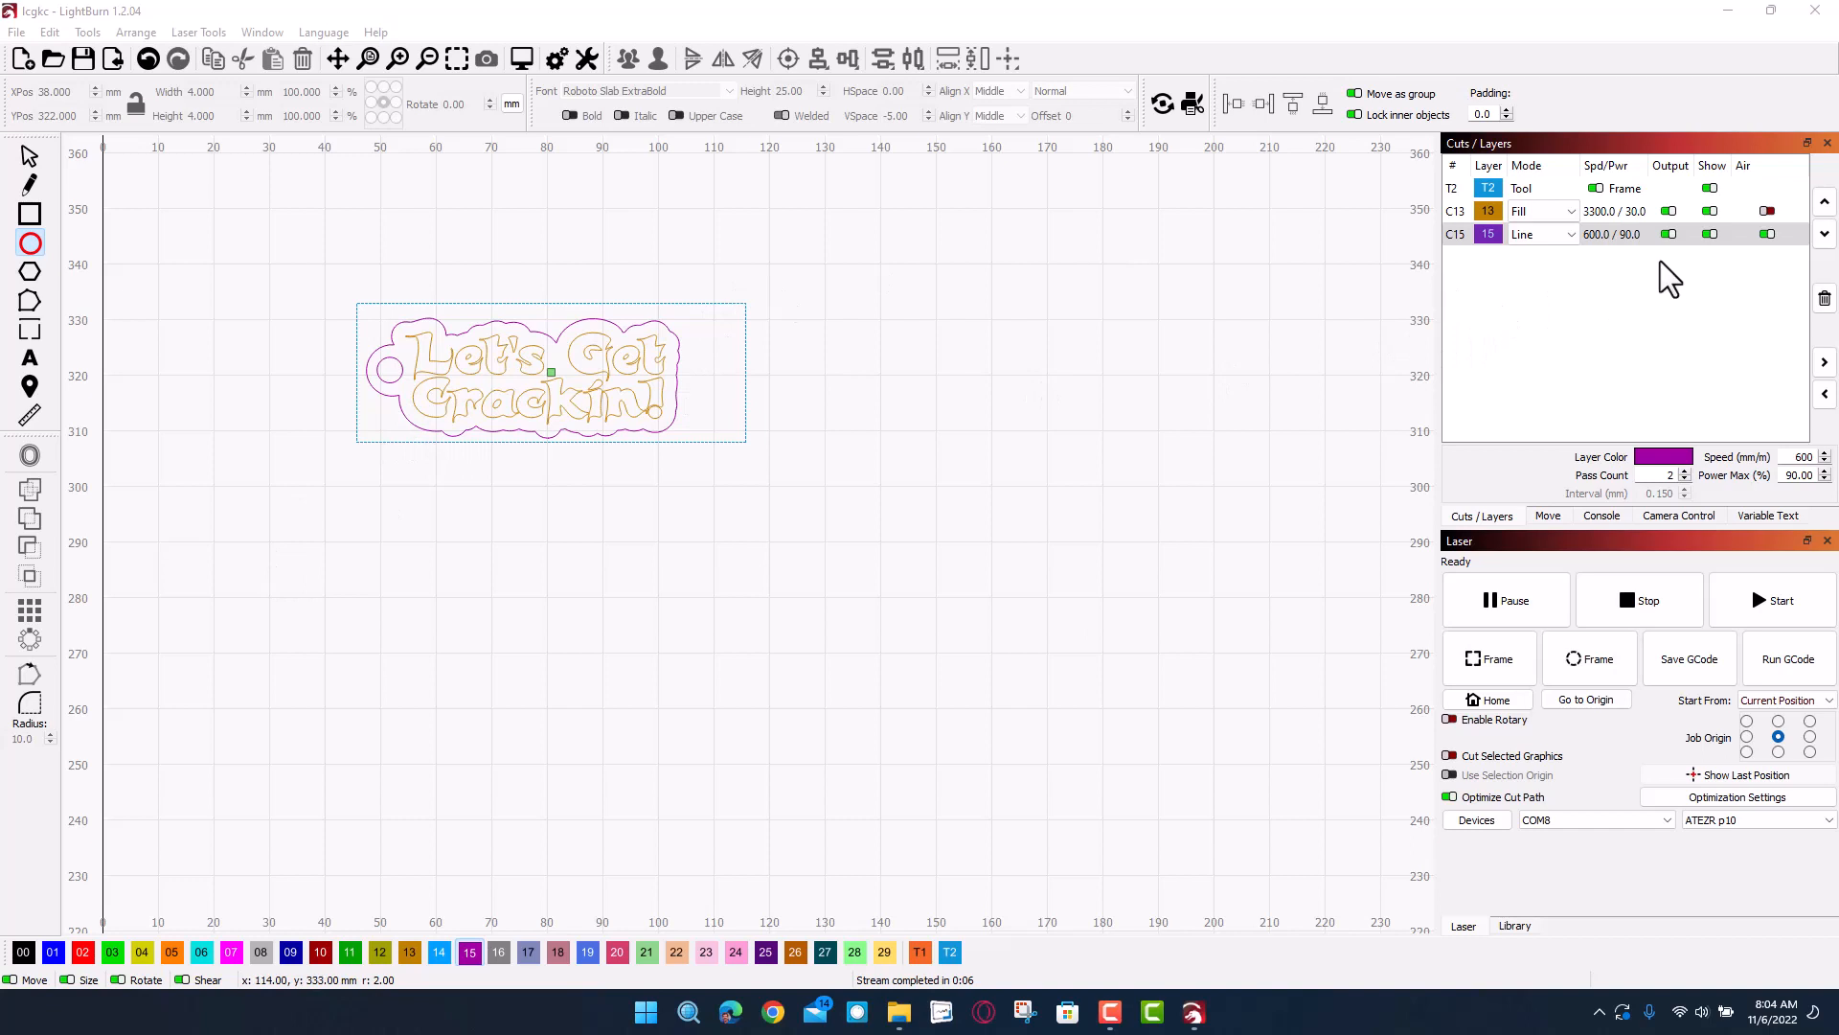
Step: Toggle the Output switch for the C15 Line outline cut layer off
click(1668, 233)
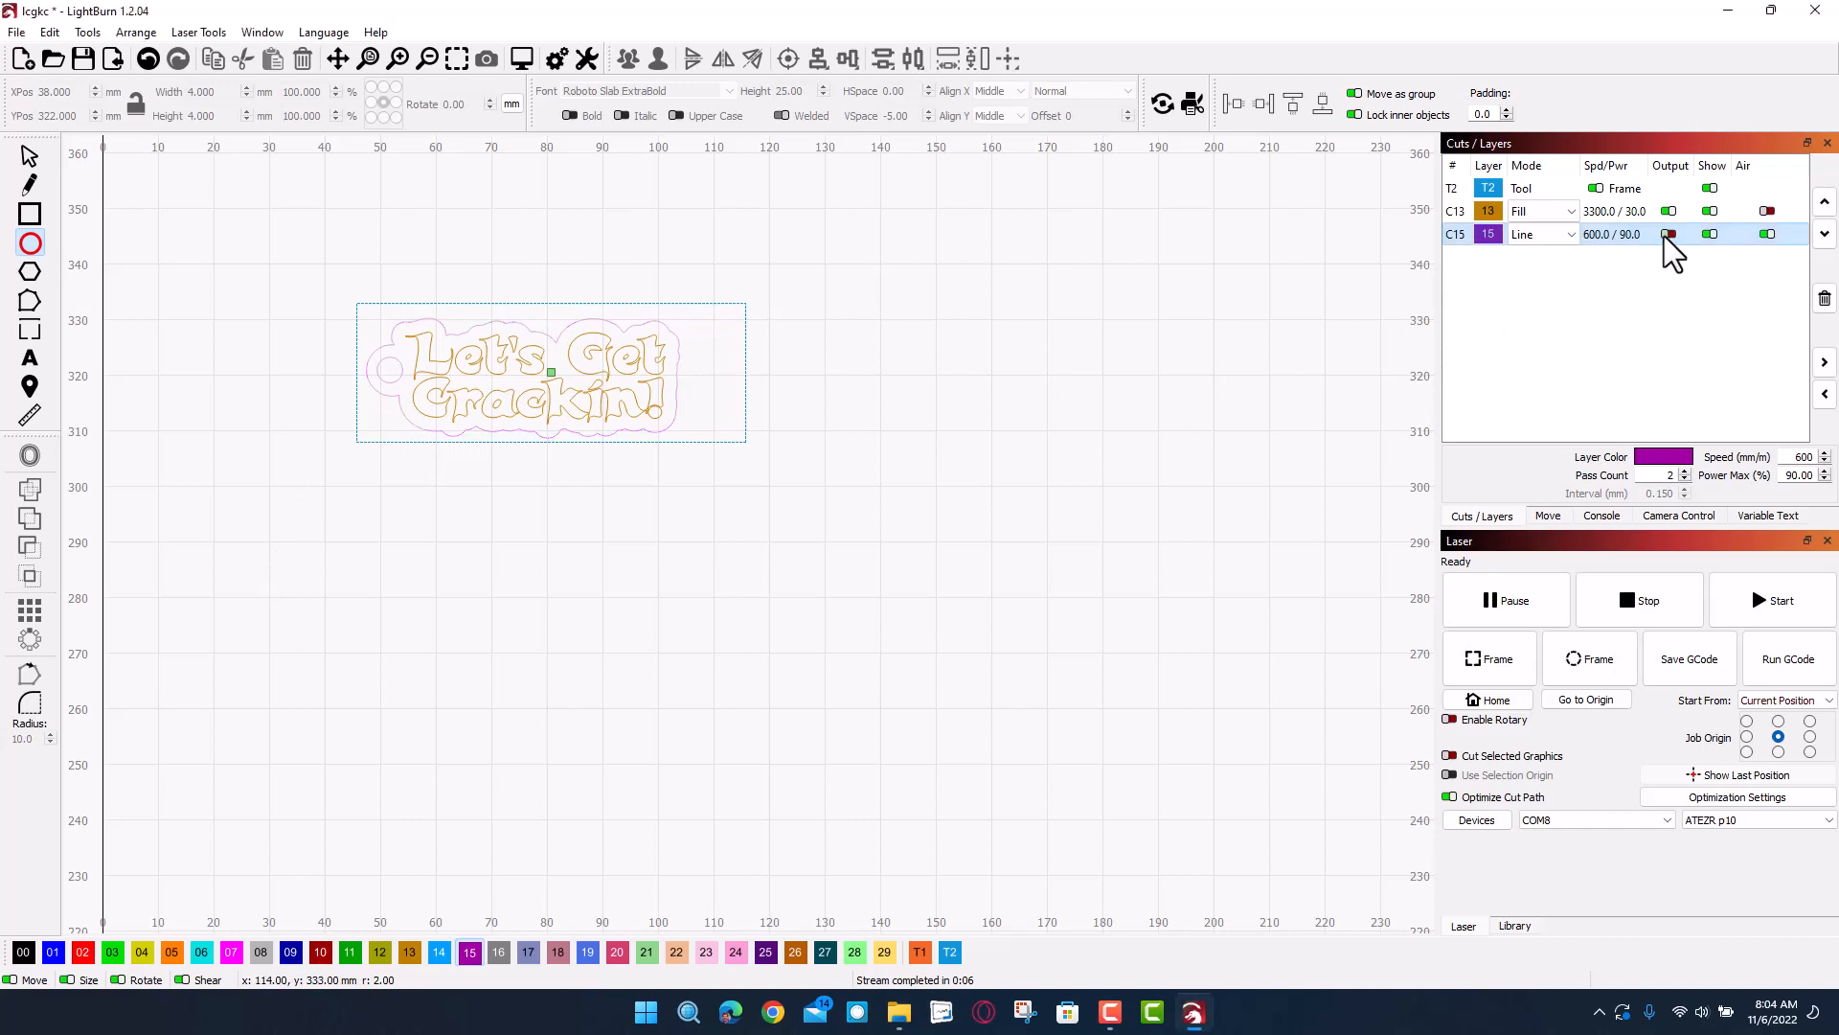
click(1667, 234)
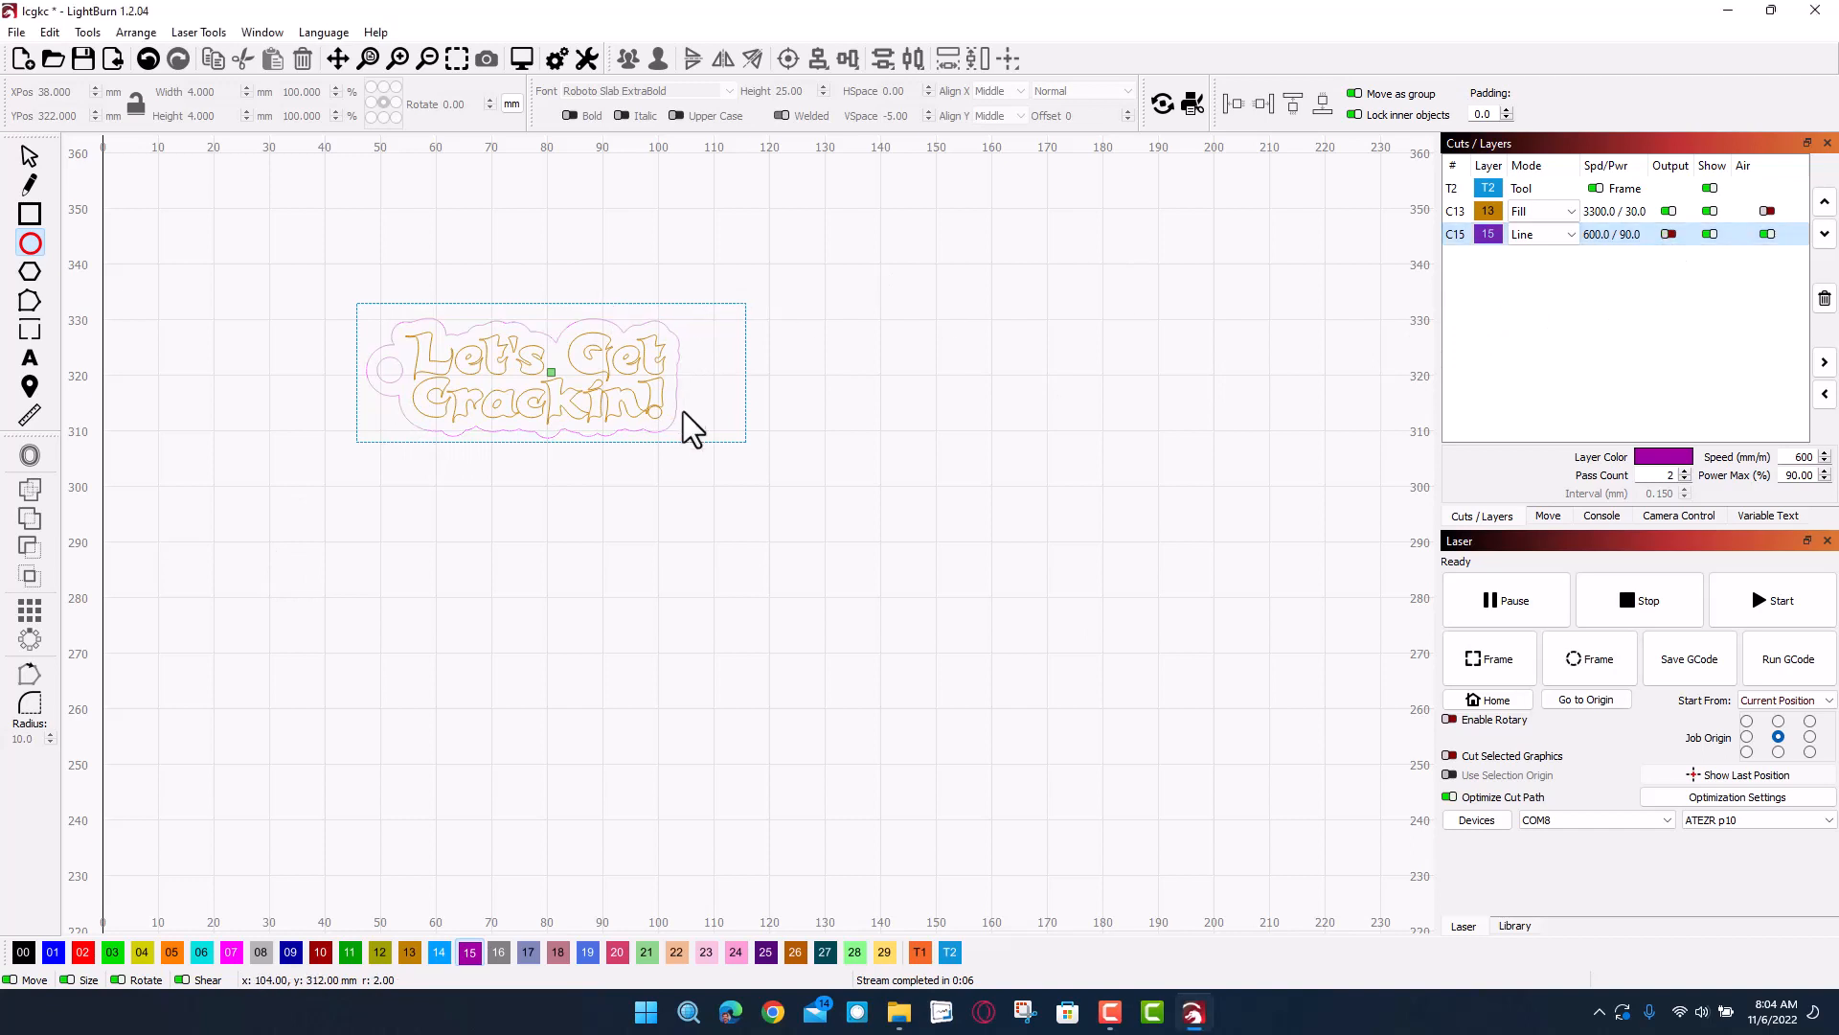
mouse_move(927, 422)
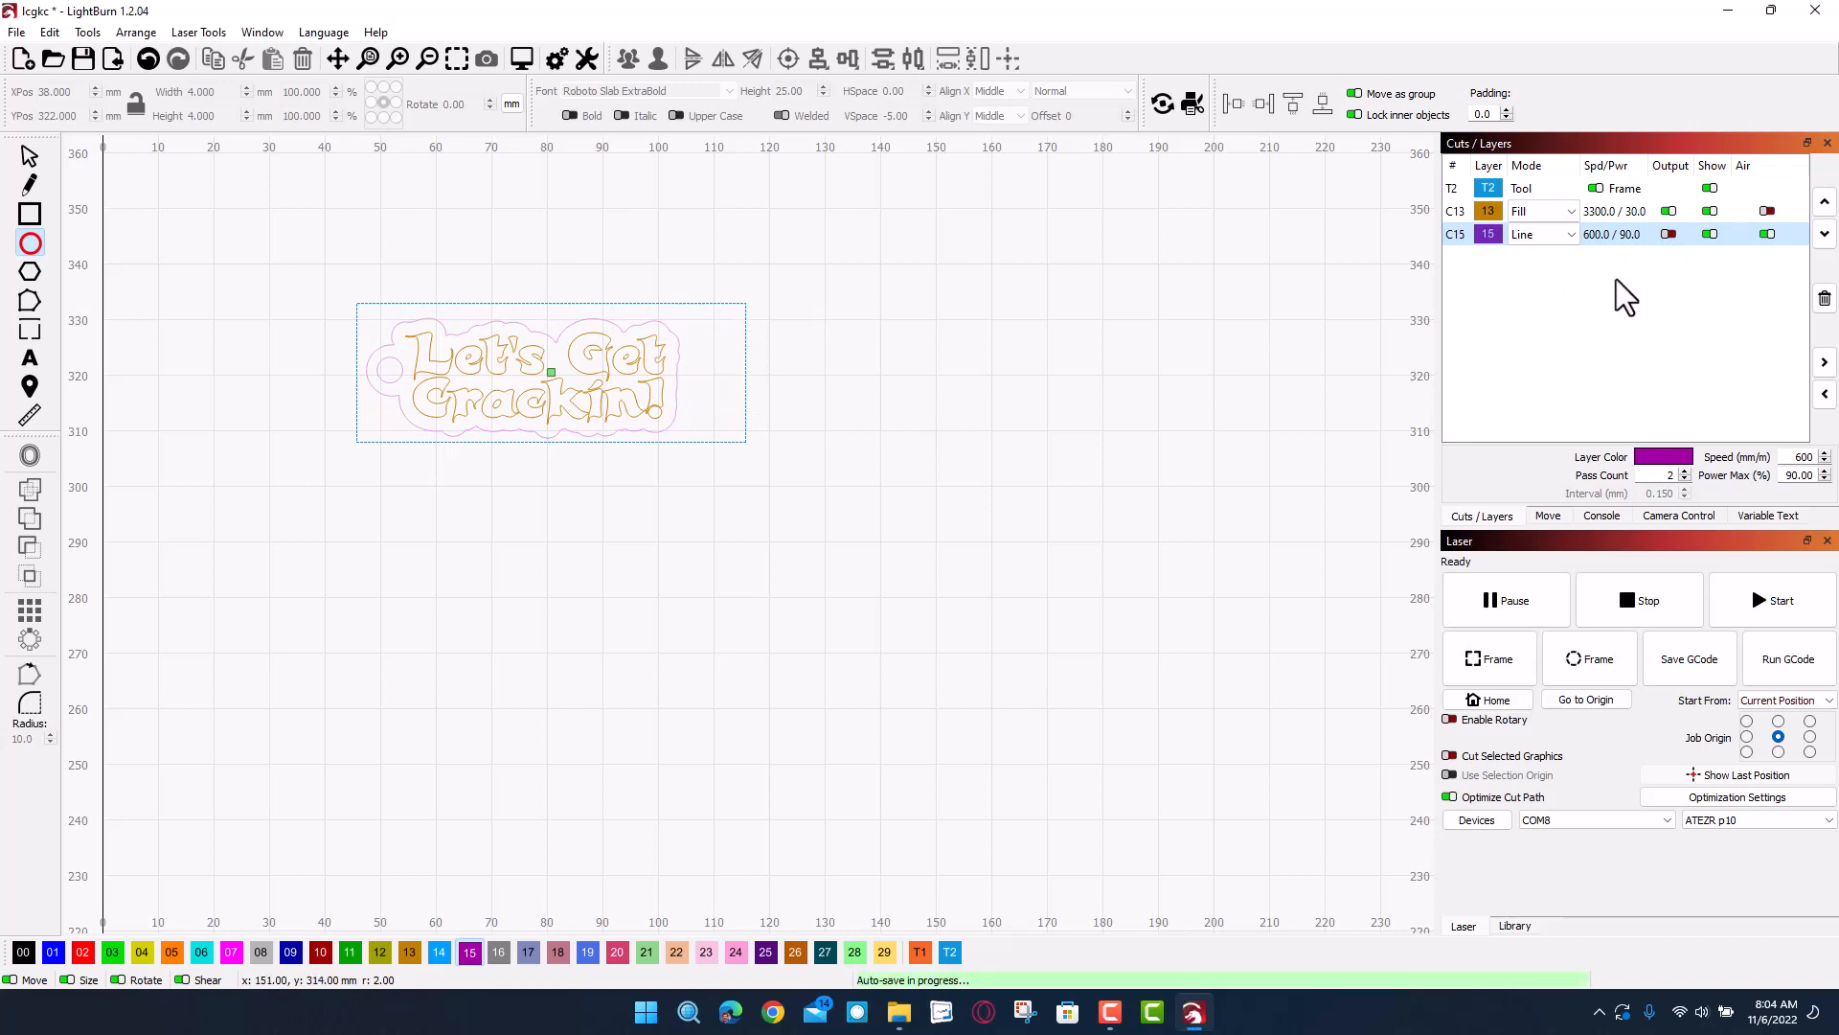
mouse_move(595, 152)
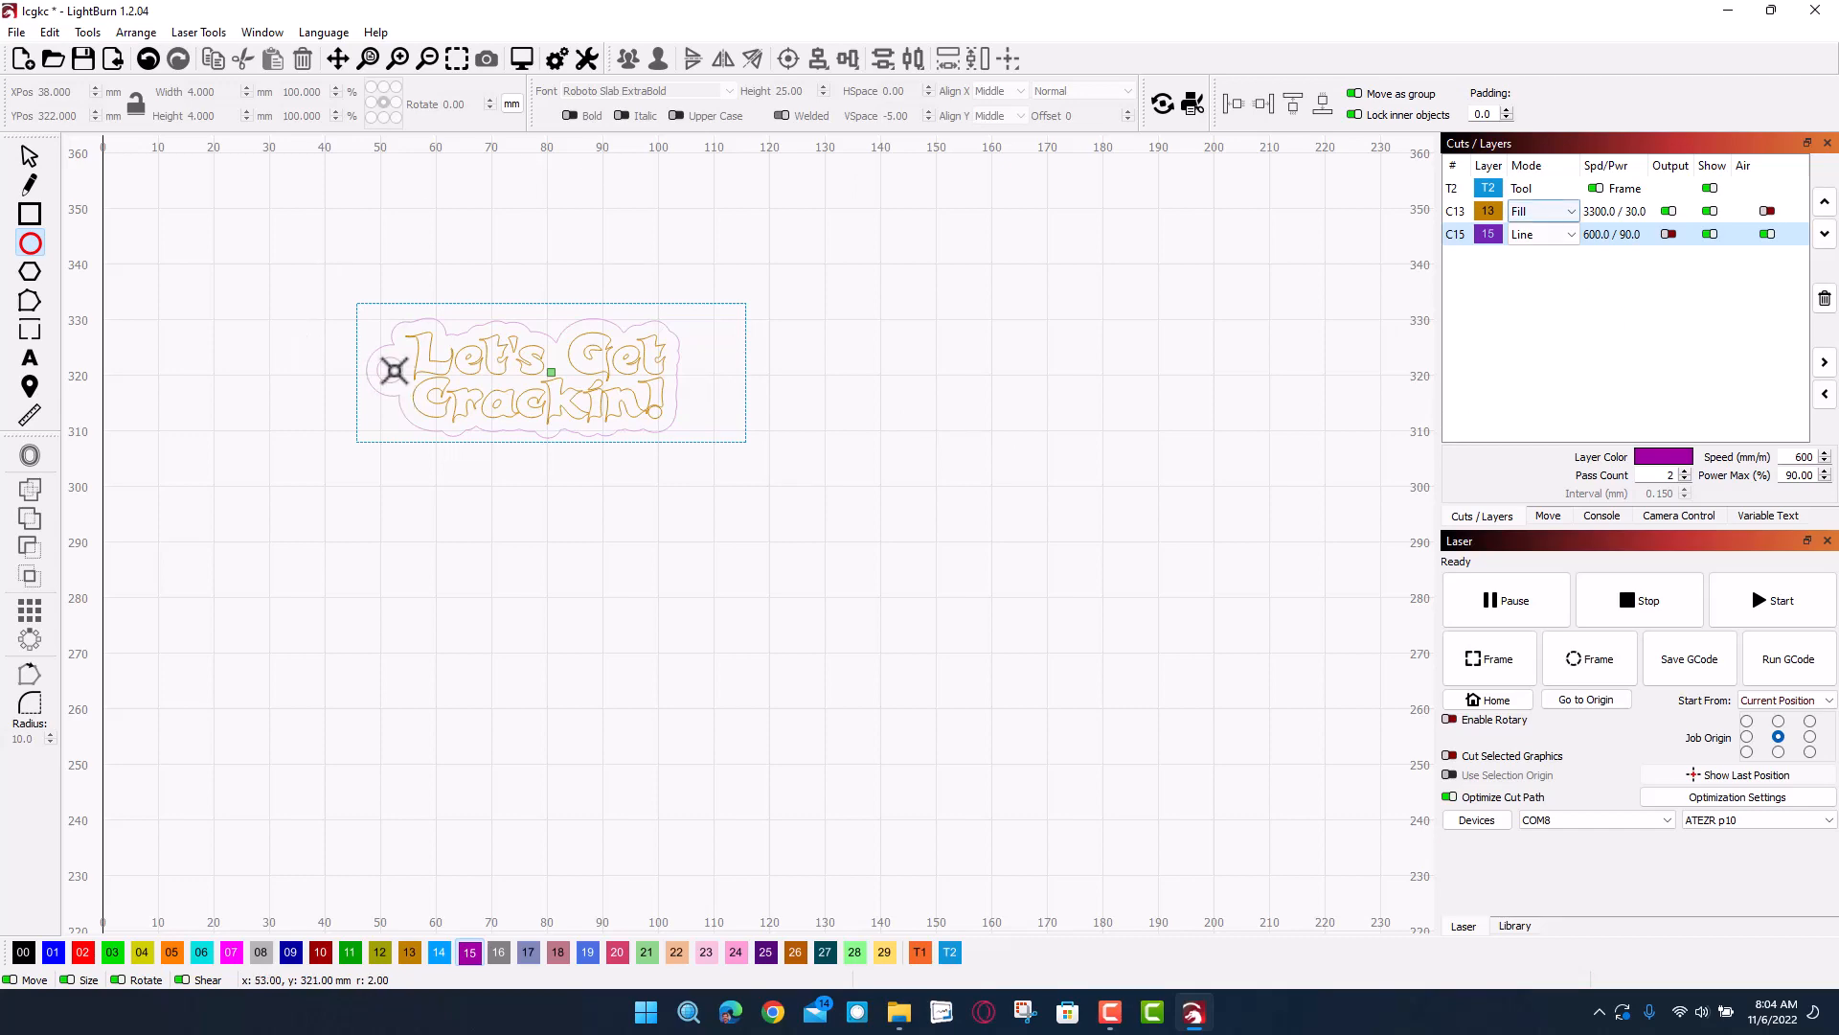
mouse_move(1050, 379)
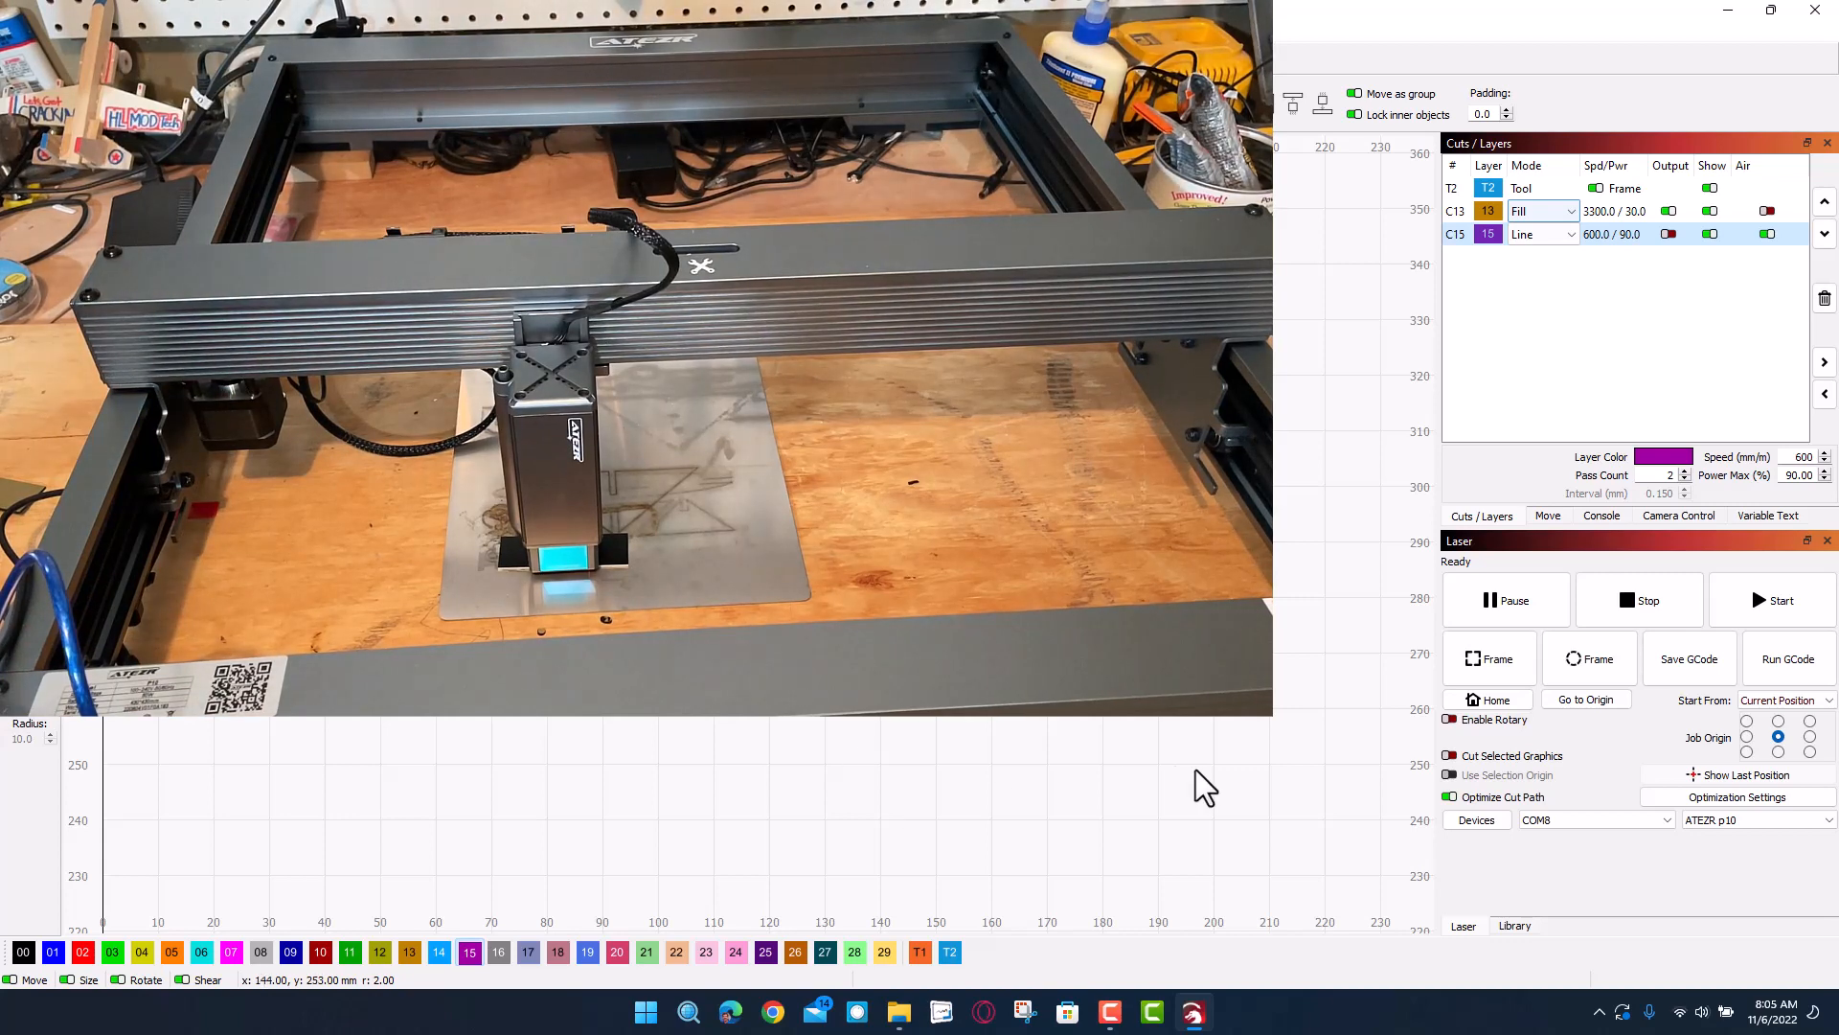
Step: Frame the design on the blank several times, then start the fill-only engraving
click(1490, 658)
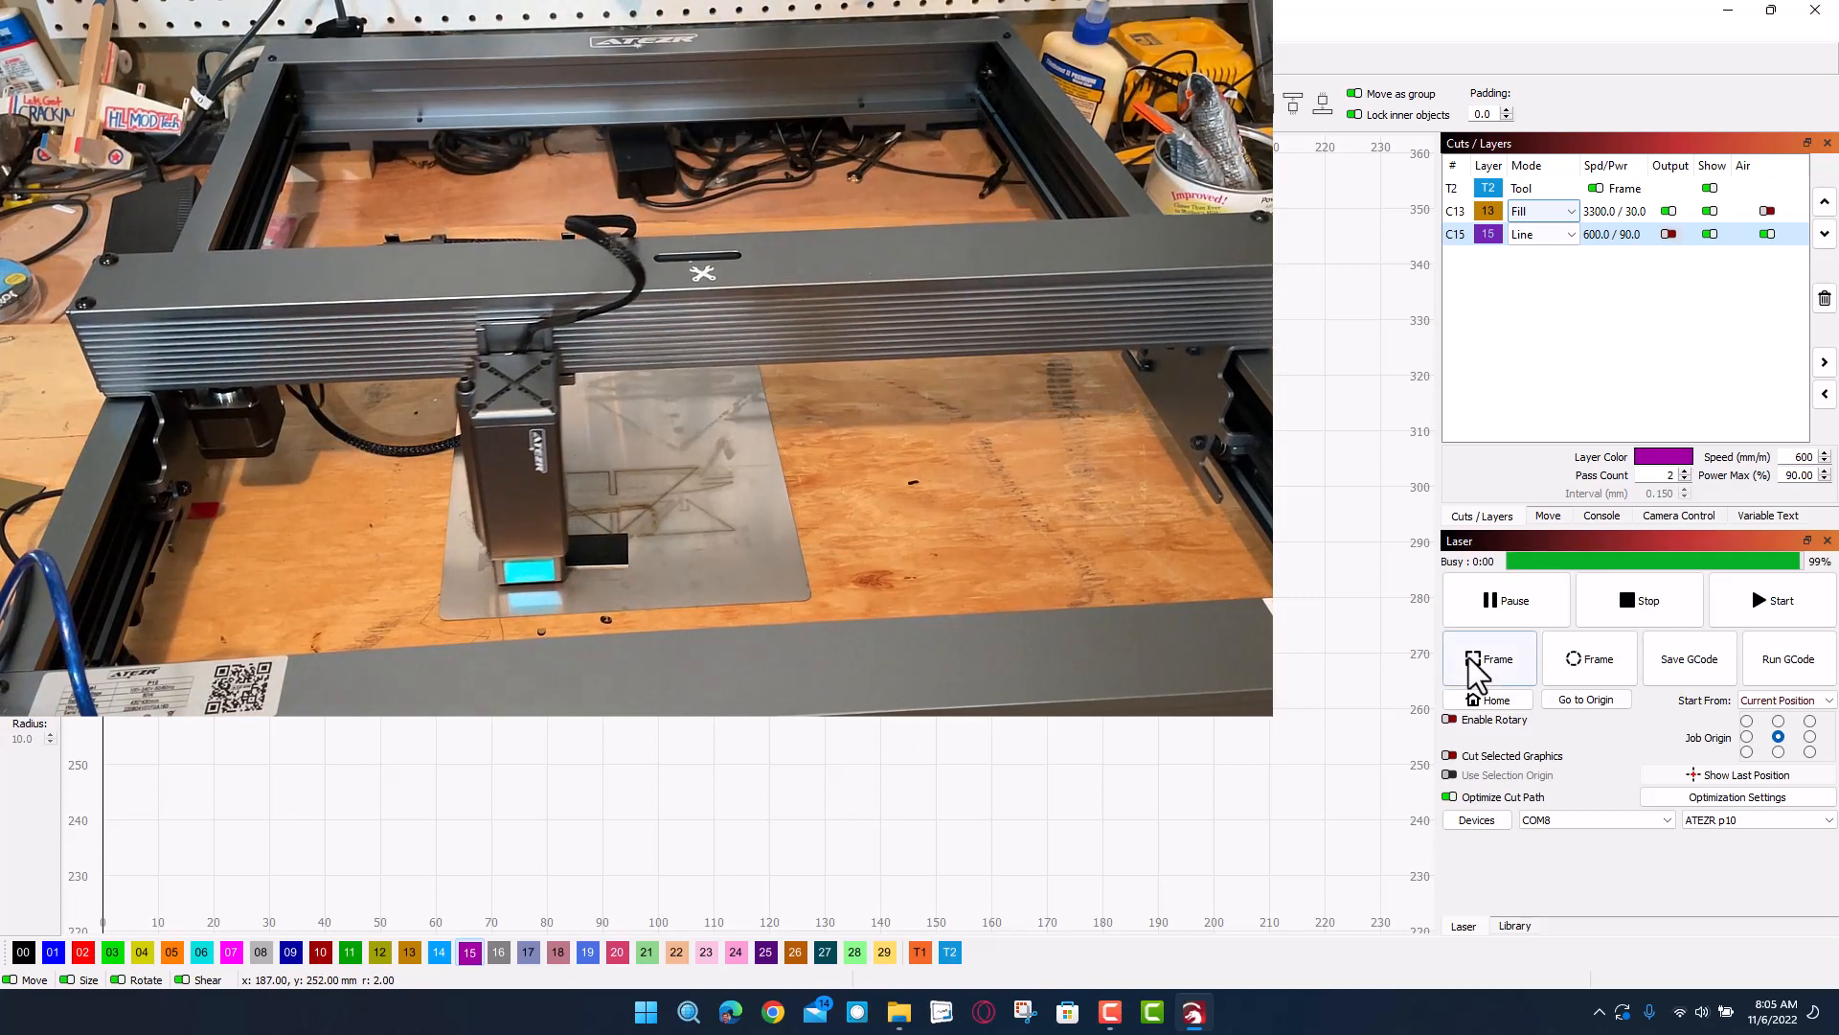
click(1489, 658)
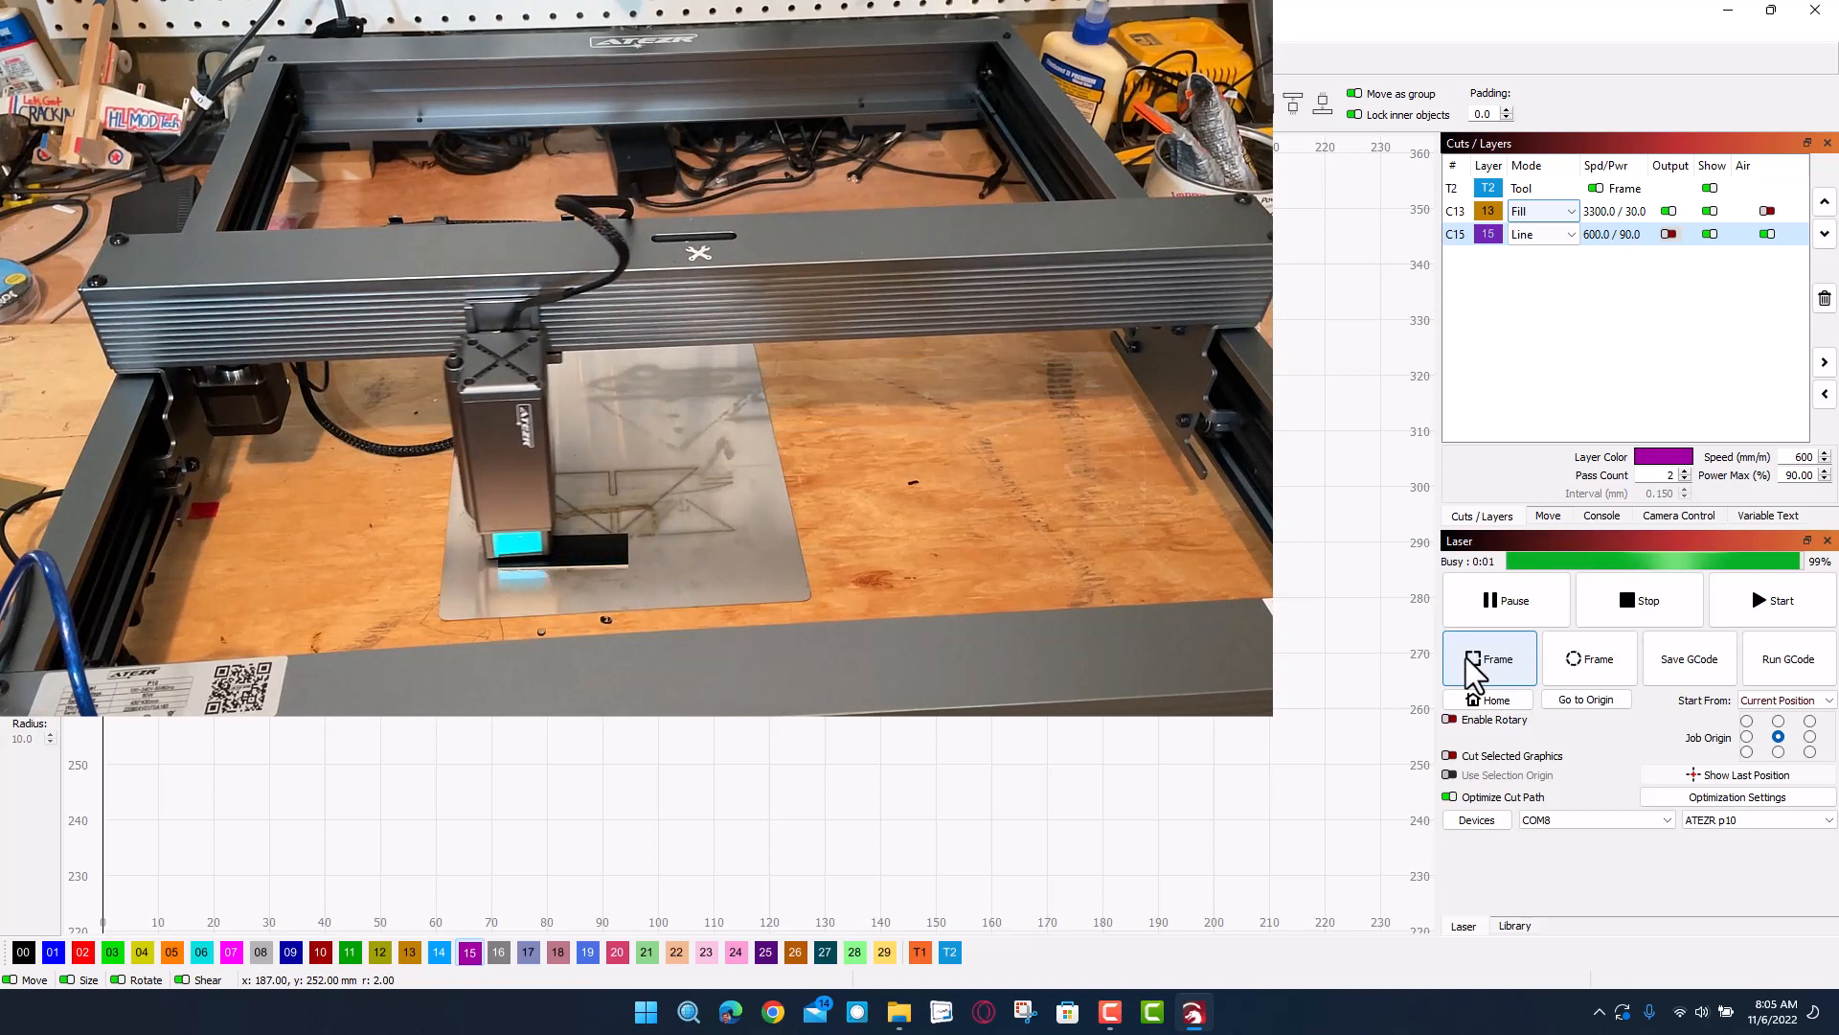
click(1489, 658)
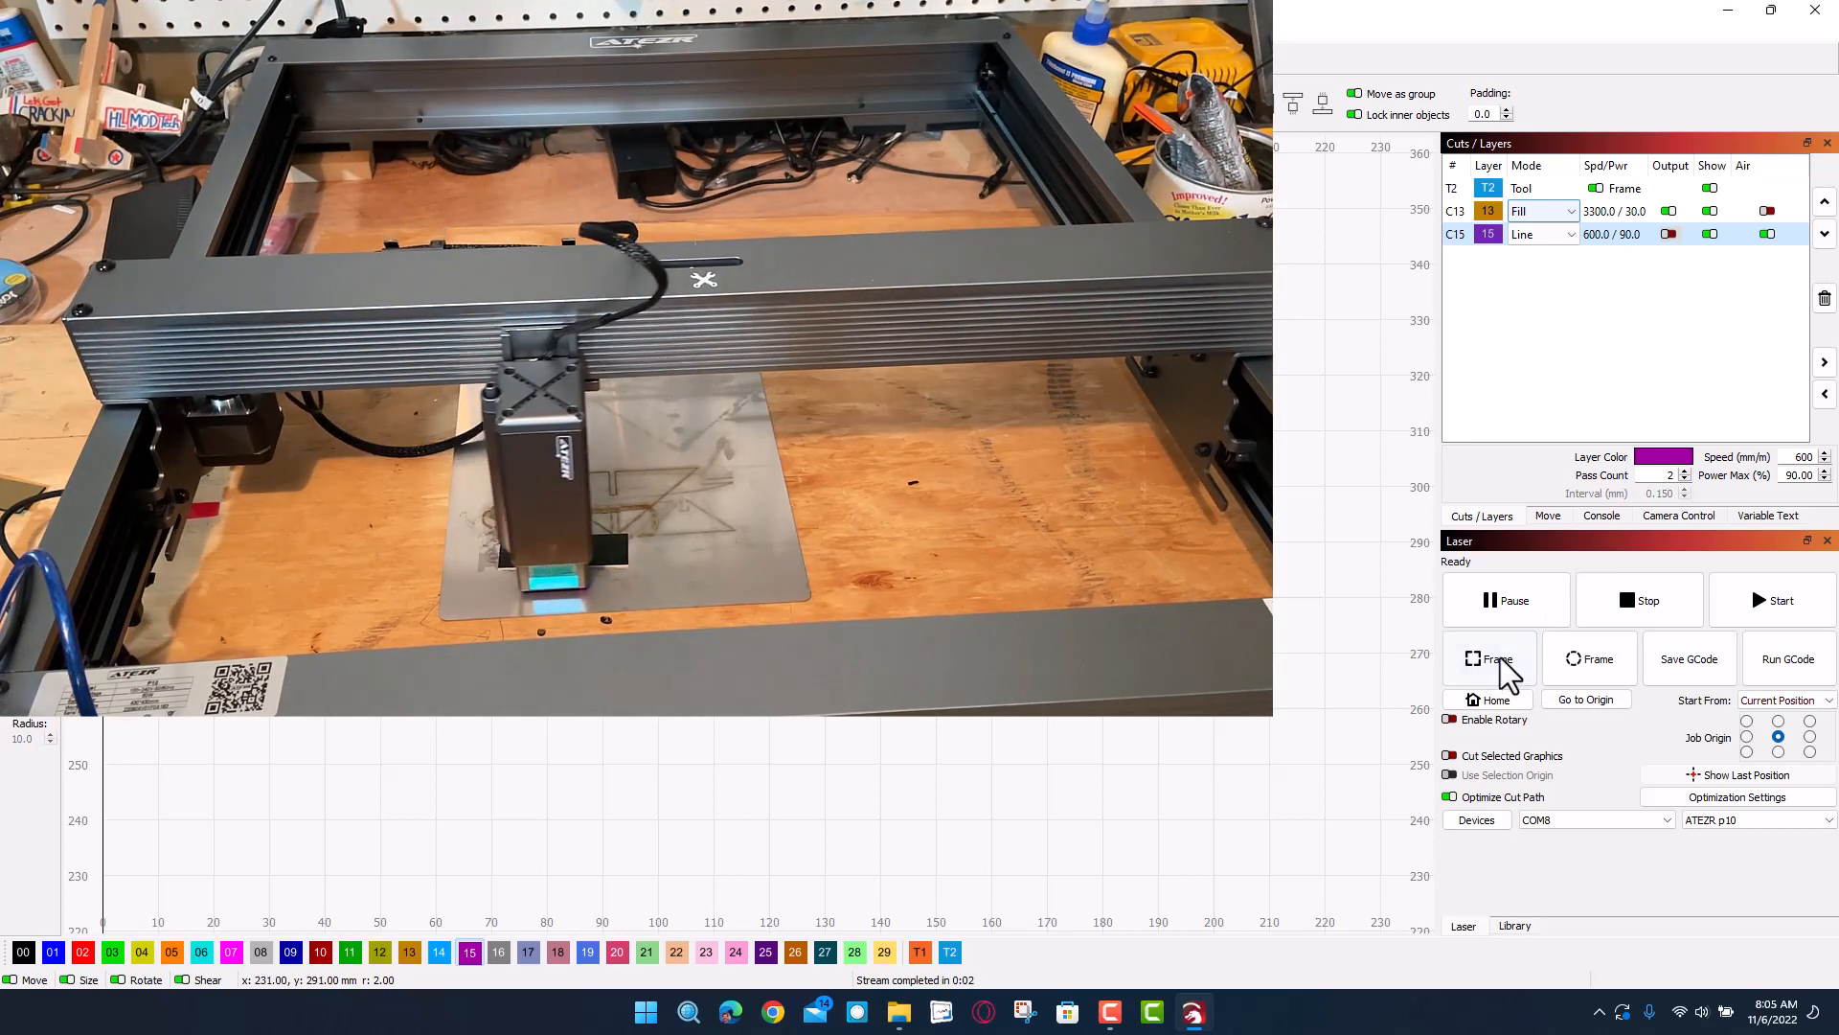
click(1489, 658)
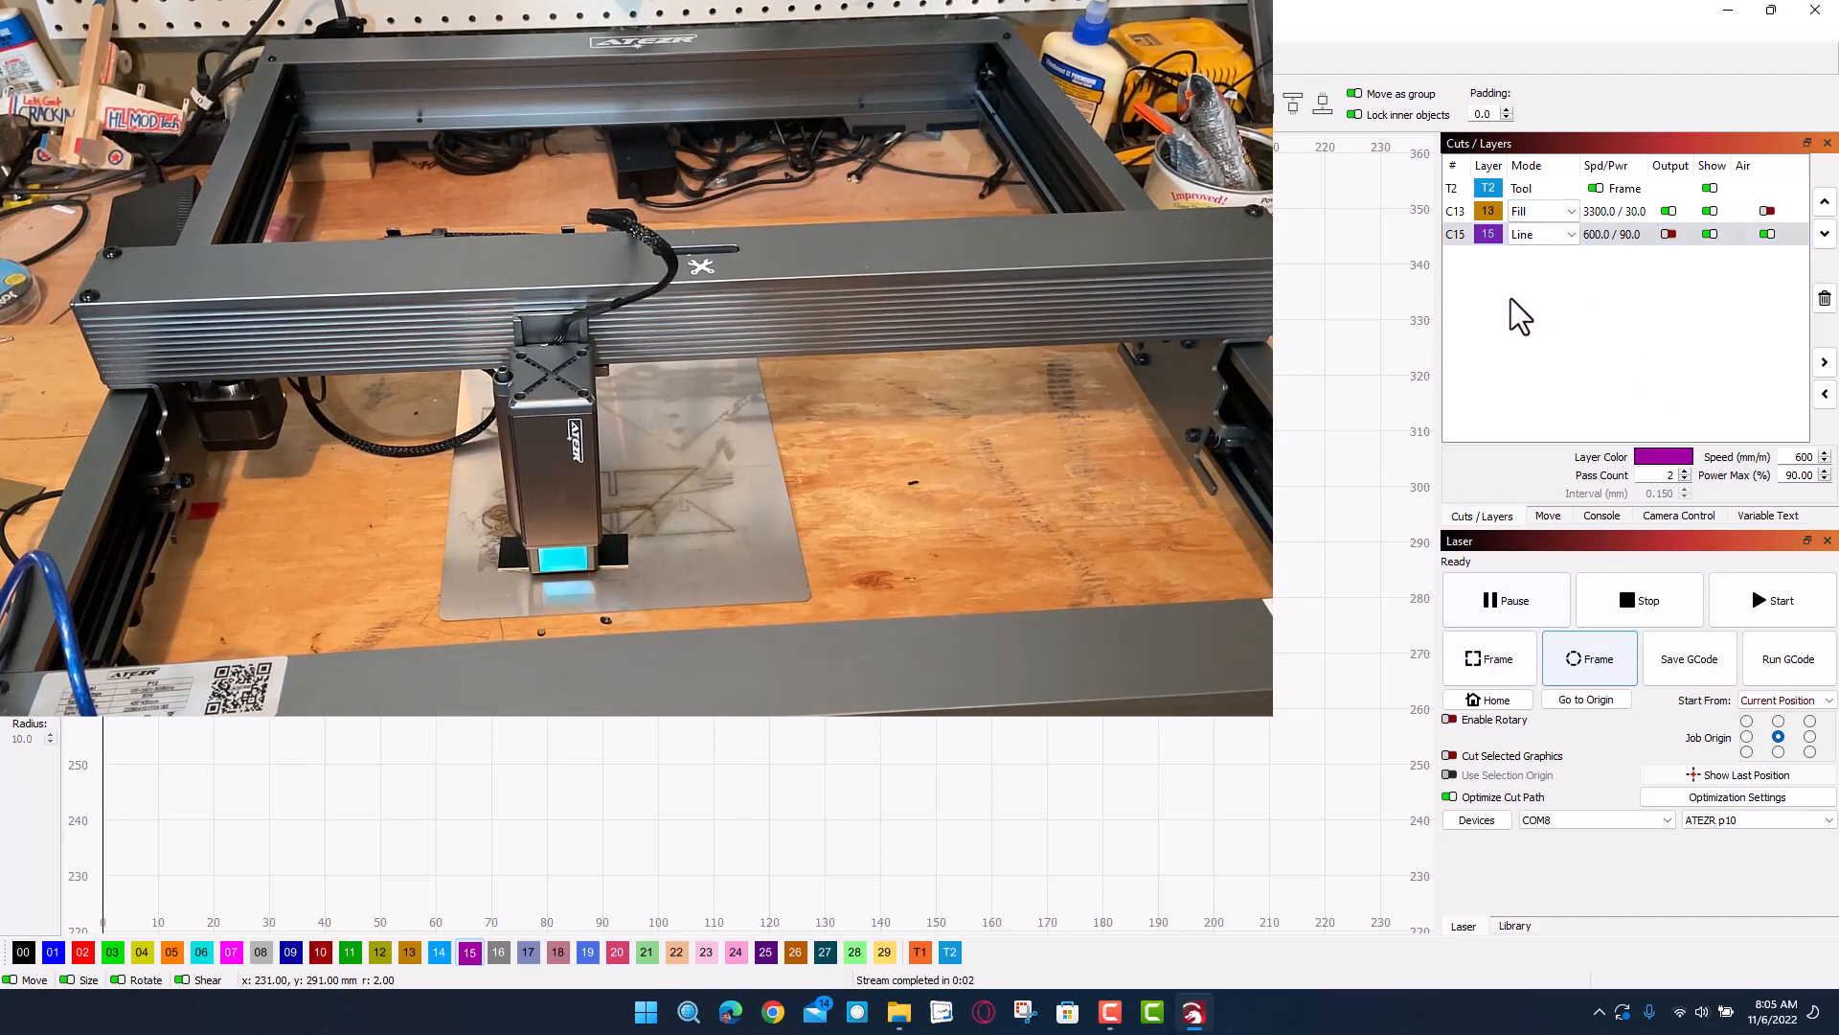
mouse_move(1566, 552)
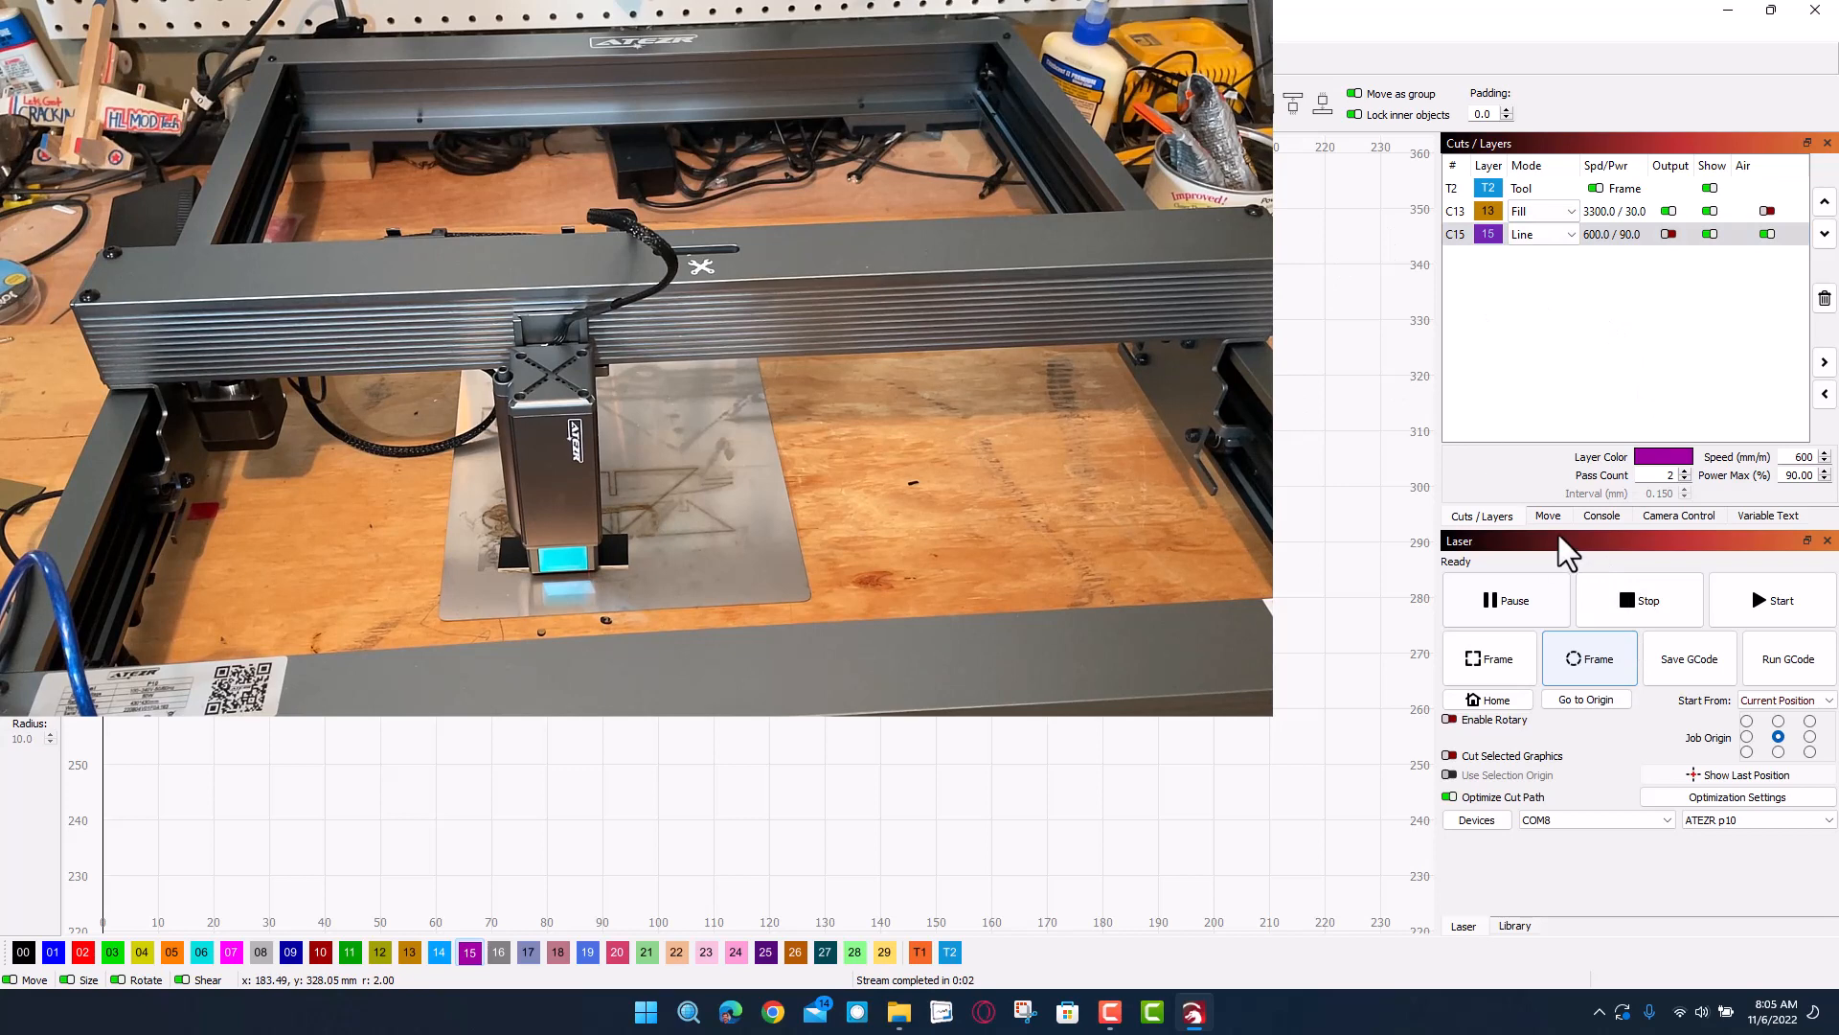
click(1547, 515)
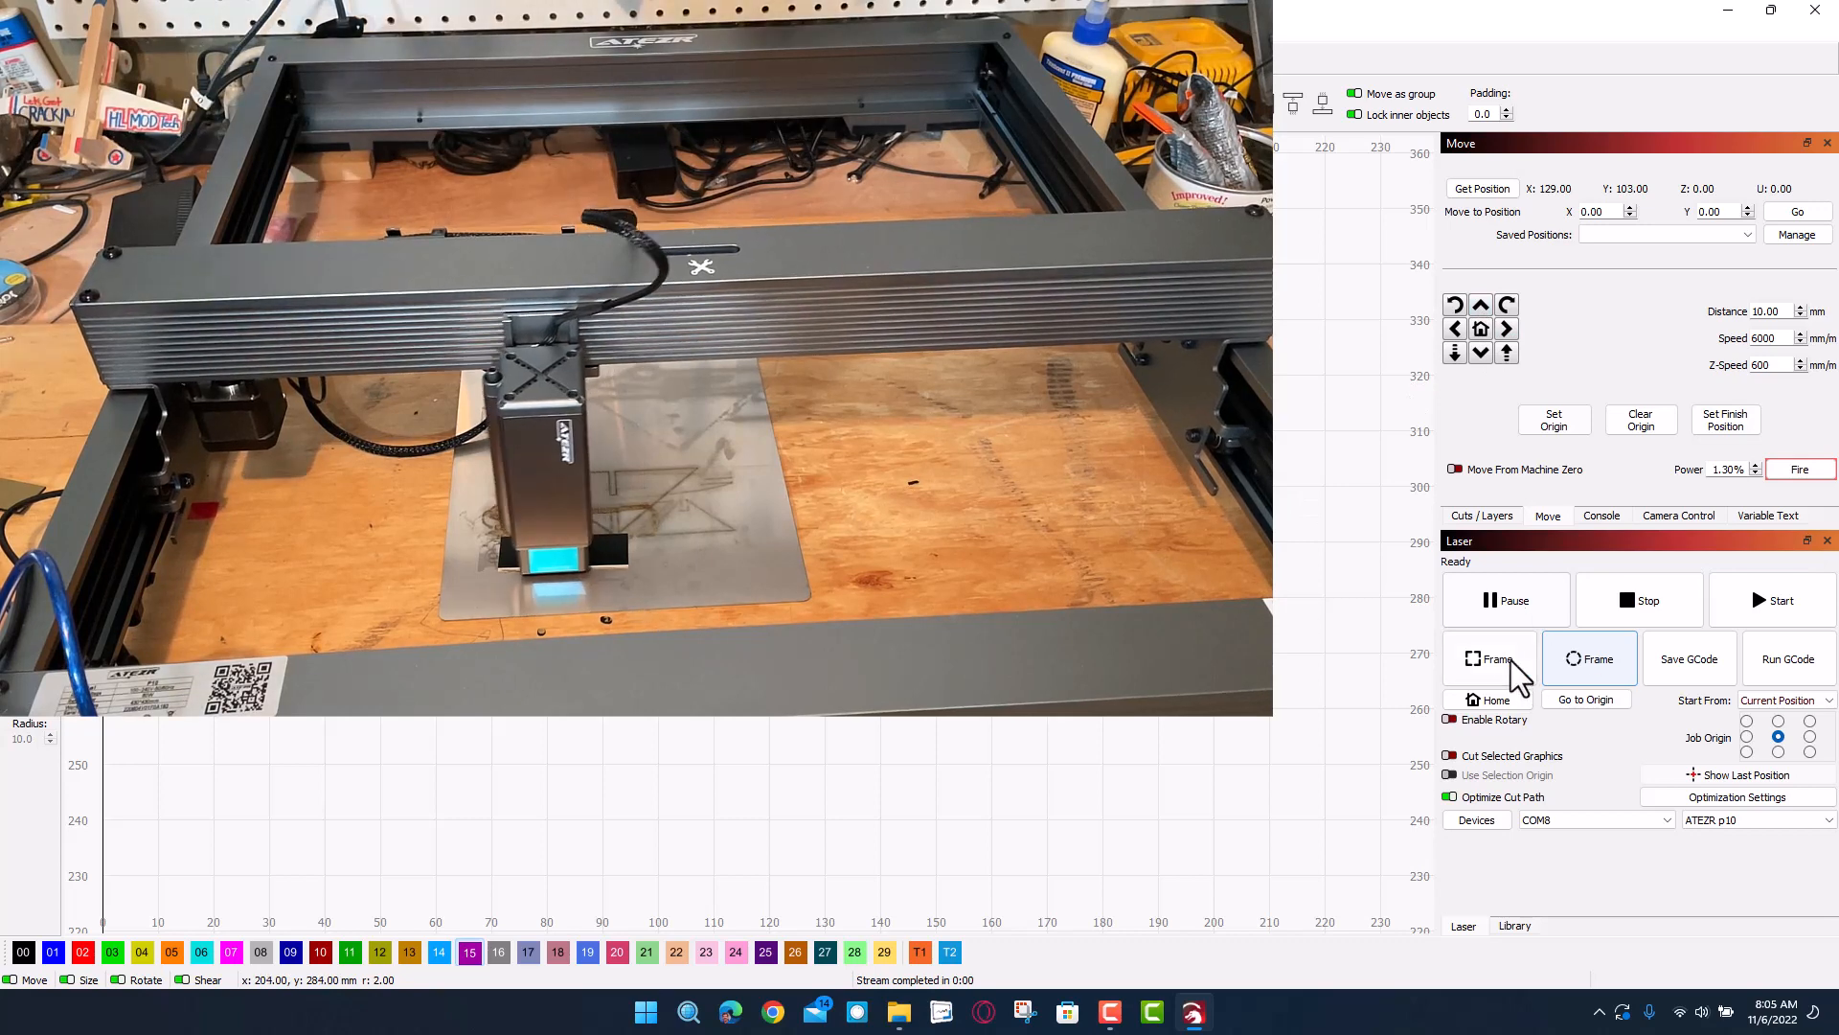
click(1489, 658)
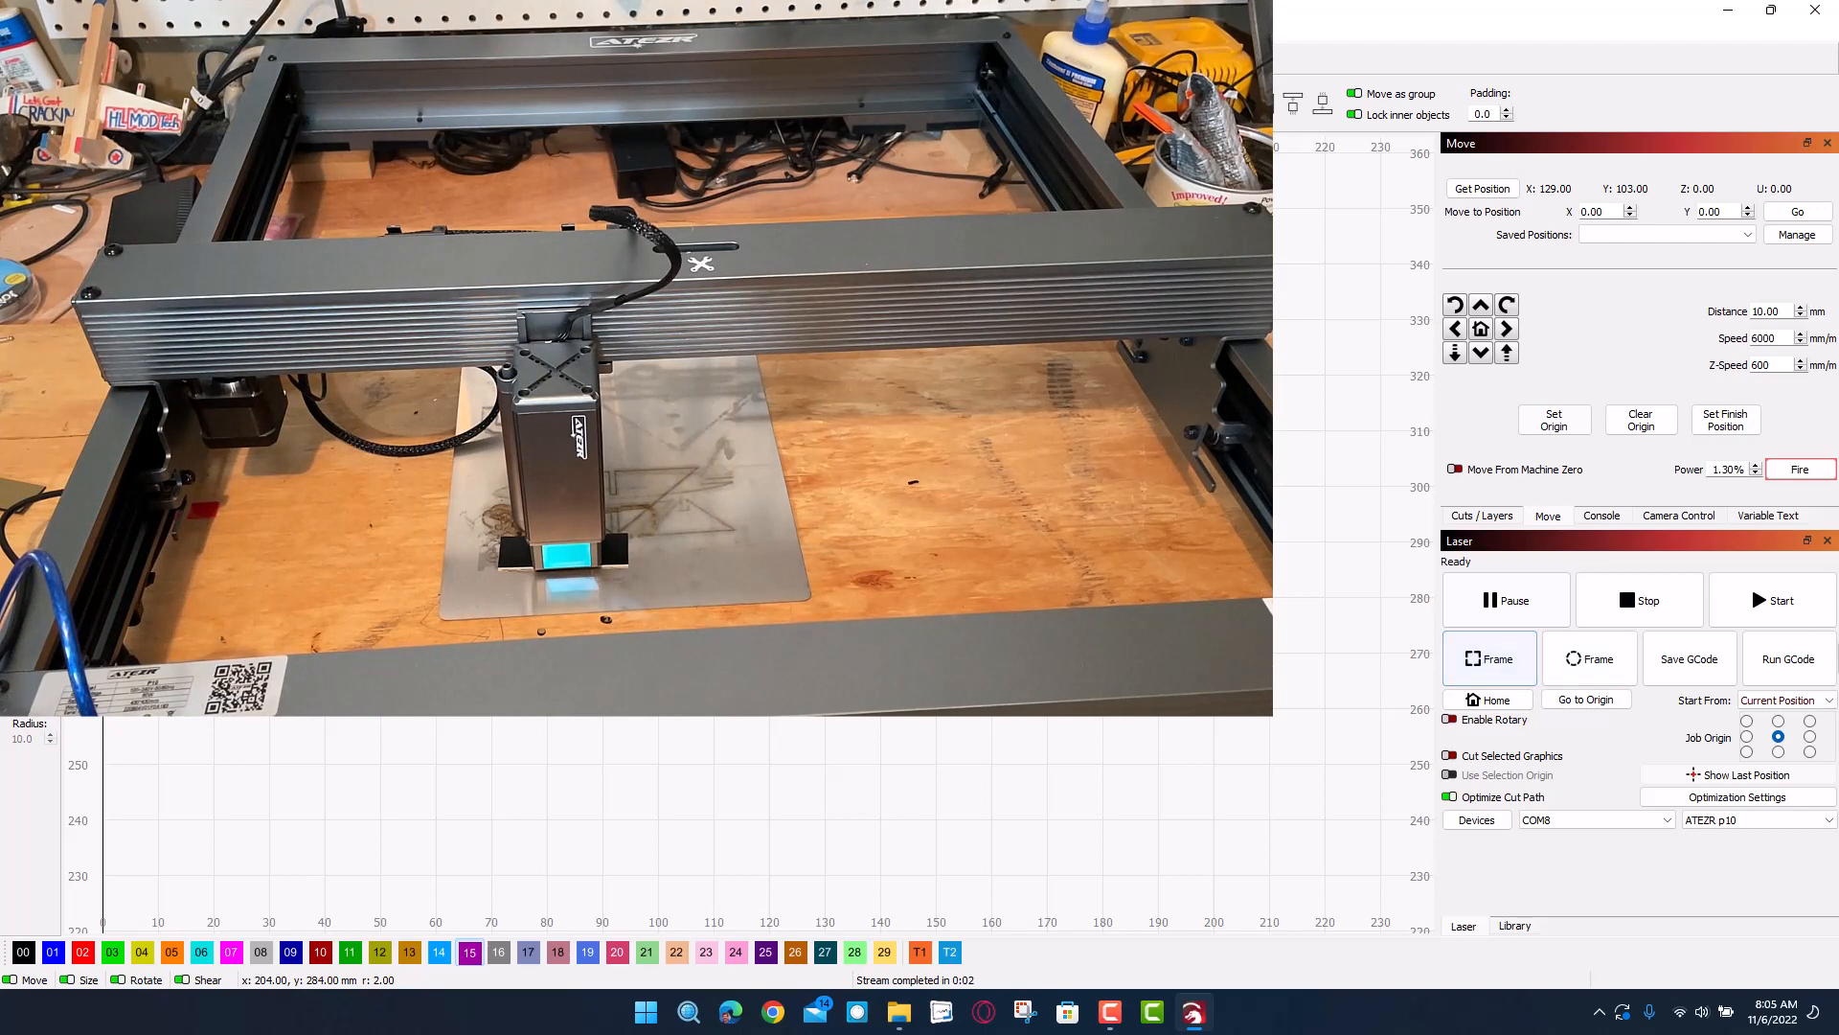
click(1781, 599)
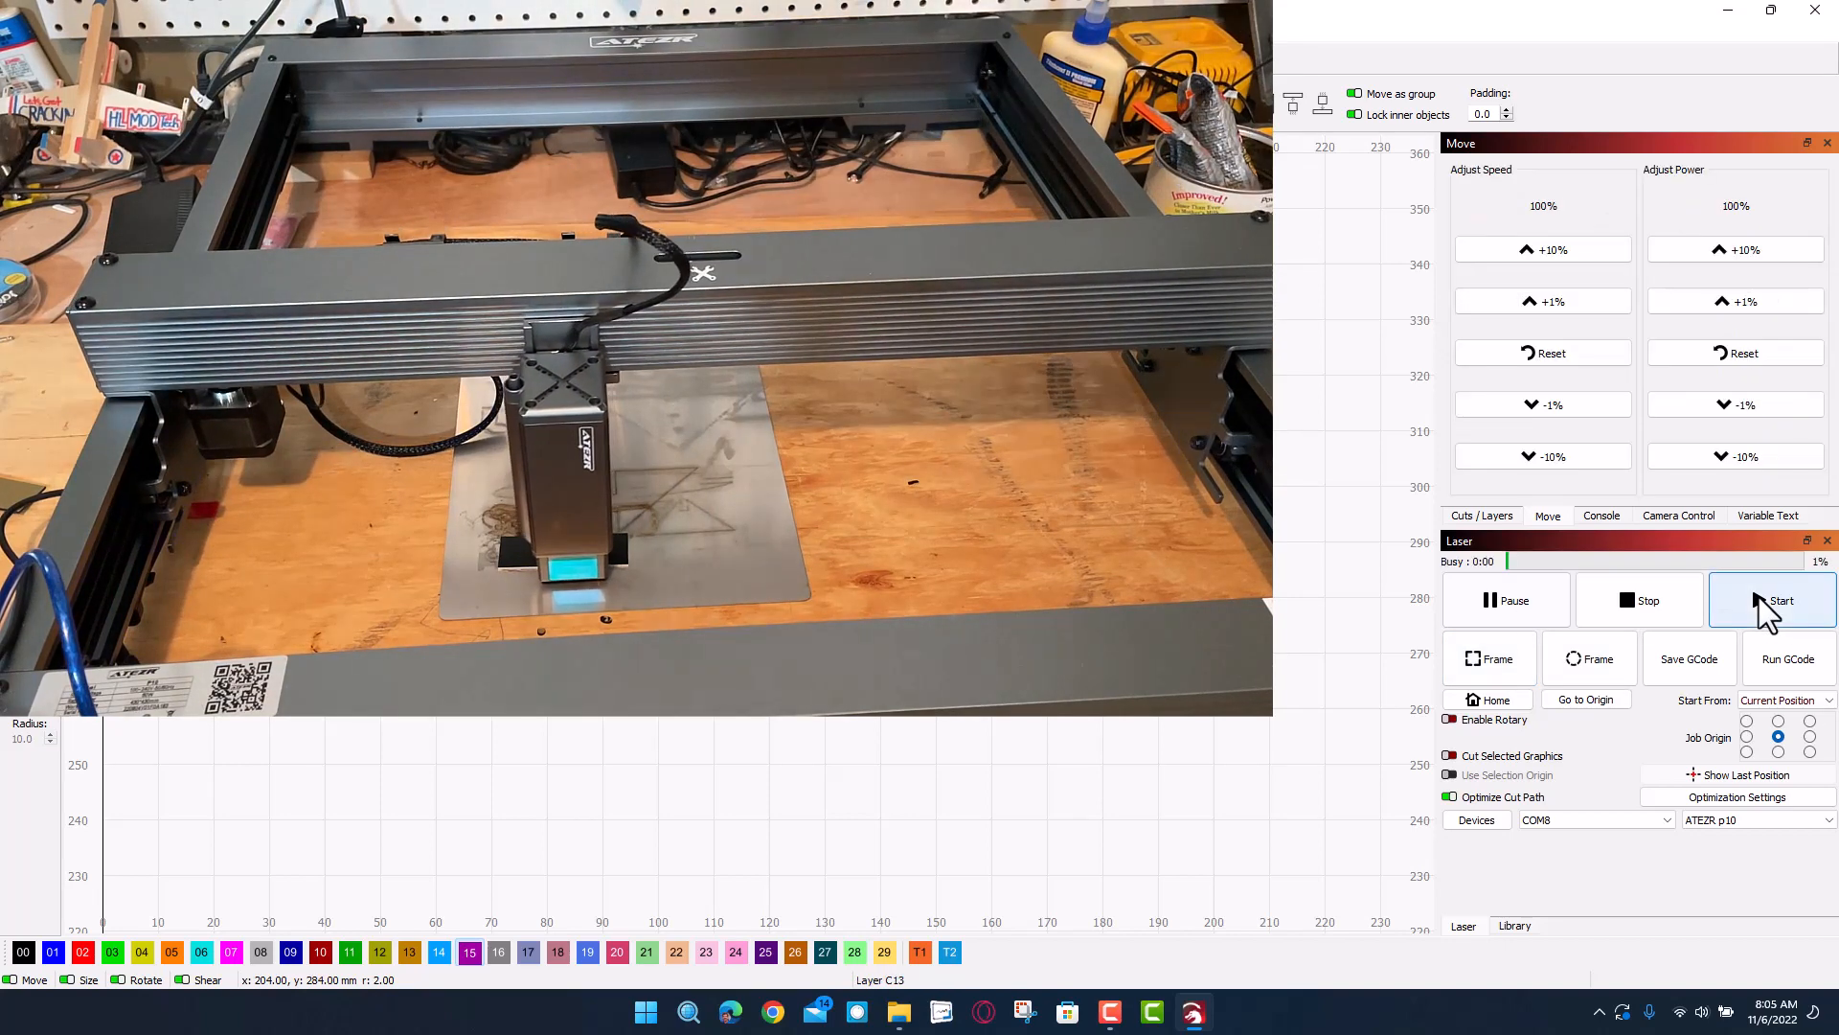